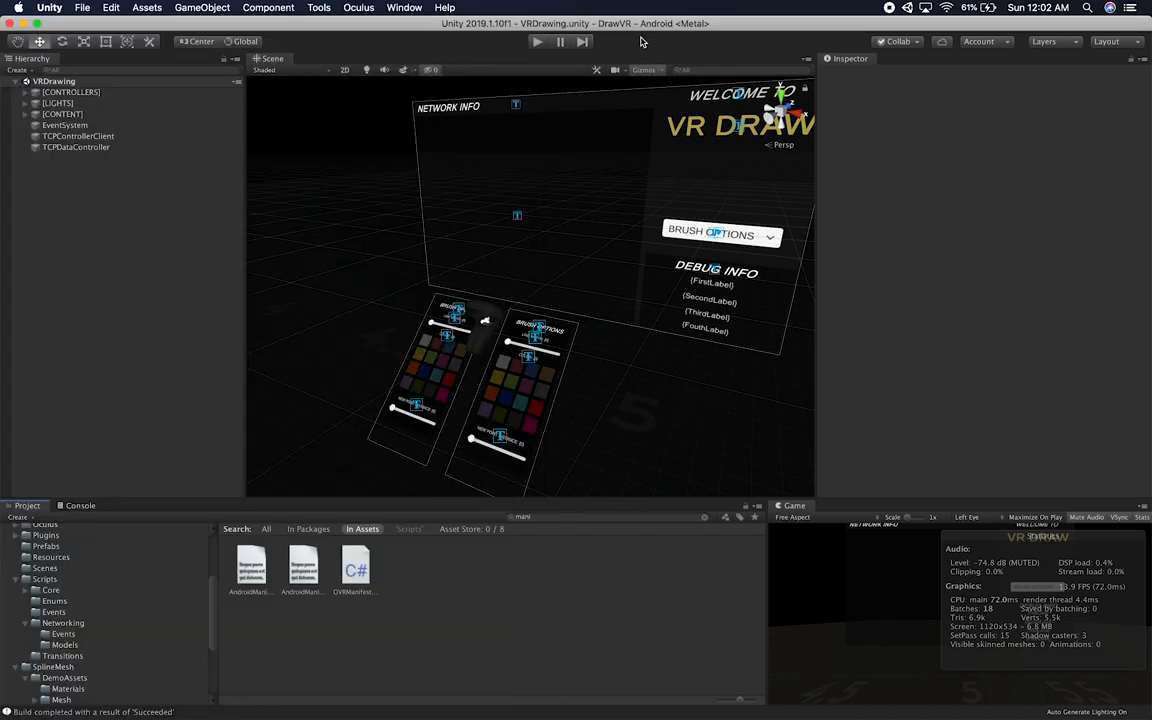
mouse_move(660, 236)
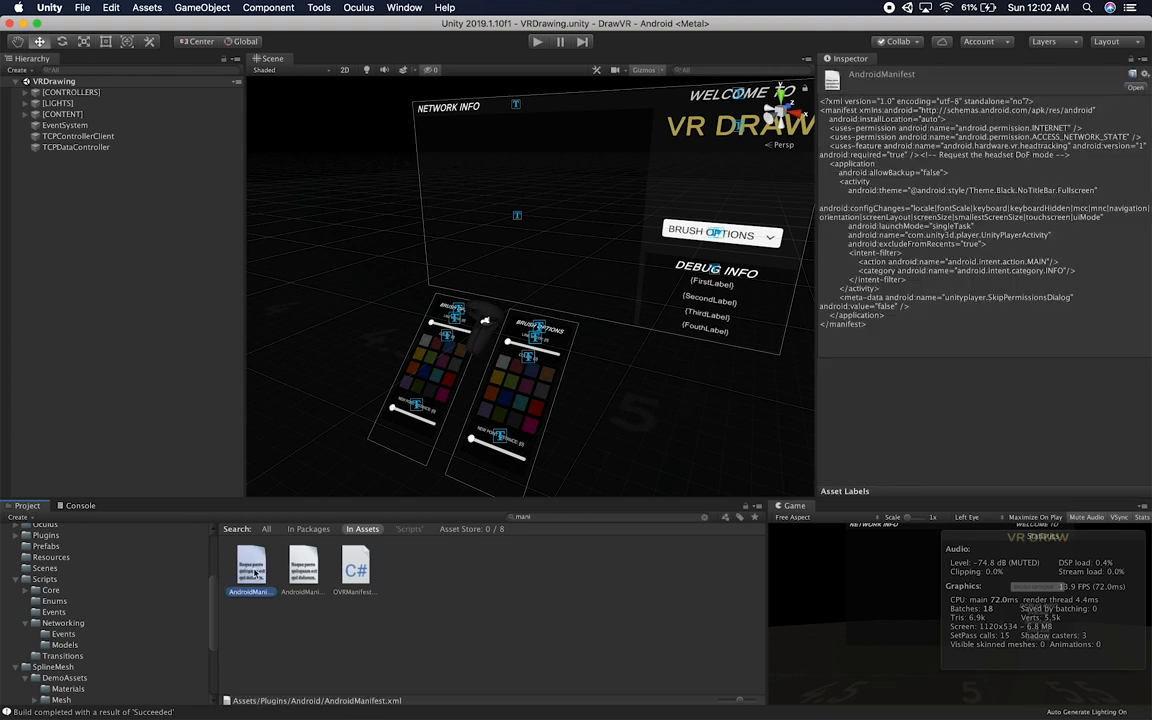
mouse_move(284, 568)
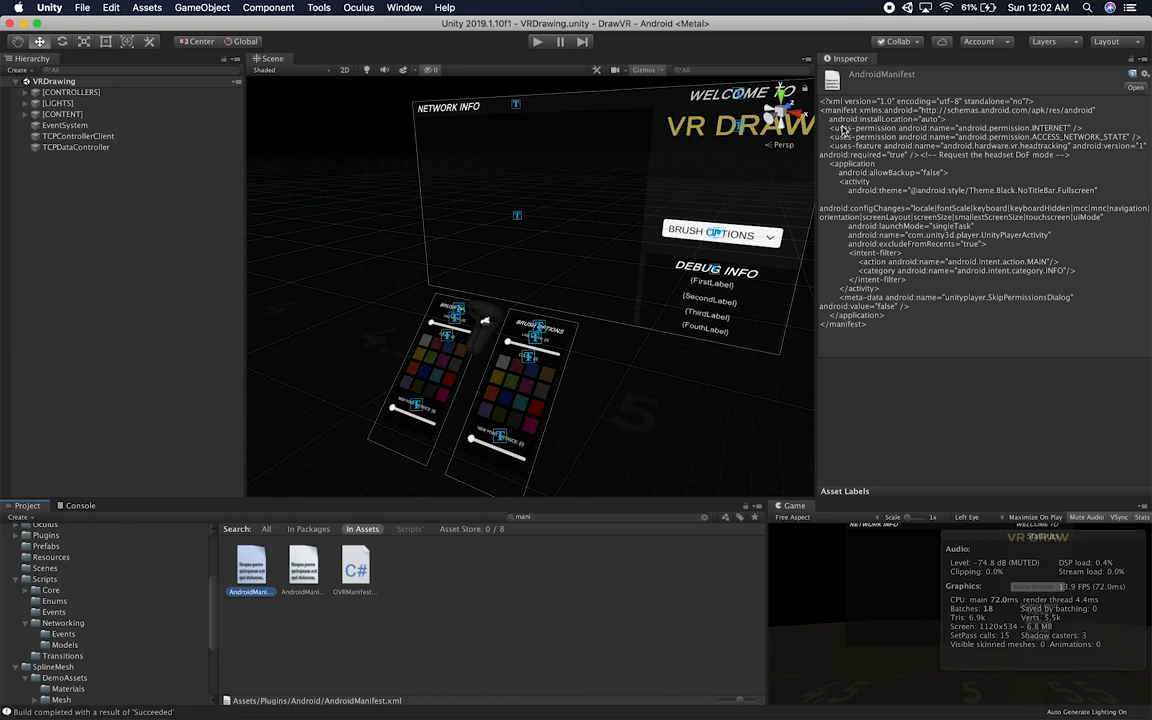
mouse_move(1044, 130)
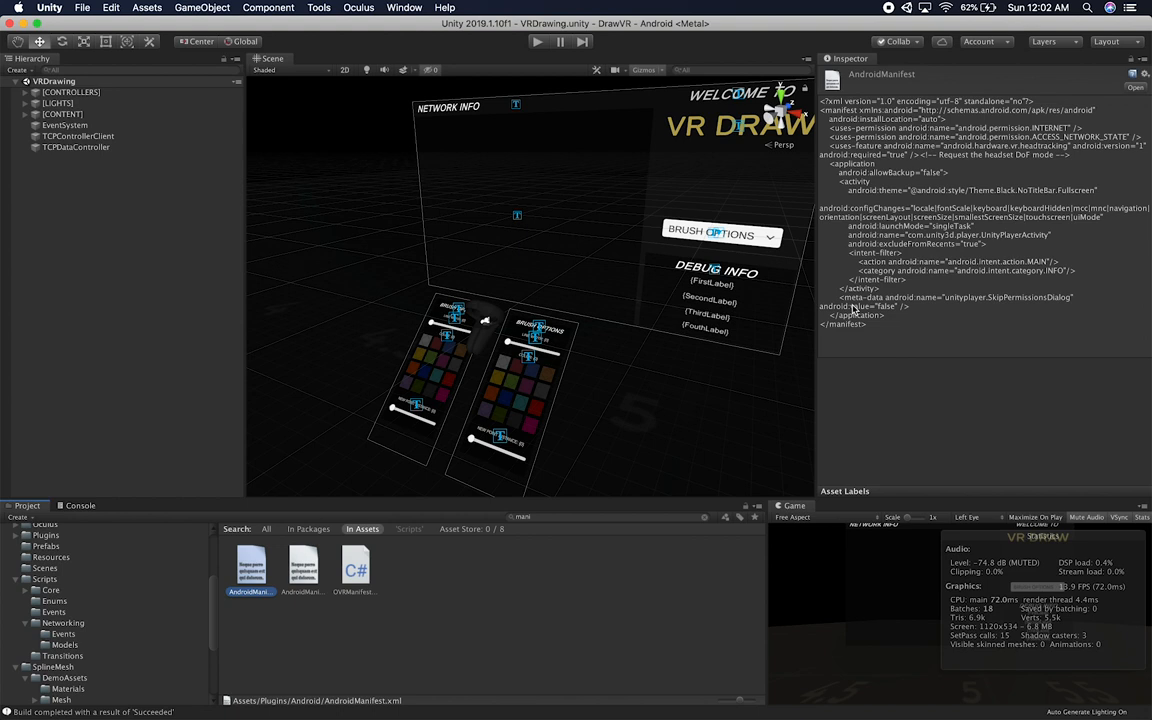
mouse_move(1028, 160)
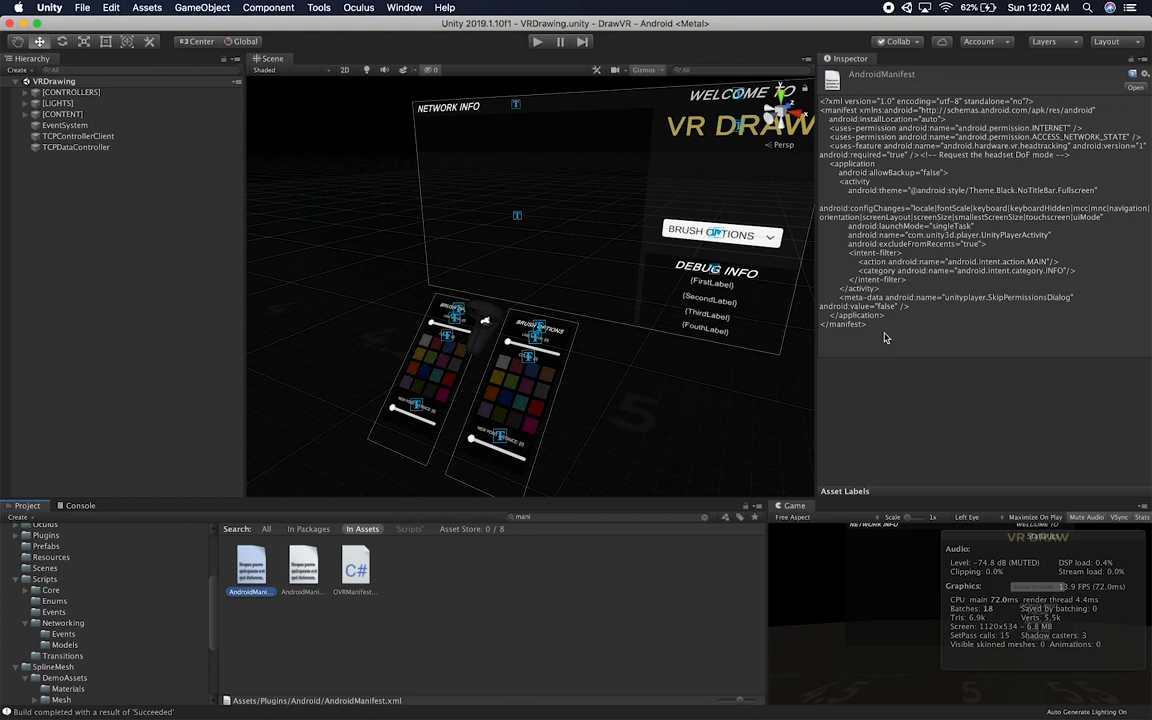
Compare the plugin AndroidManifest XML with the AndroidManifest-OVRSubmission XML in the Inspector
click(304, 564)
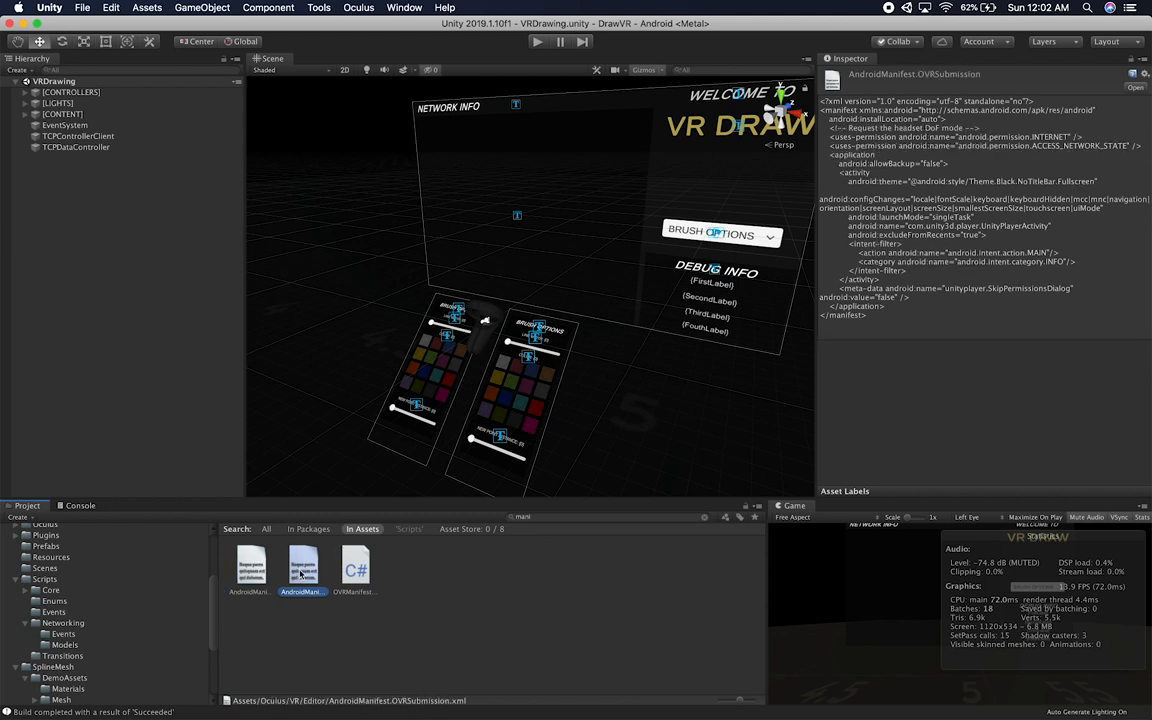
mouse_move(984, 144)
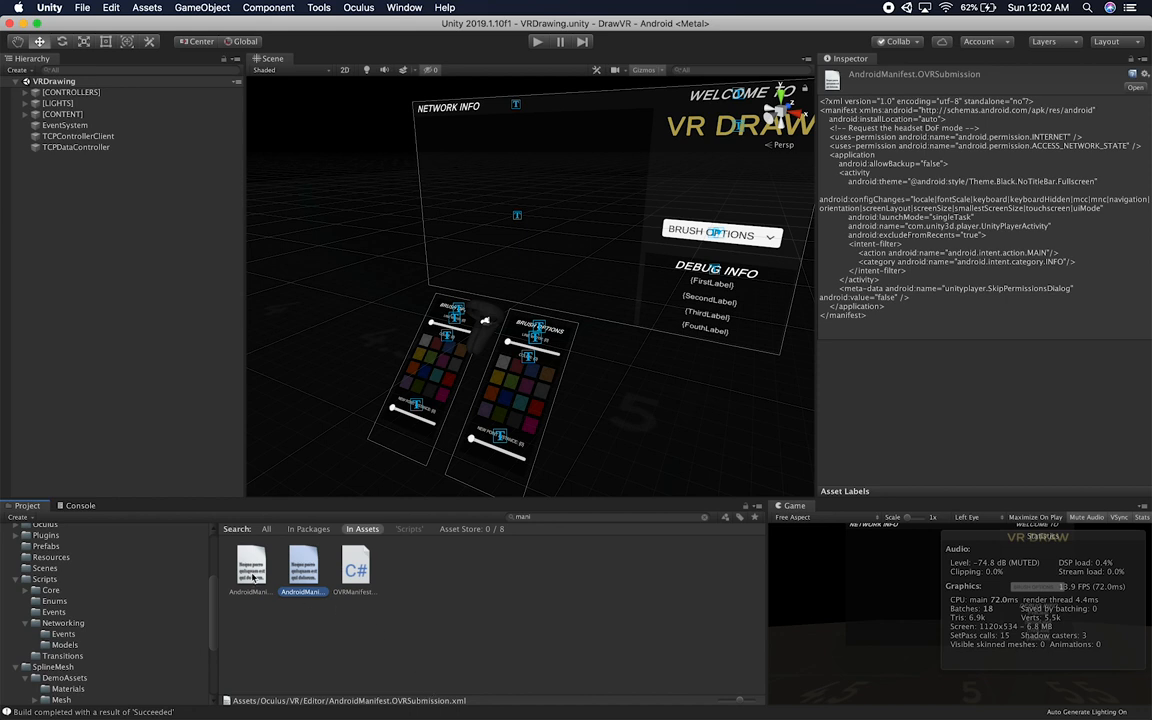
click(250, 564)
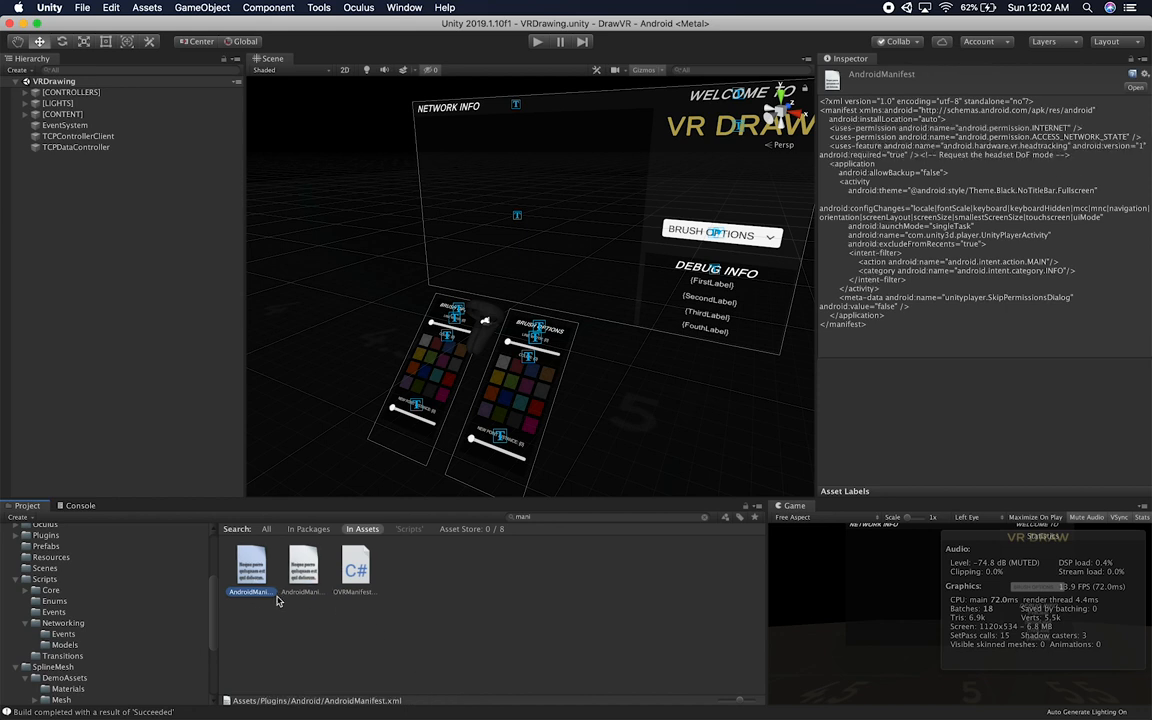
click(304, 564)
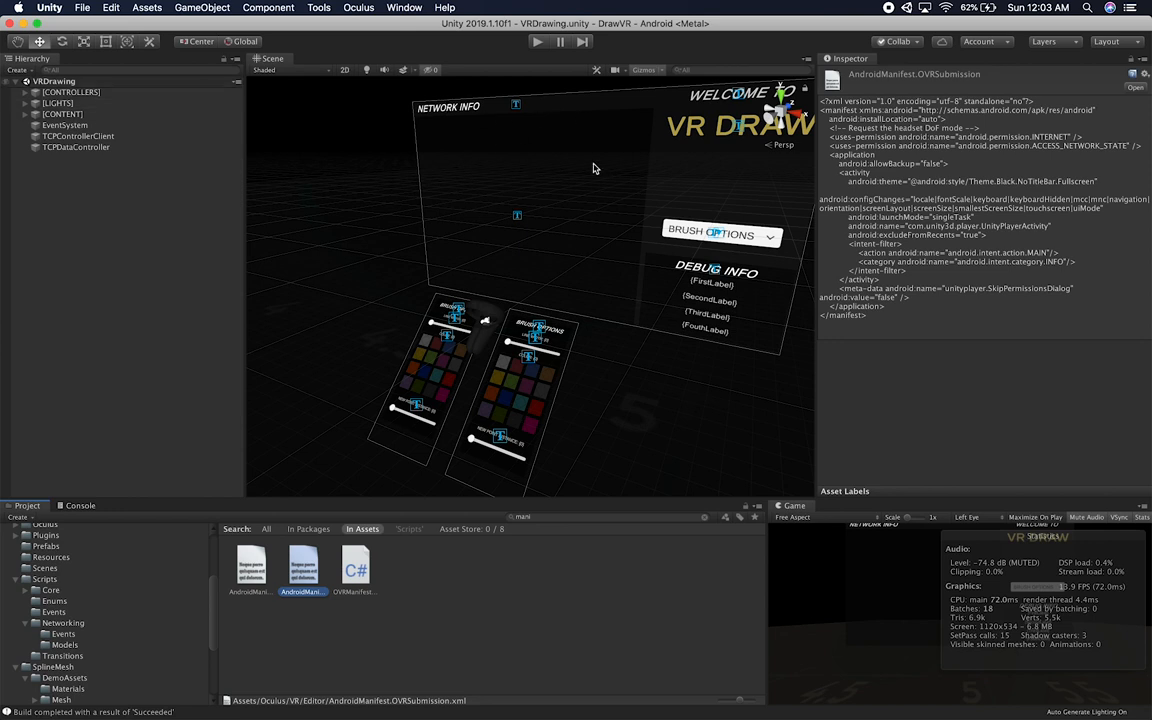
Select the NetworkInfo Output text object to show its TextMeshPro component
click(84, 234)
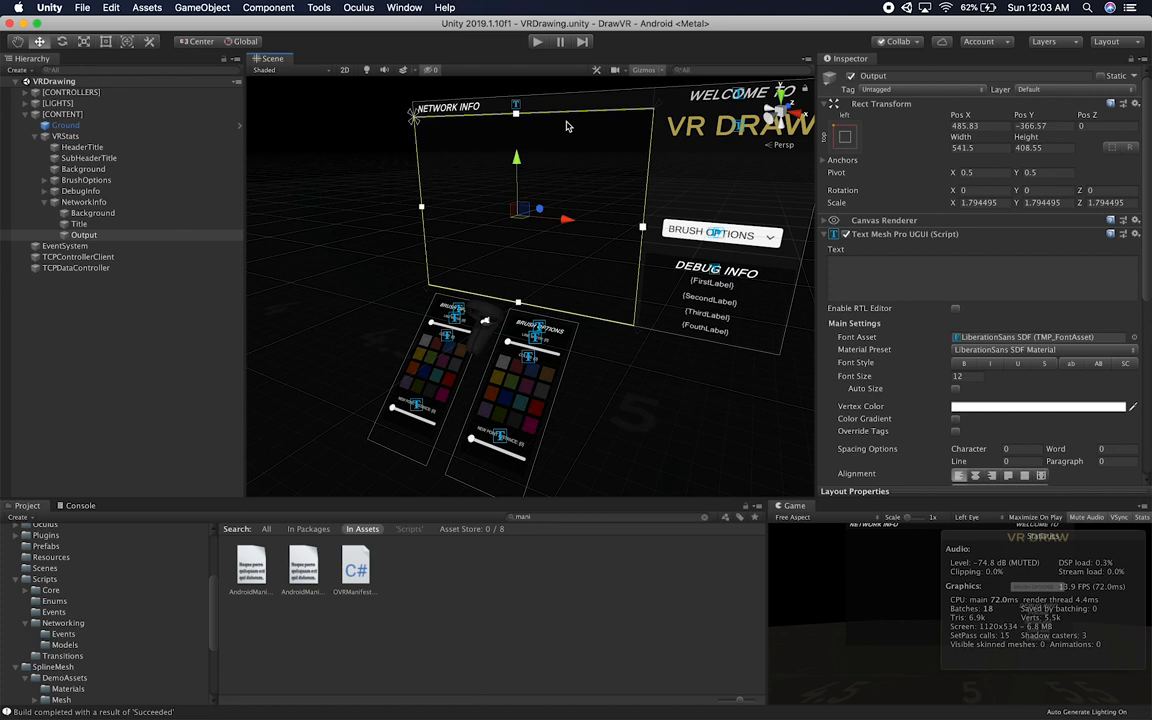
mouse_move(698, 418)
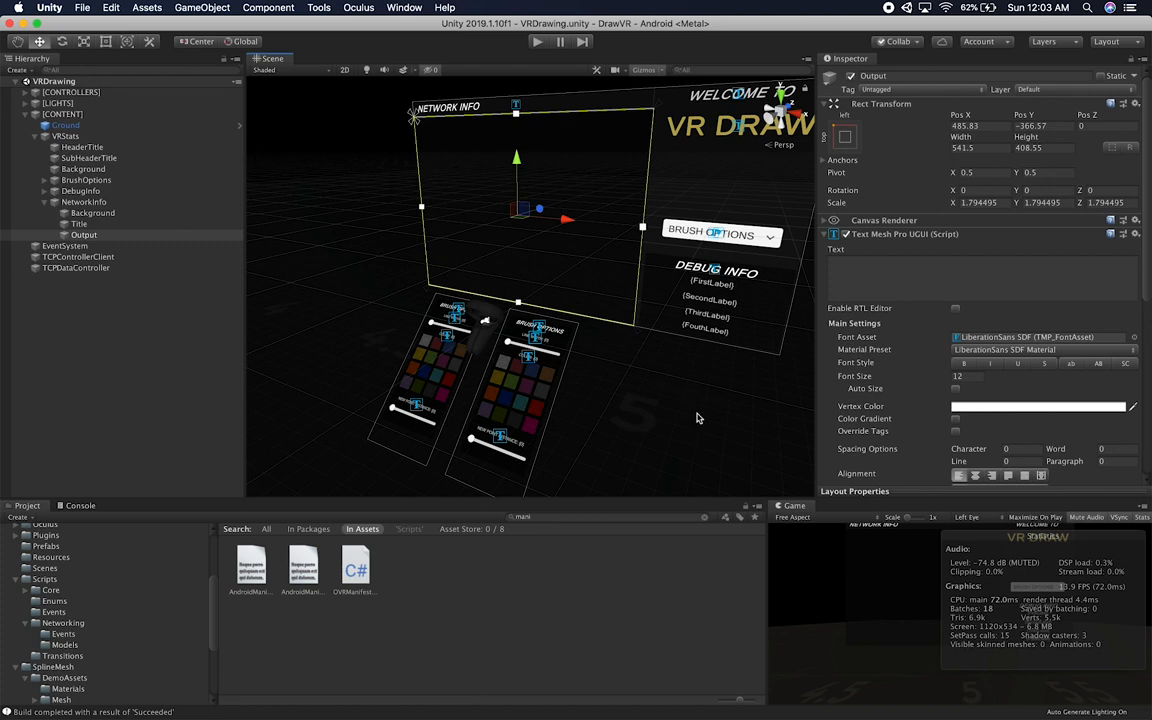
mouse_move(464, 120)
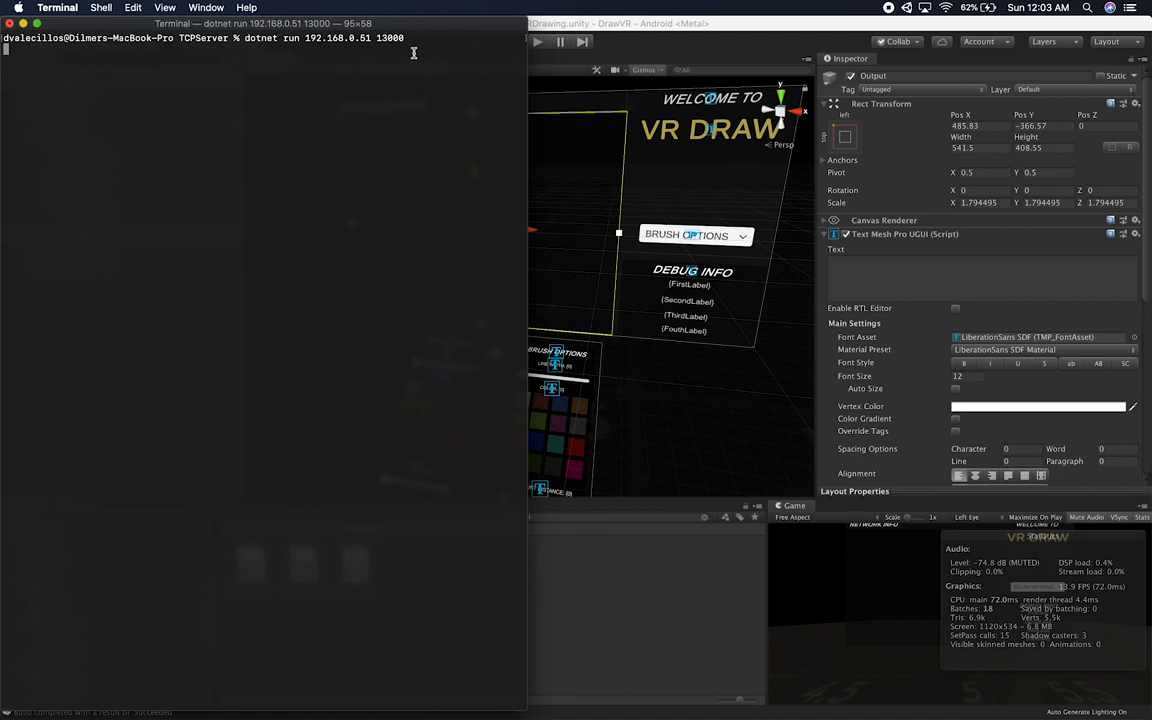
Launch the TCP server with 'dotnet run 192.168.0.51 13000'
key(Return)
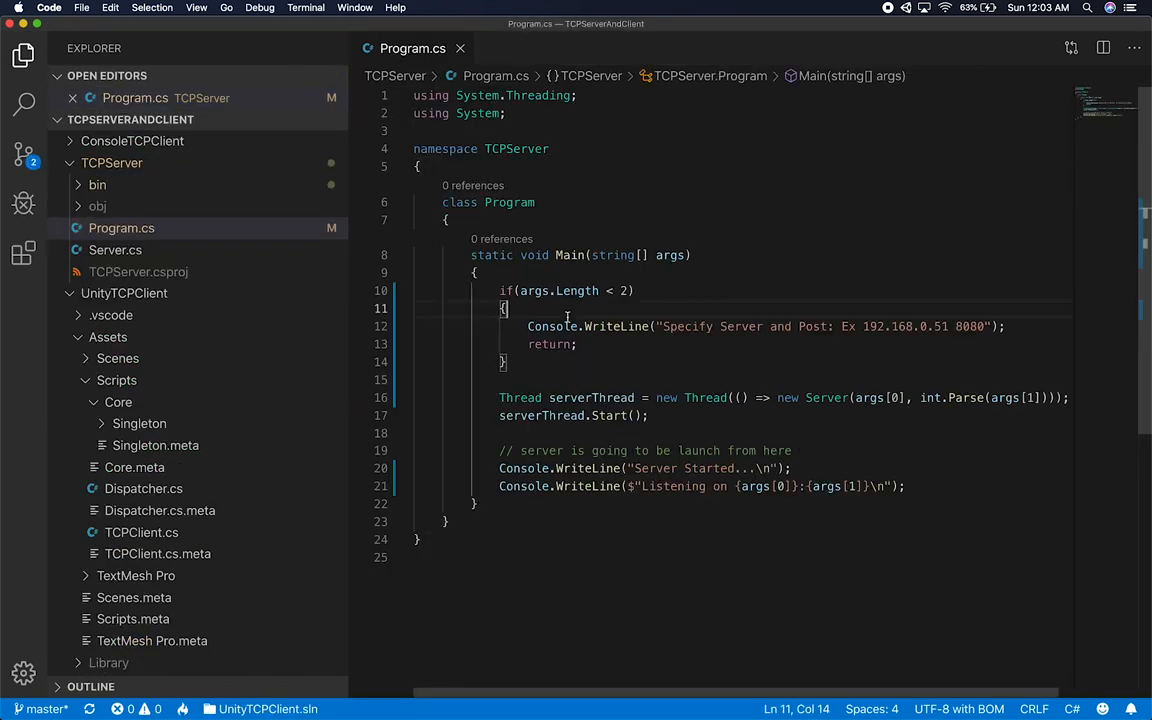
mouse_move(528, 290)
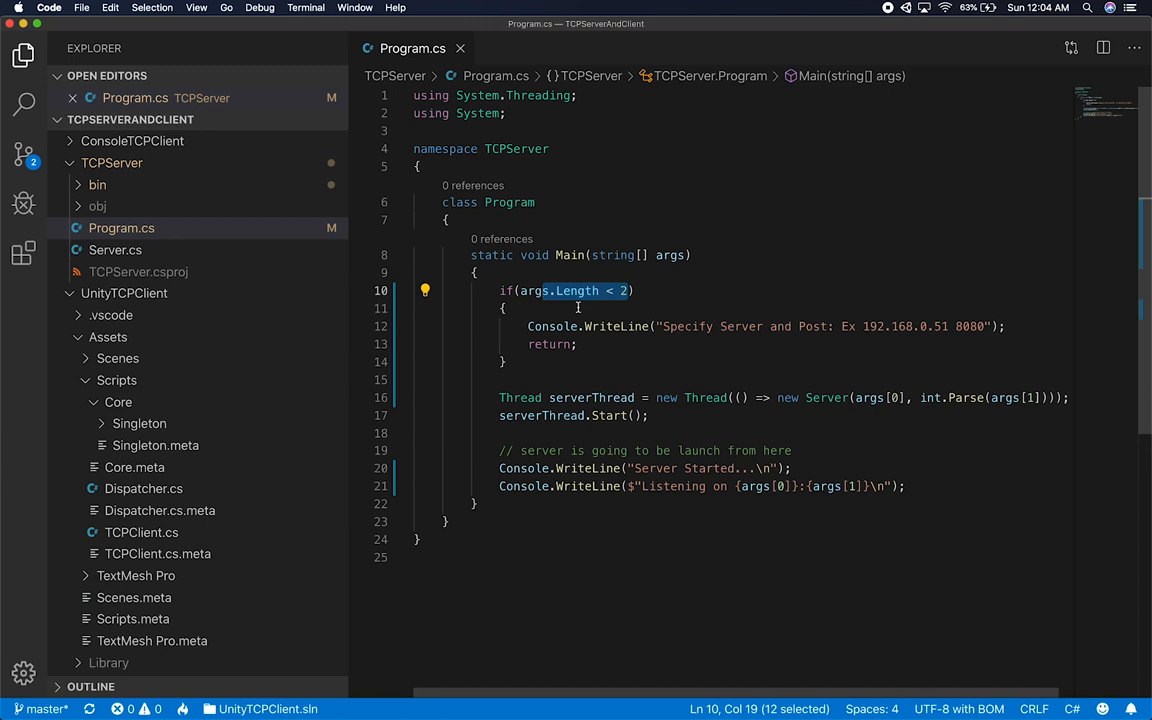
click(528, 326)
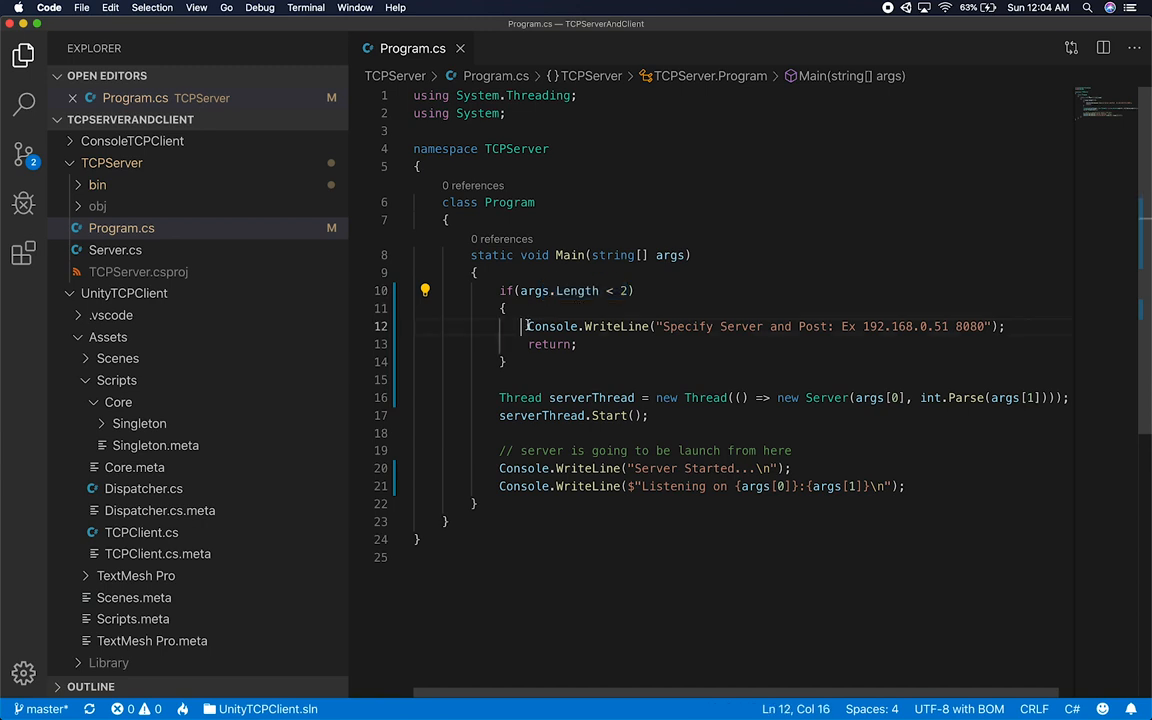
double_click(548, 344)
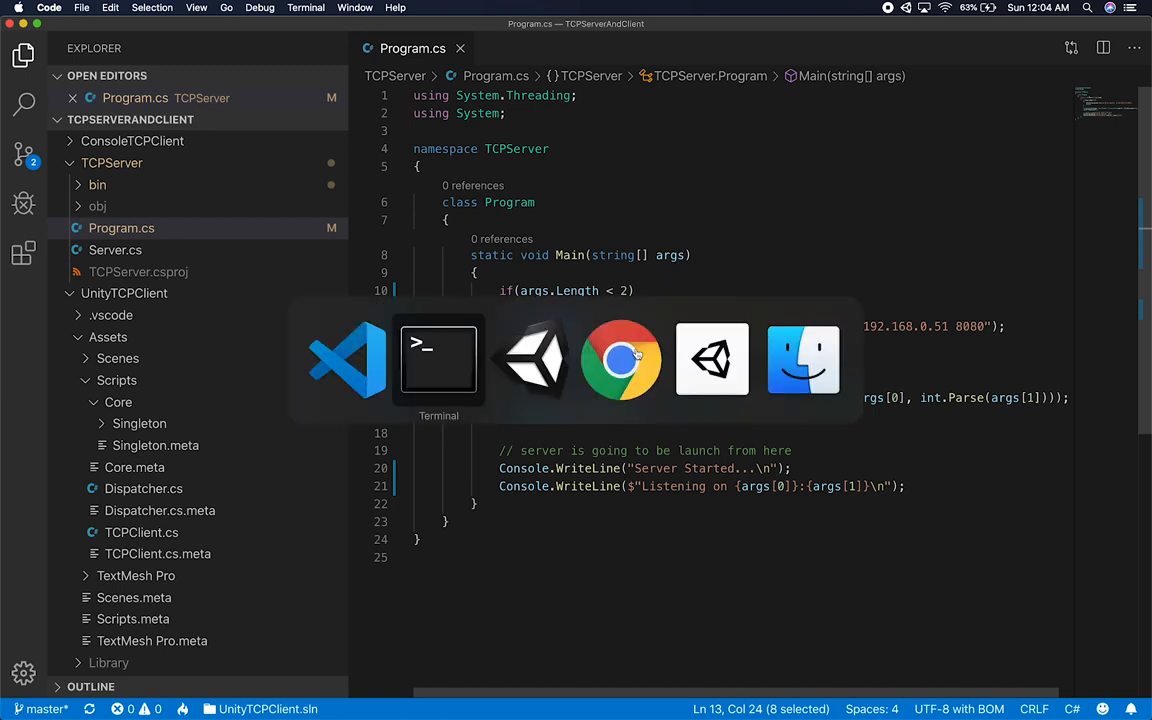
Run the server with only an address to see the usage hint and fix 'Post' to 'Port'
click(438, 358)
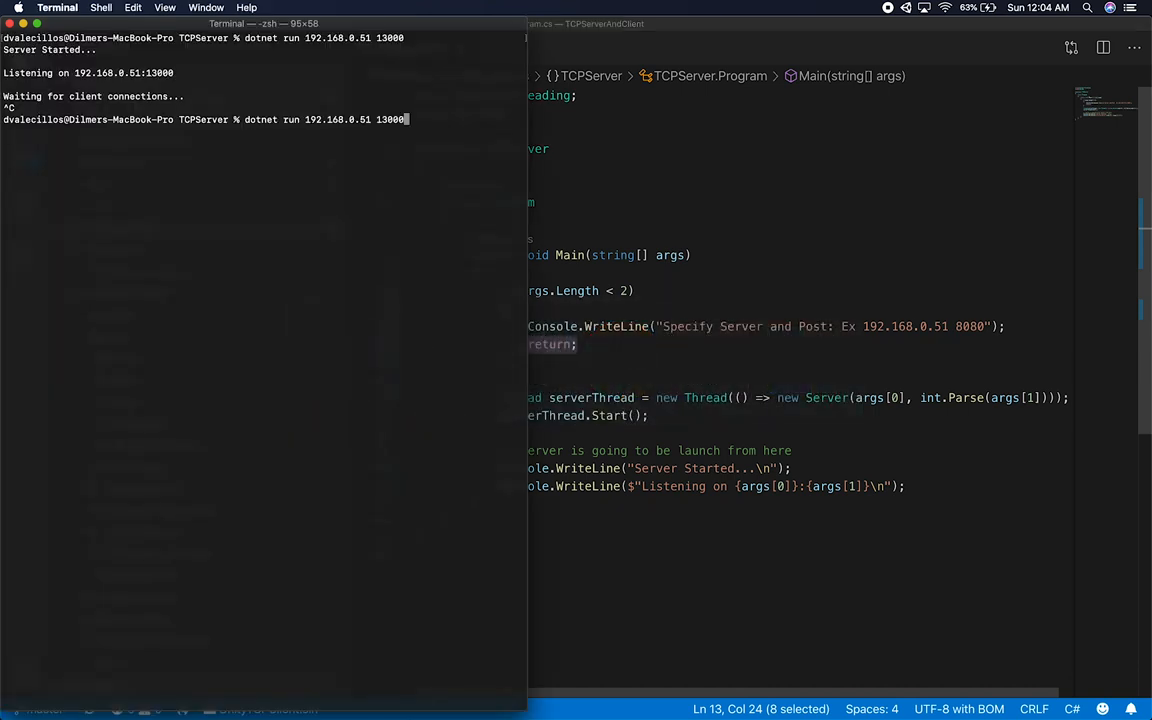
key(backspace)
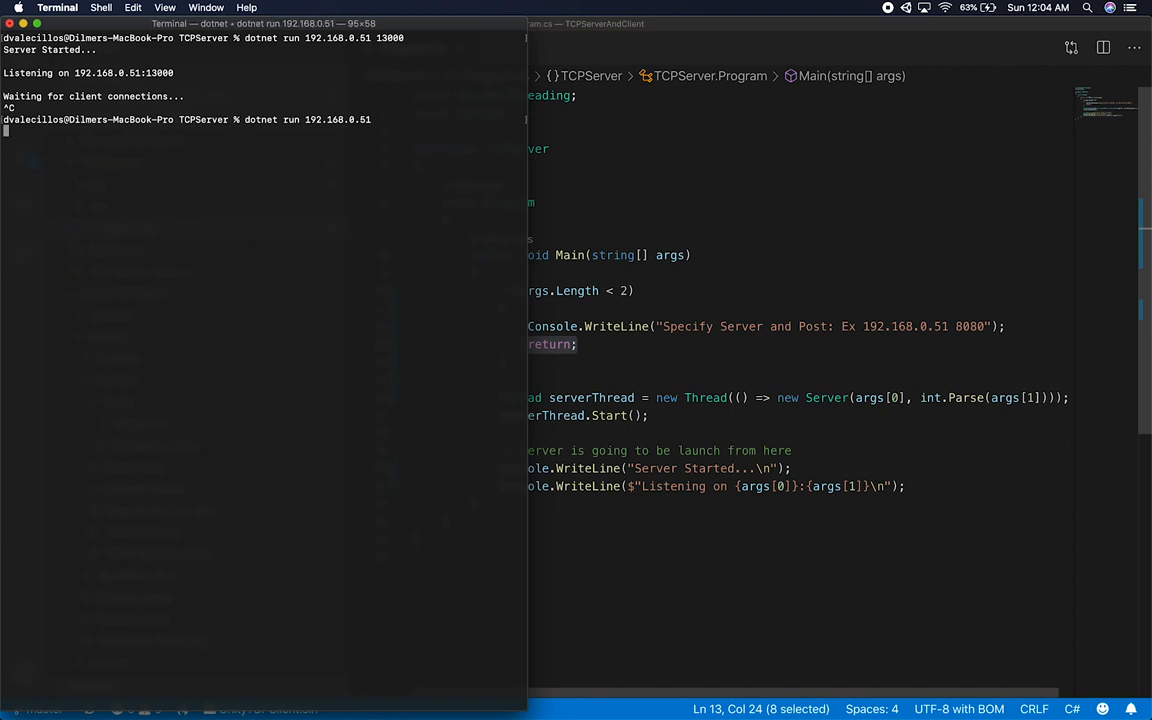
key(Return)
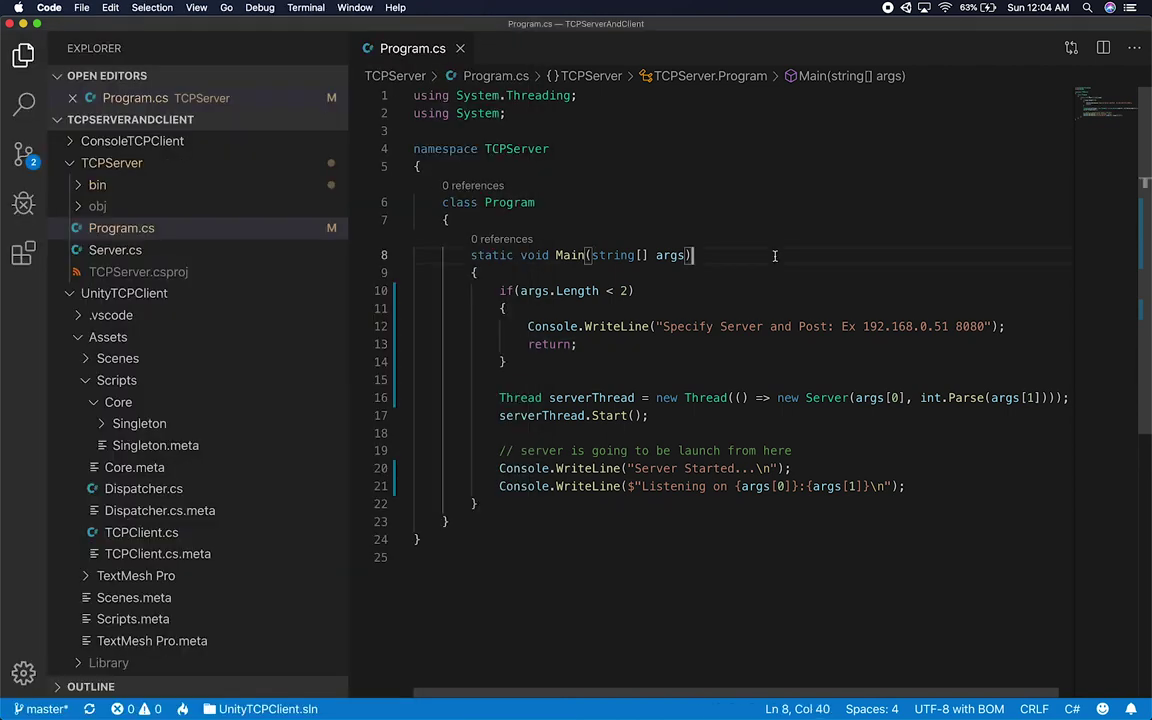
click(820, 326)
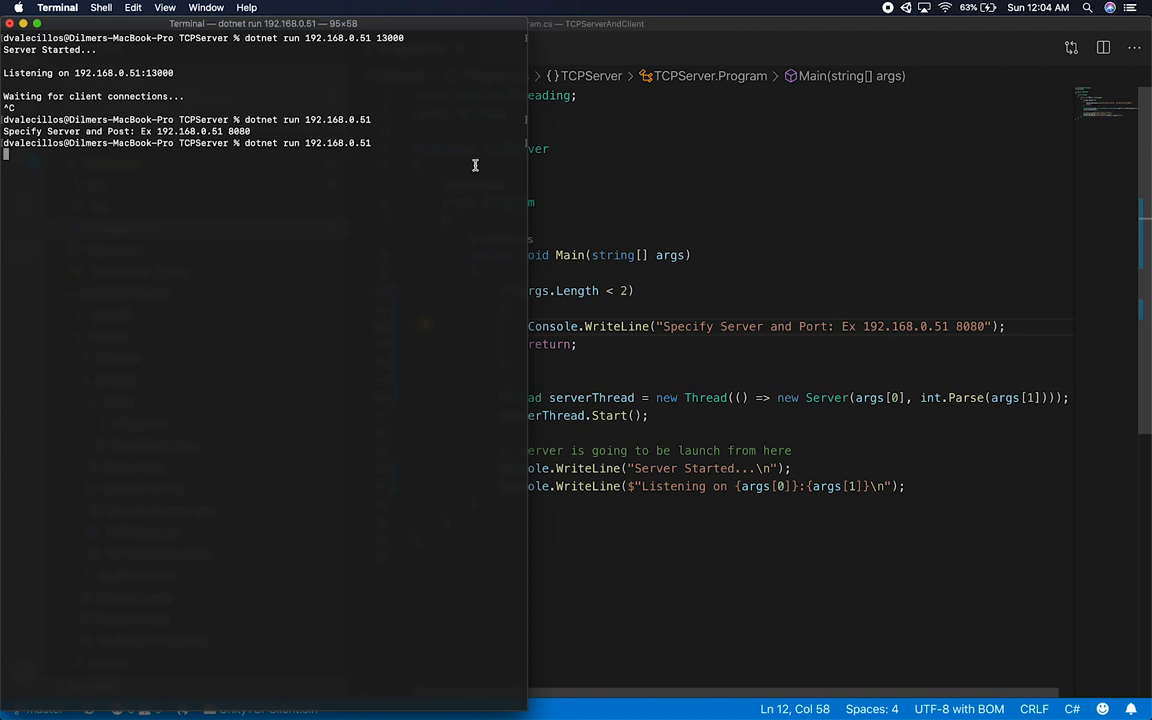
key(Return)
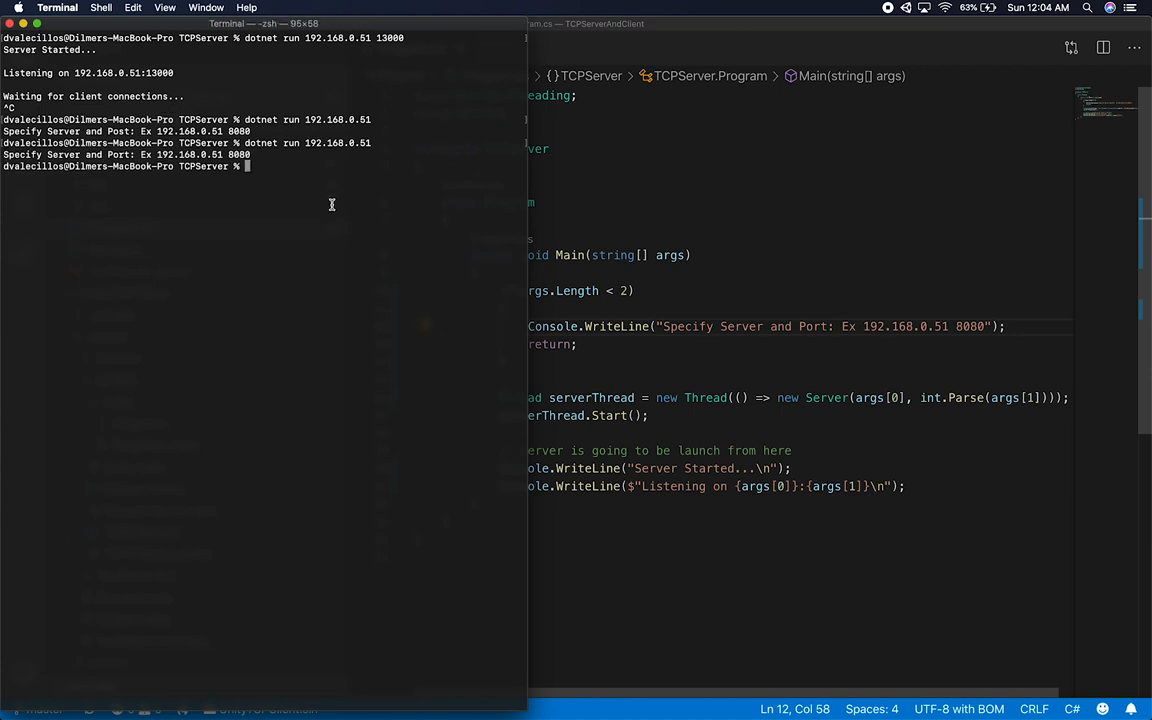
Rerun with no arguments for the usage message, then start the server on 192.168.0.51 with a port
text(dotnet run 192.168.0.)
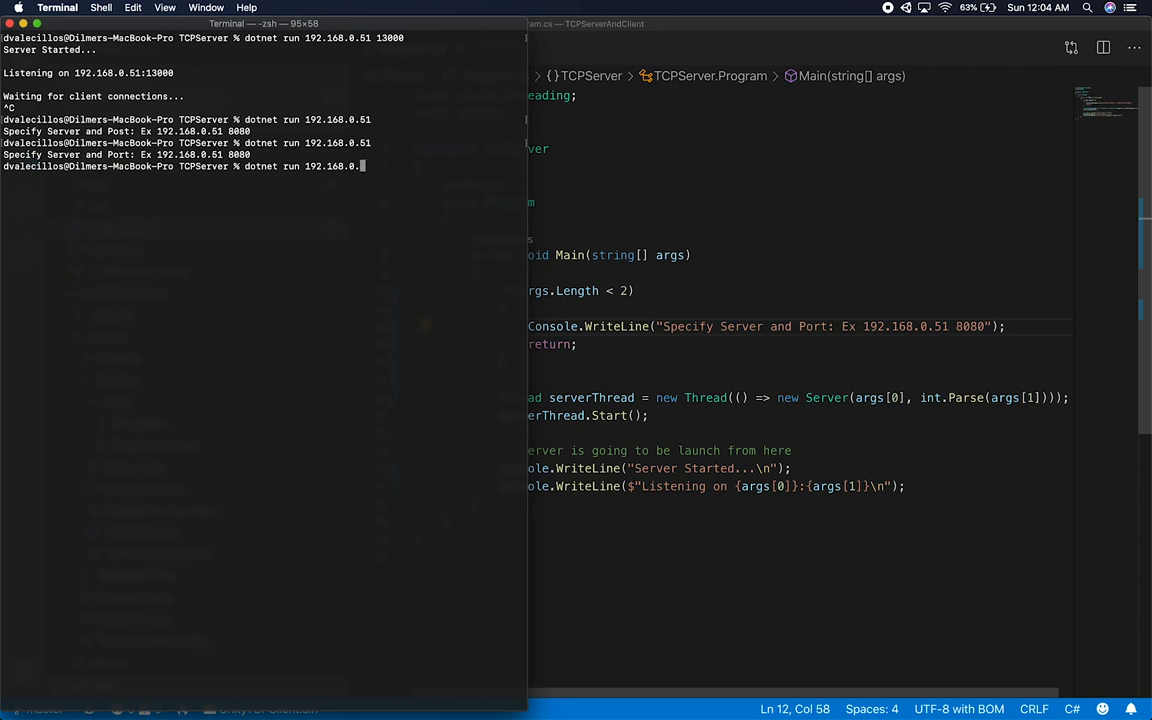
key(backspace)
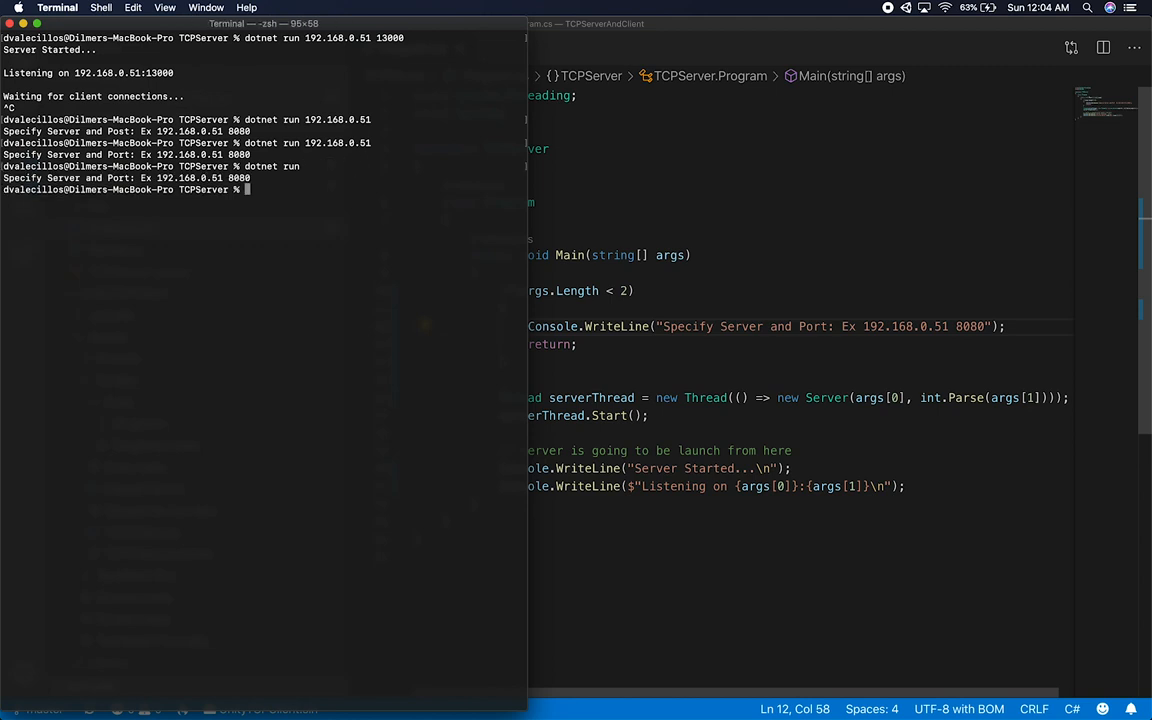
text(dotnet run 192.168.0.51 13000)
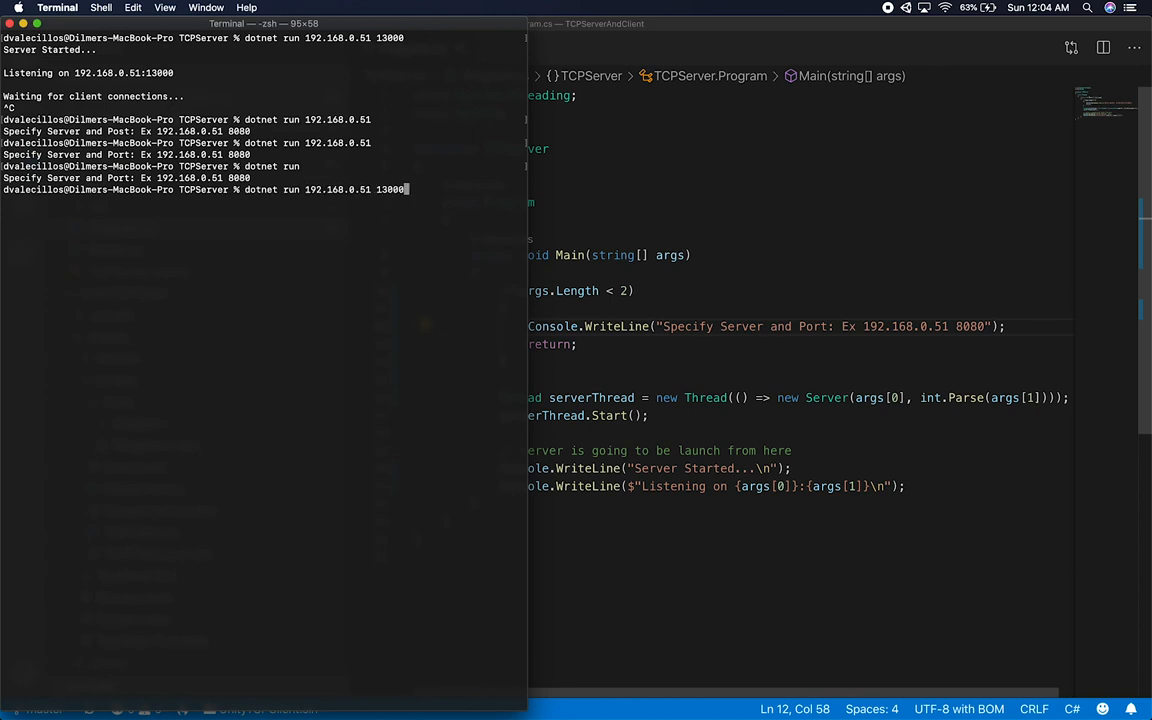
key(backspace)
text(808)
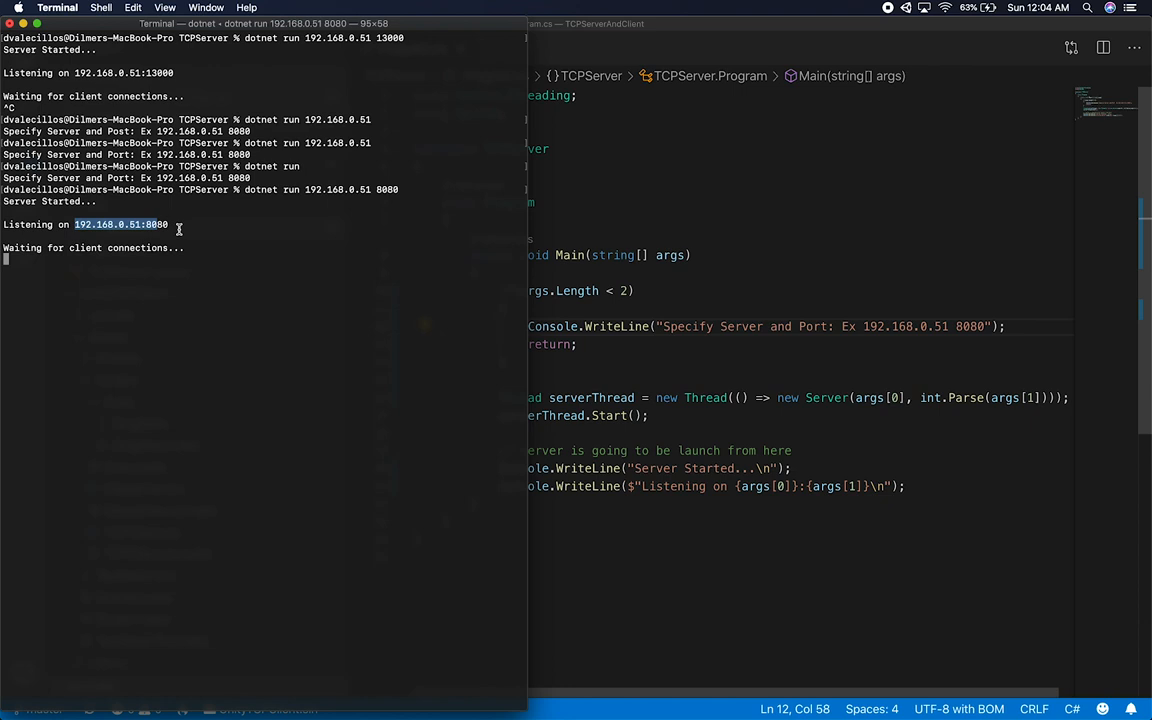
mouse_move(140, 224)
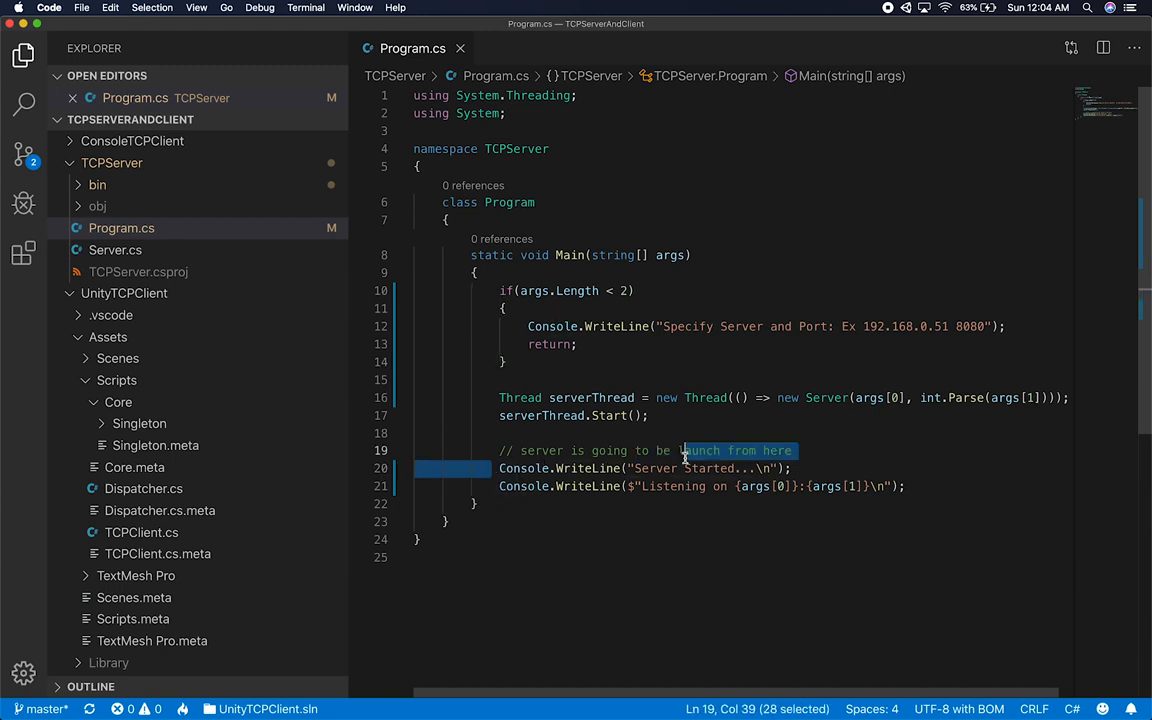
Check the 'Listening on' message line and restart the server on port 8080
click(644, 486)
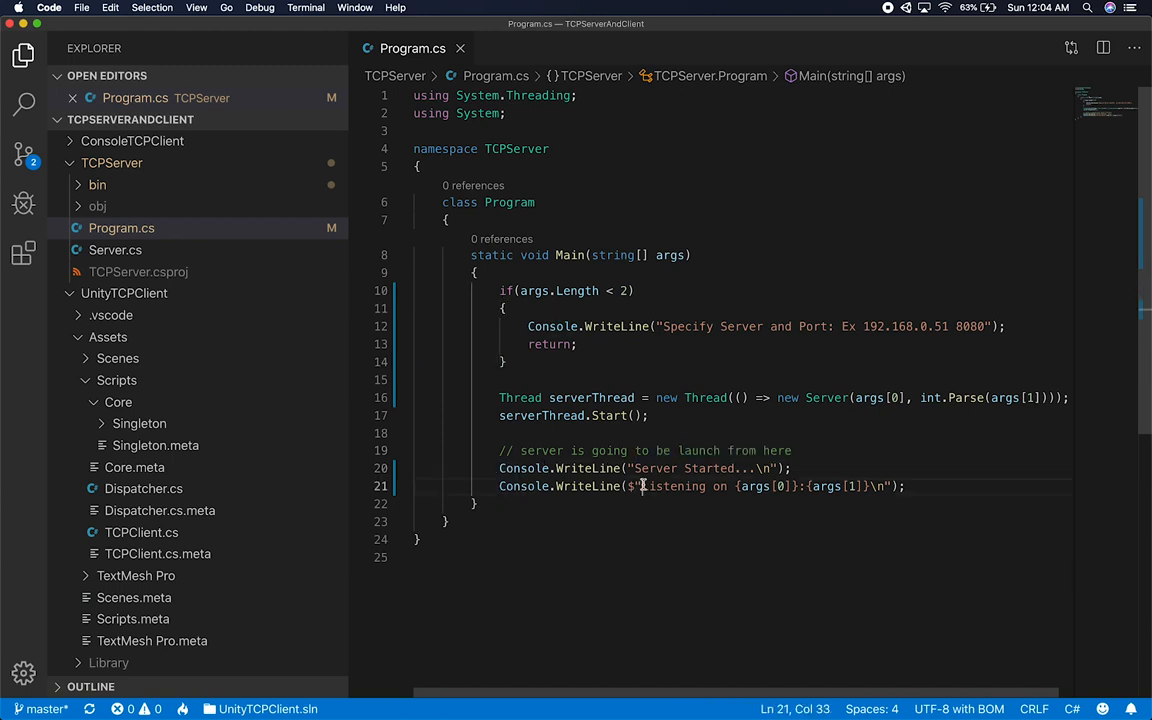
double_click(658, 486)
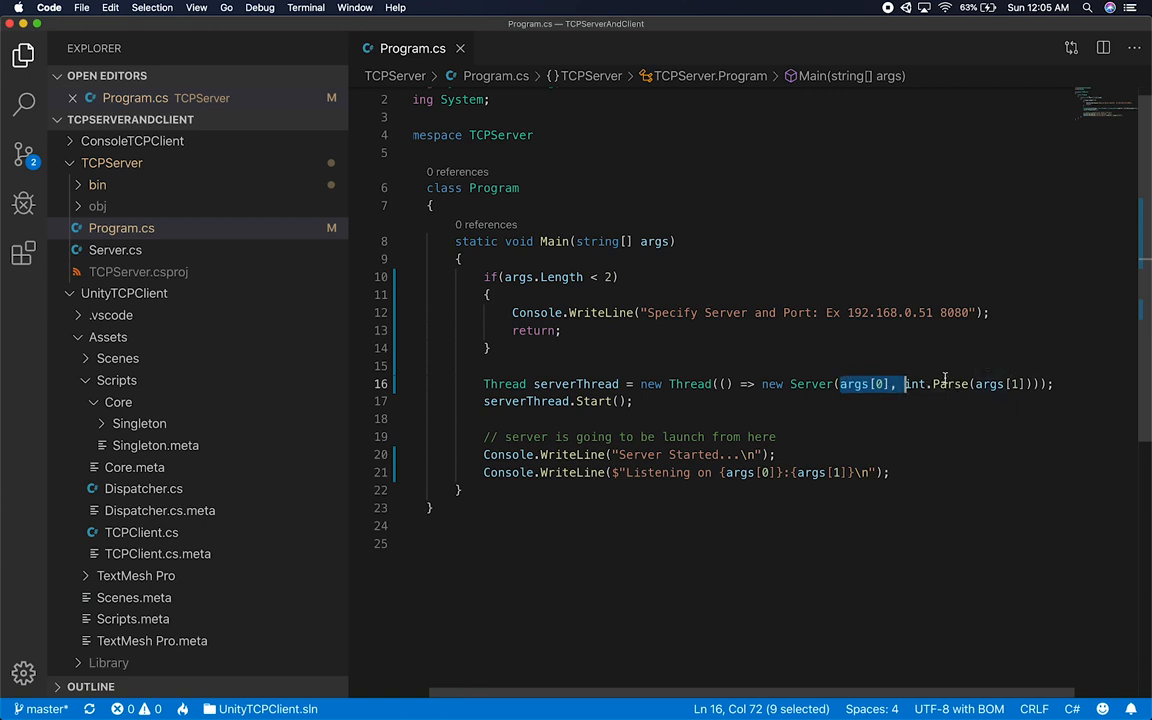
mouse_move(800, 328)
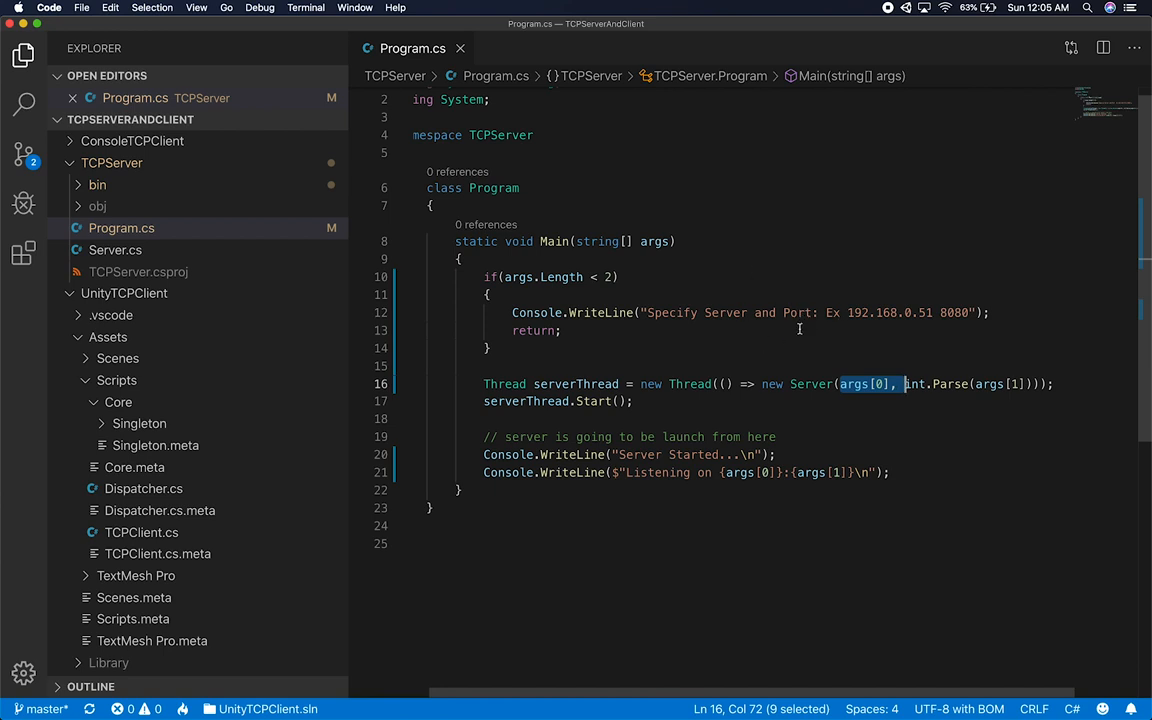
mouse_move(760, 296)
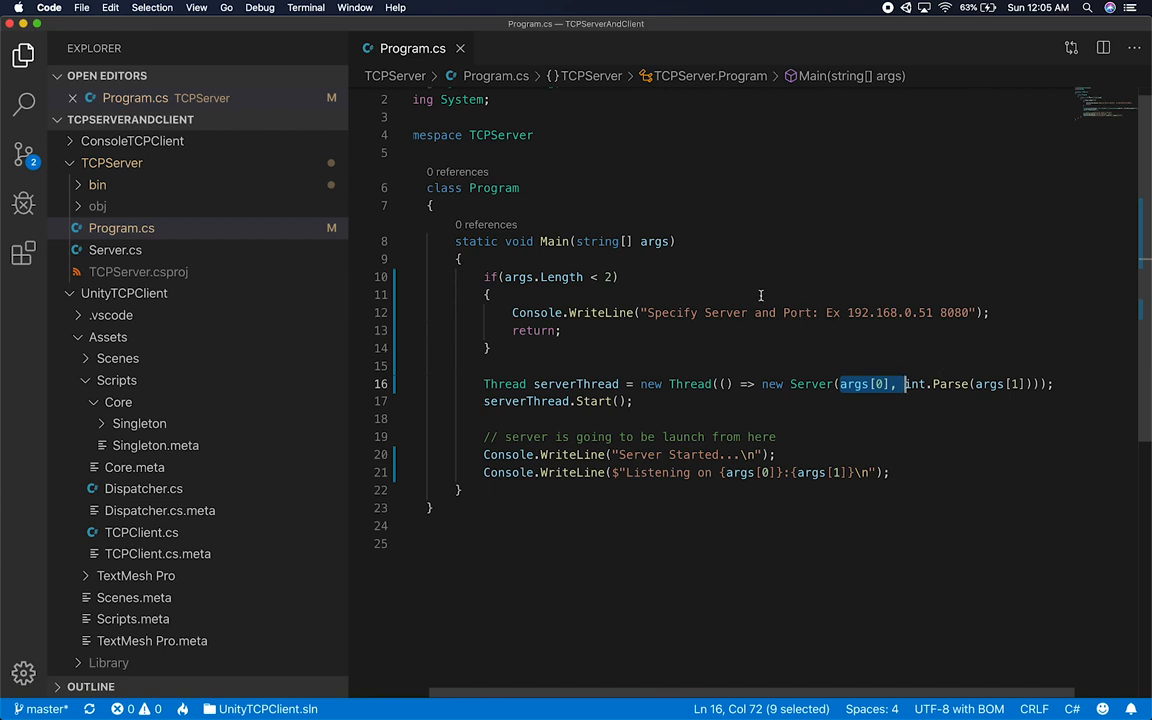
scroll(up, 3)
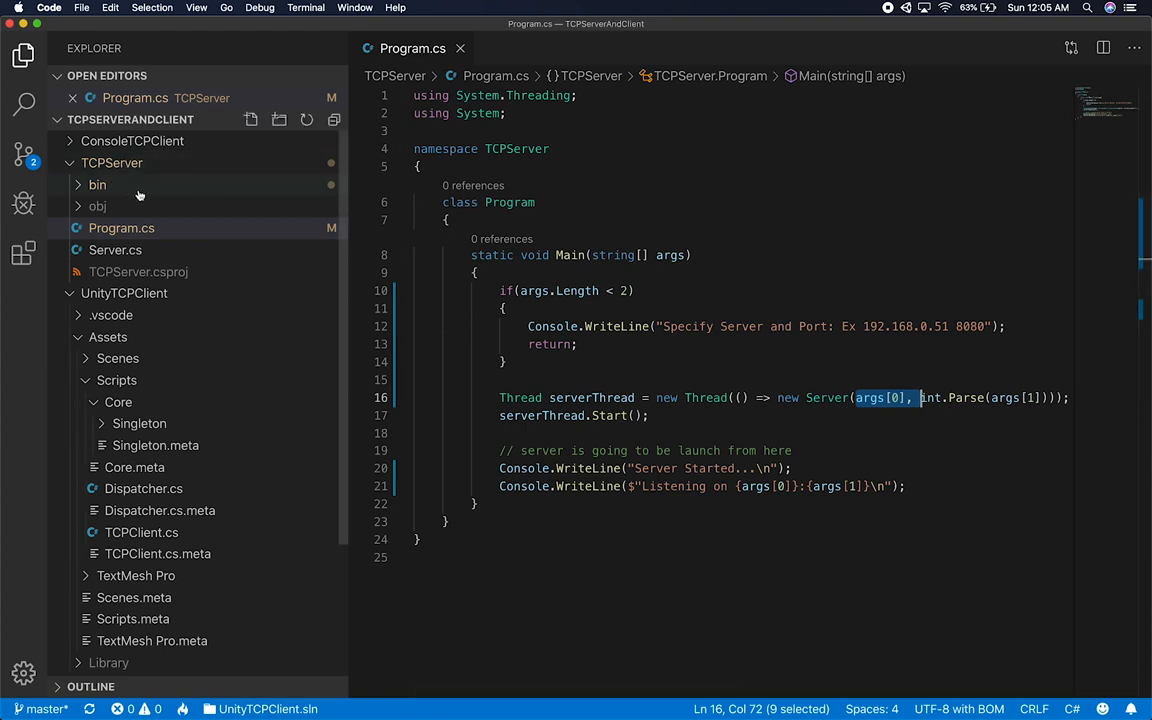
click(608, 308)
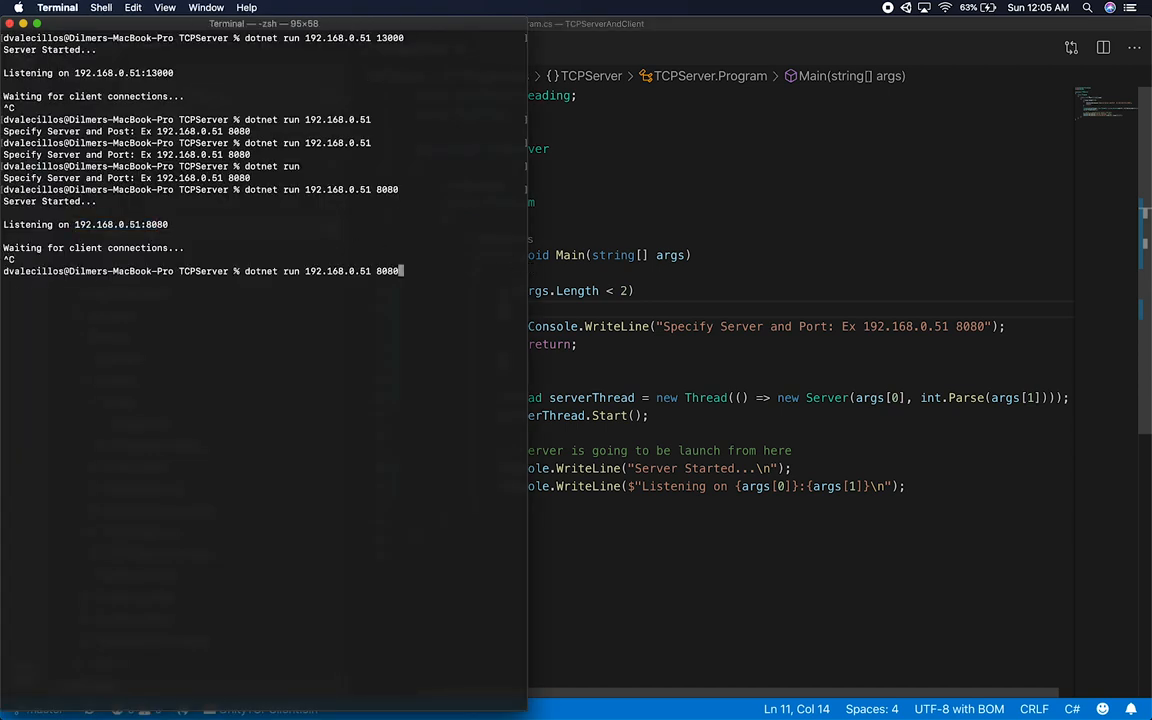
key(Return)
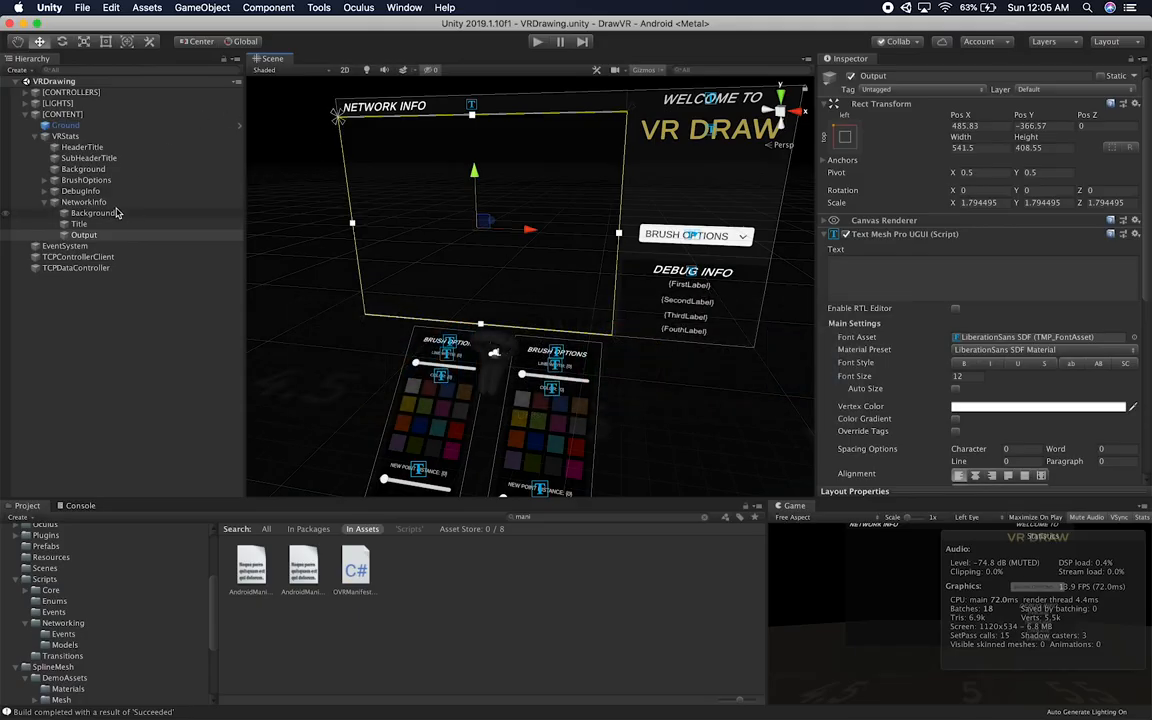
Play the scene, inspect TCPControllerClient's Draw Pay Load and the VRDrawRight object, then stop playback
click(78, 256)
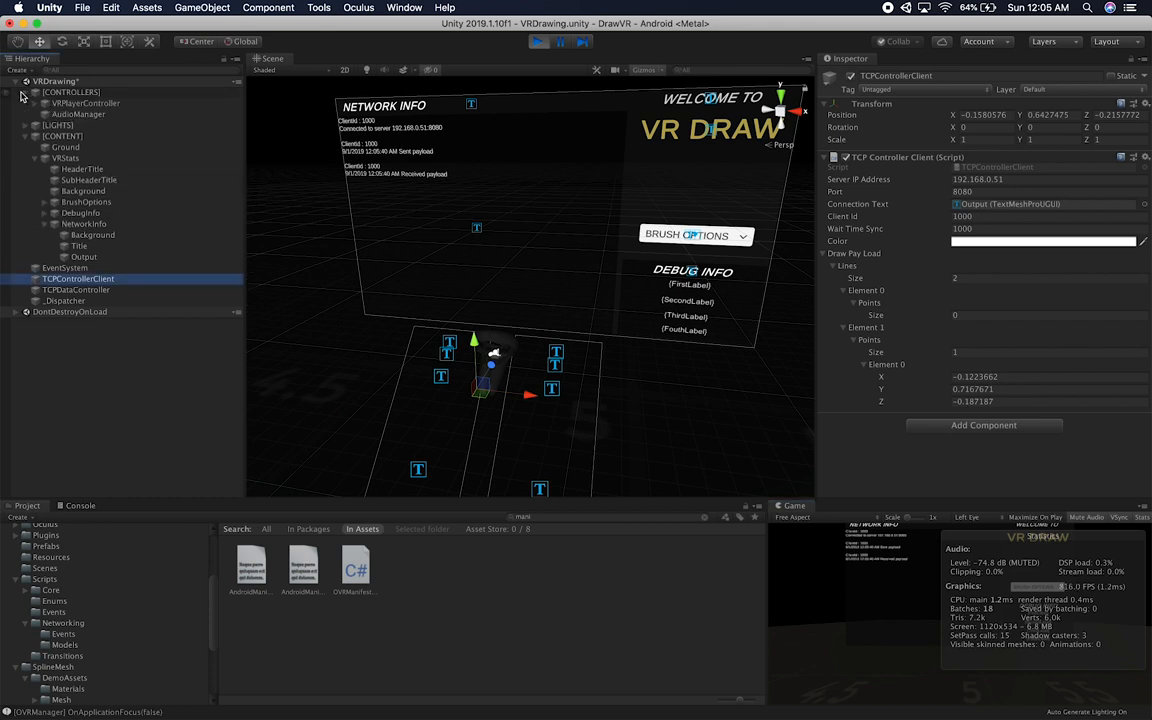
click(26, 104)
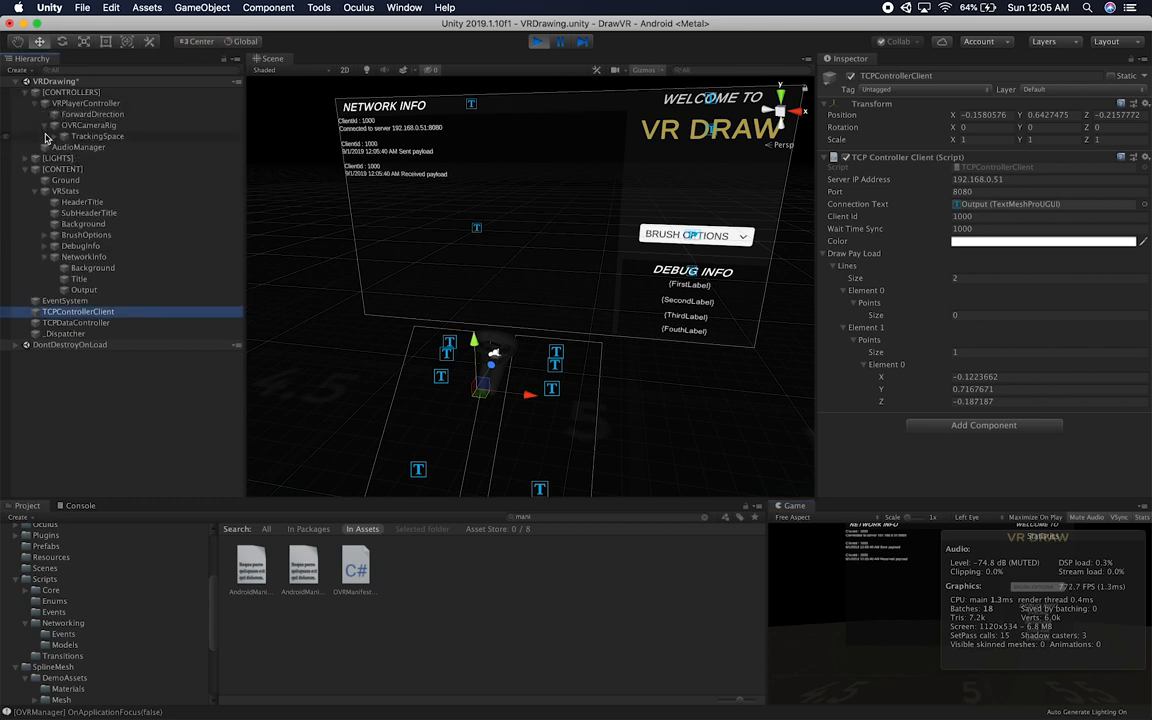
click(36, 136)
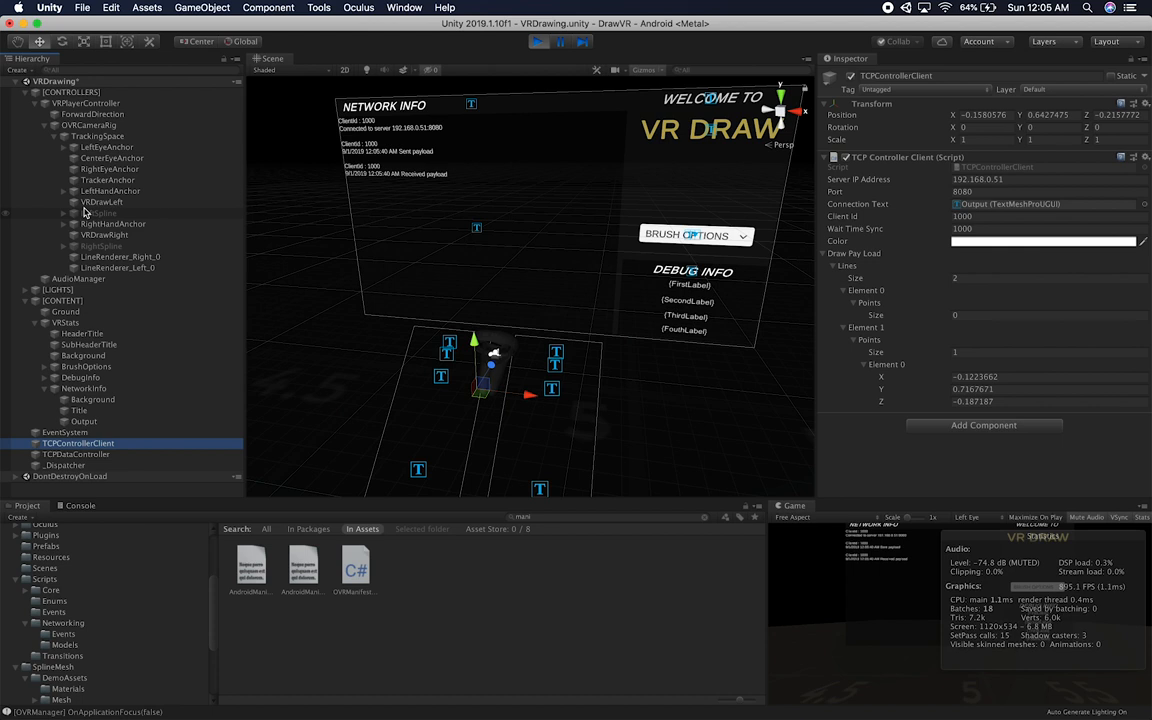
click(104, 236)
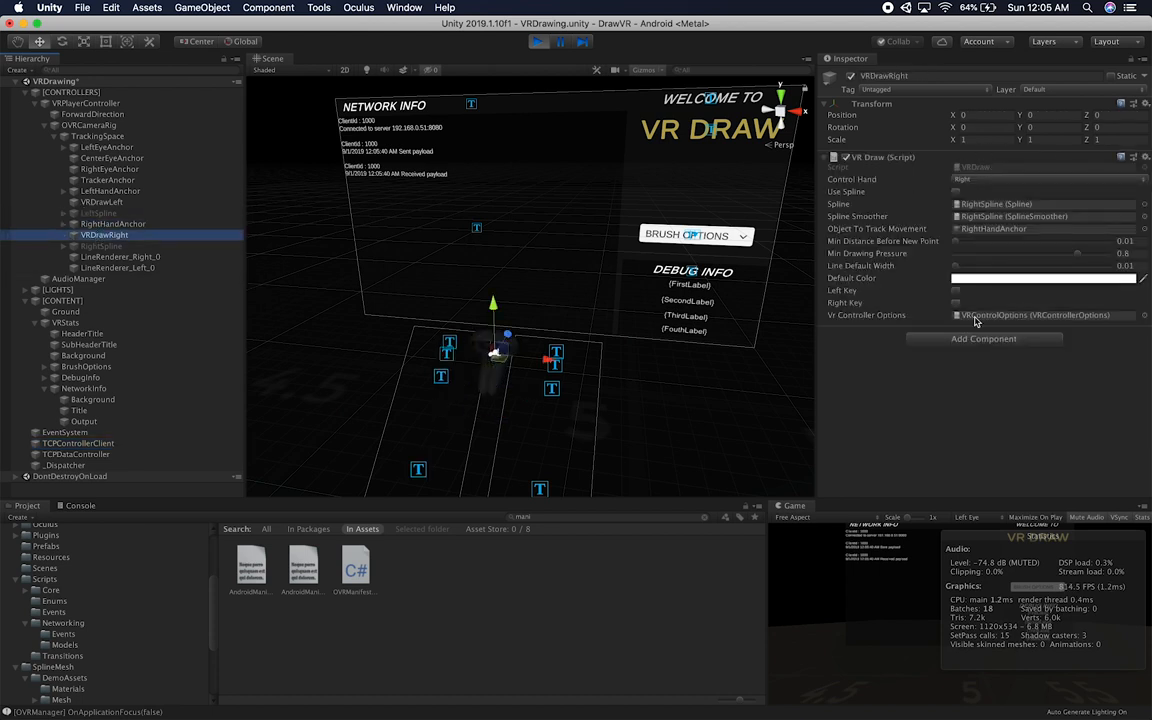
click(956, 302)
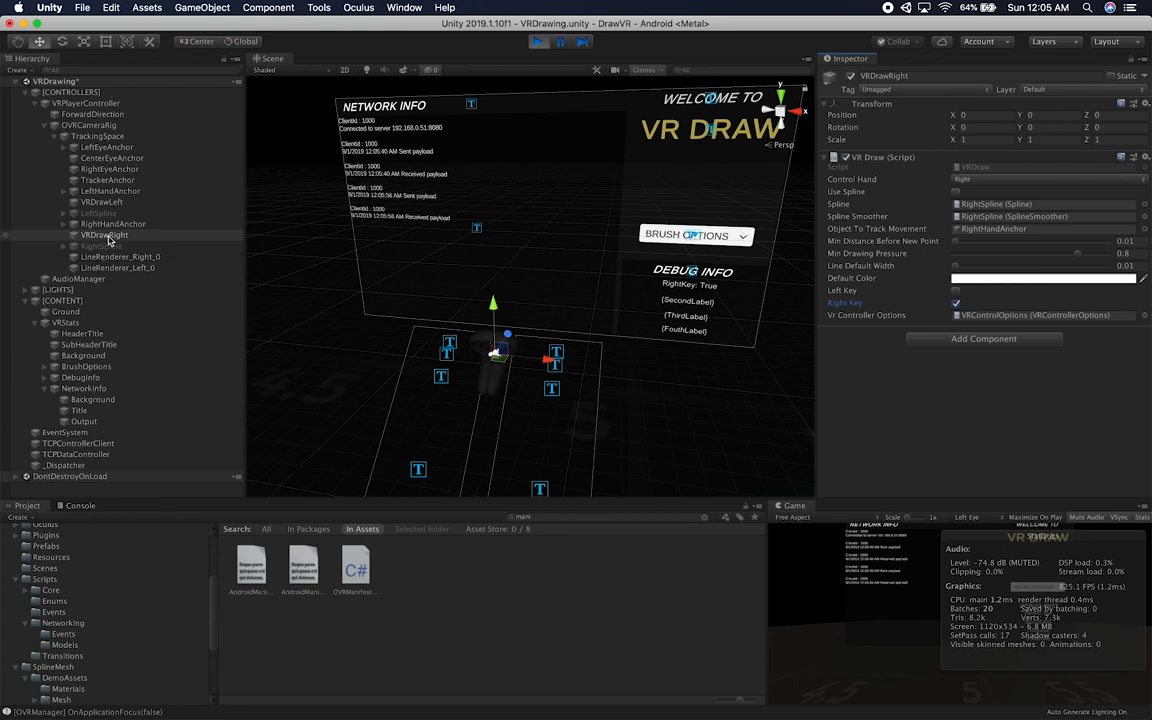
click(112, 224)
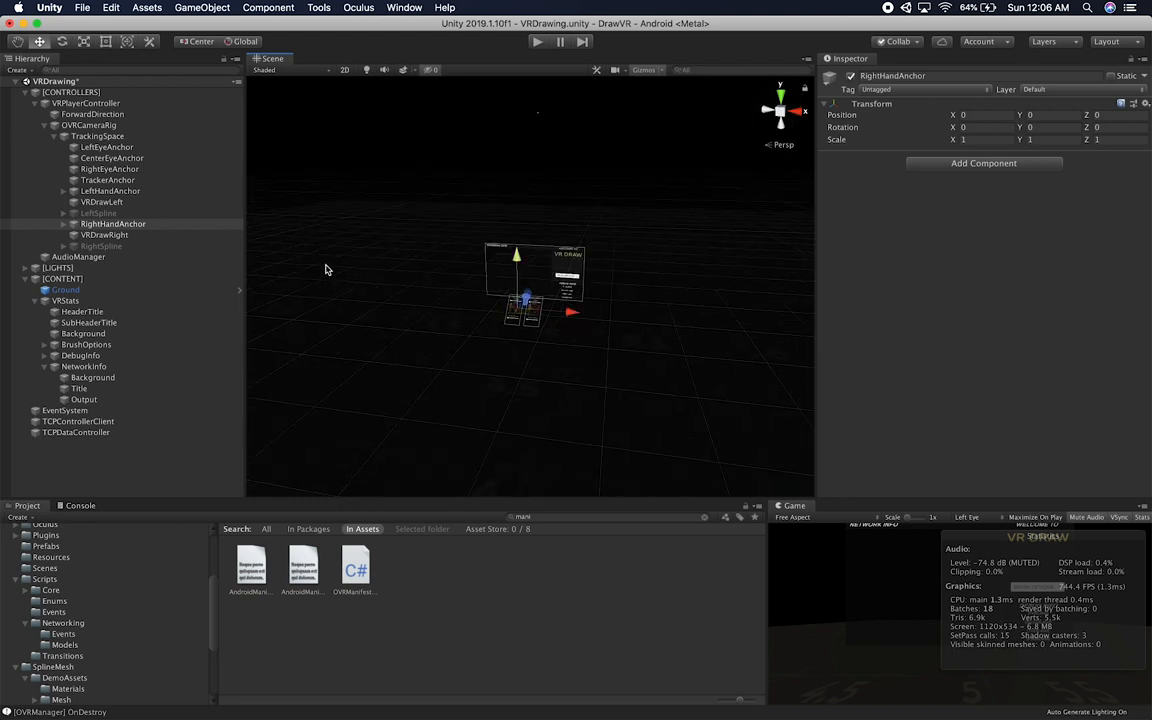
mouse_move(474, 172)
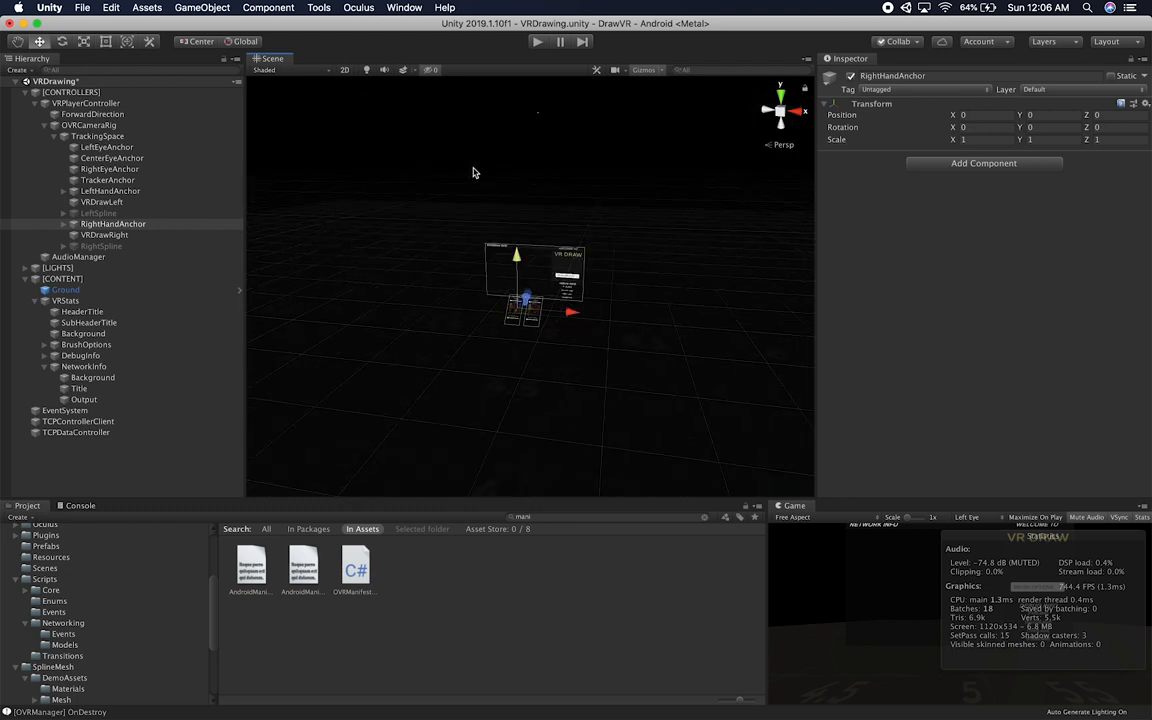
mouse_move(600, 296)
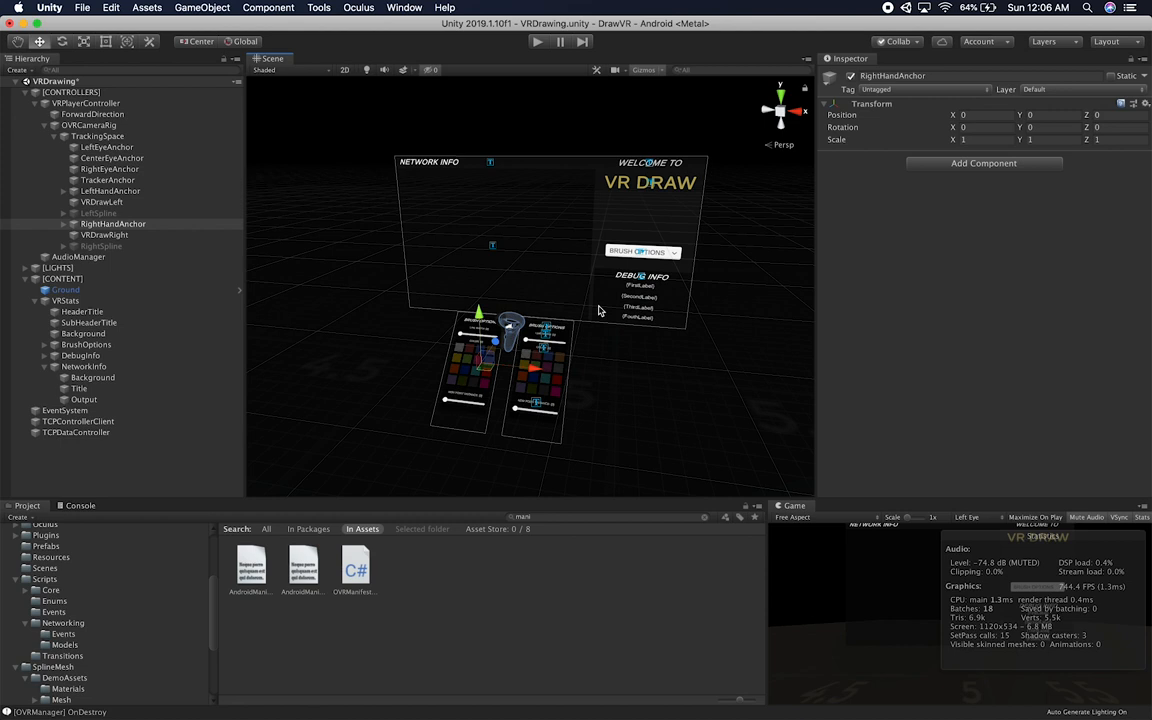
mouse_move(540, 204)
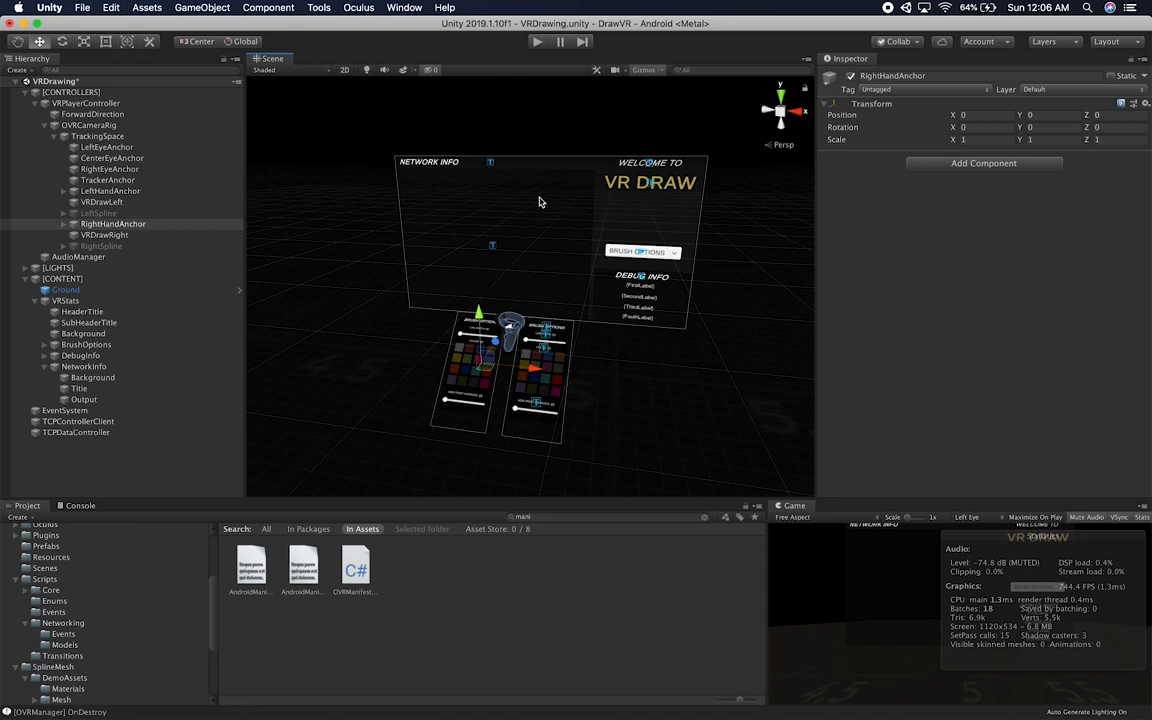
mouse_move(578, 272)
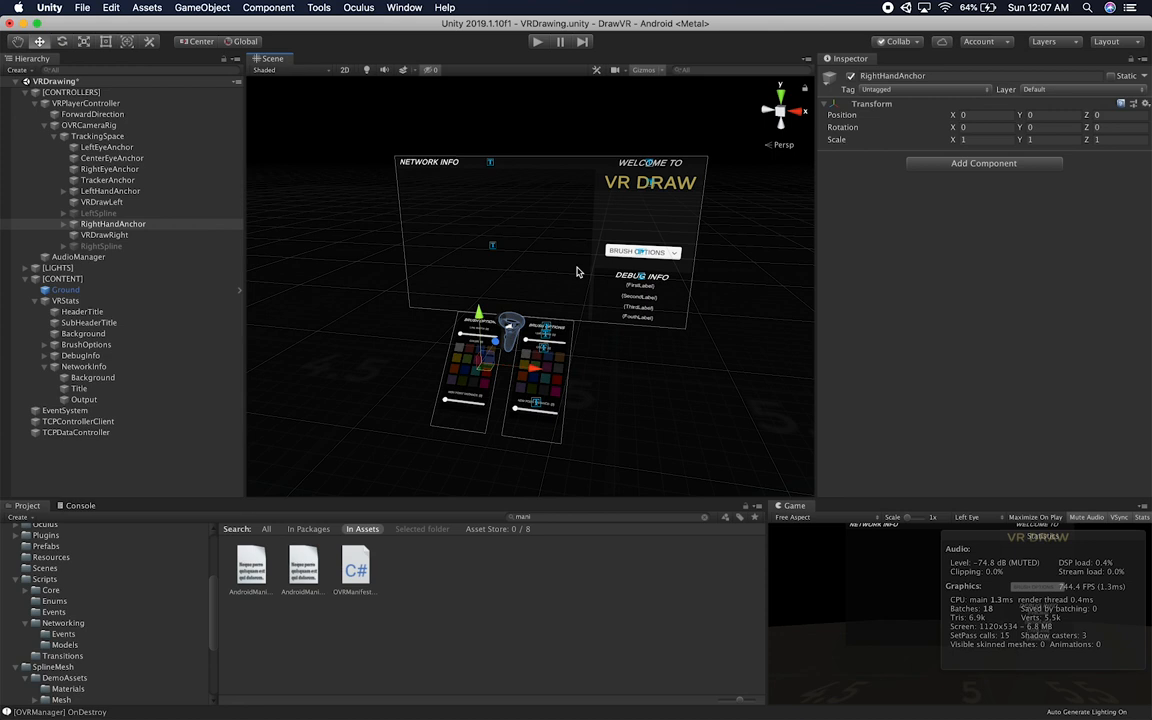
mouse_move(556, 328)
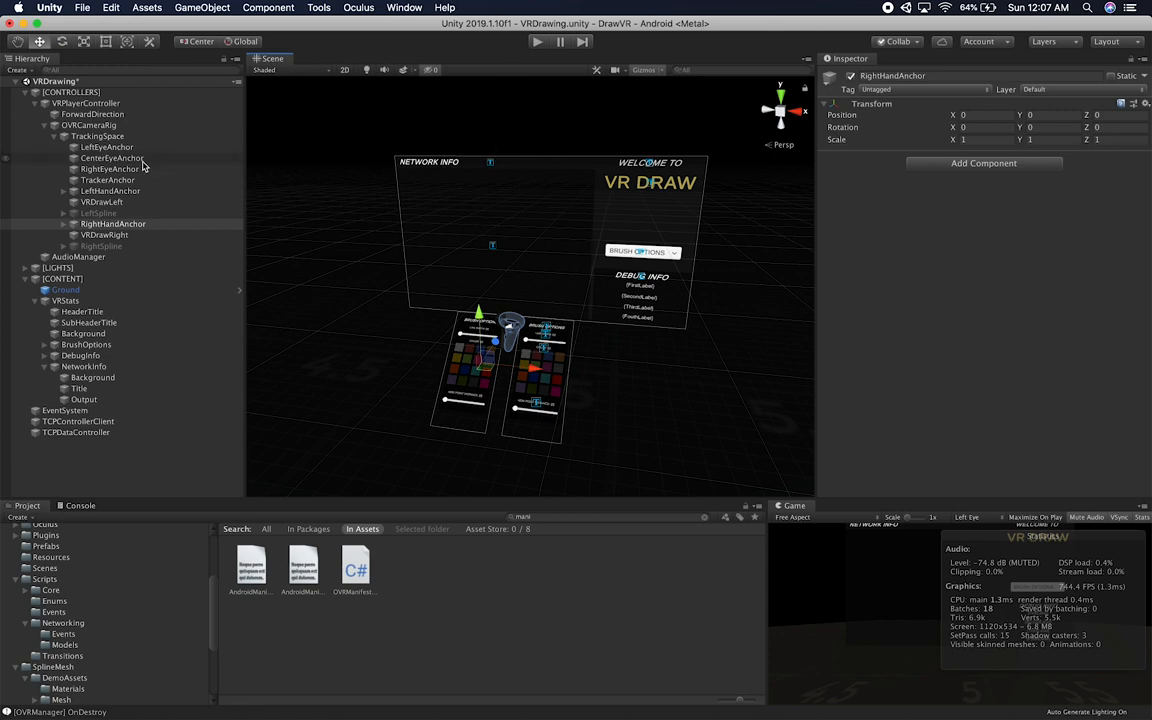
mouse_move(144, 310)
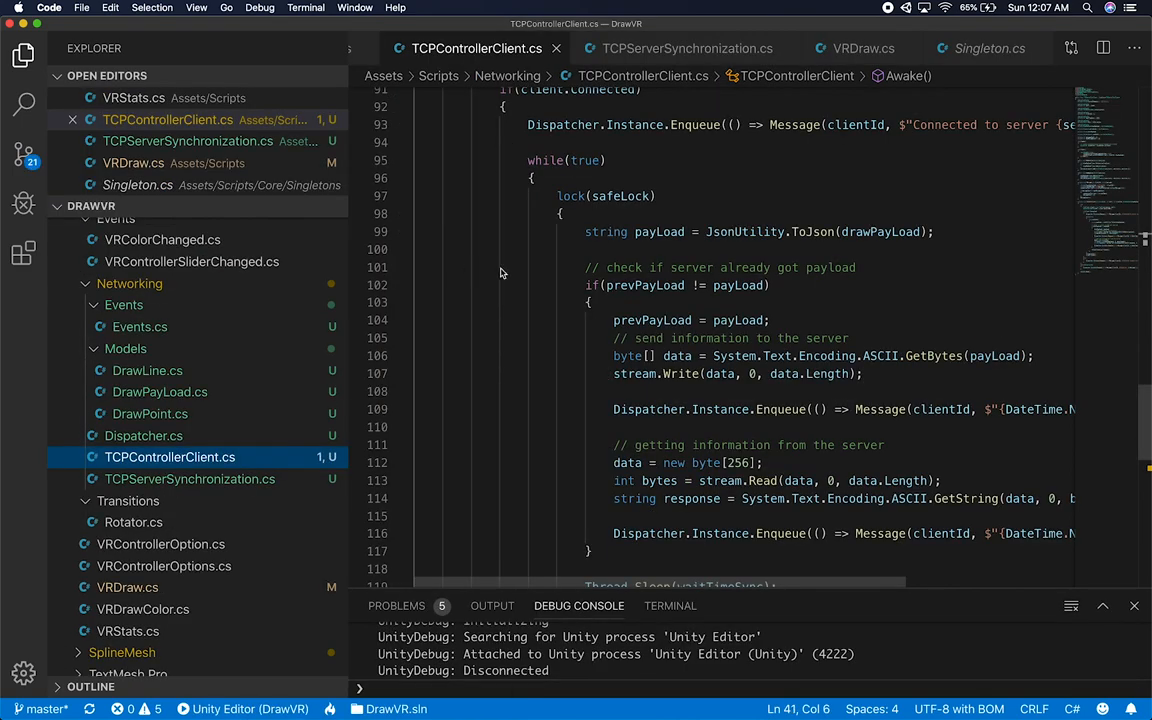
scroll(down, 3)
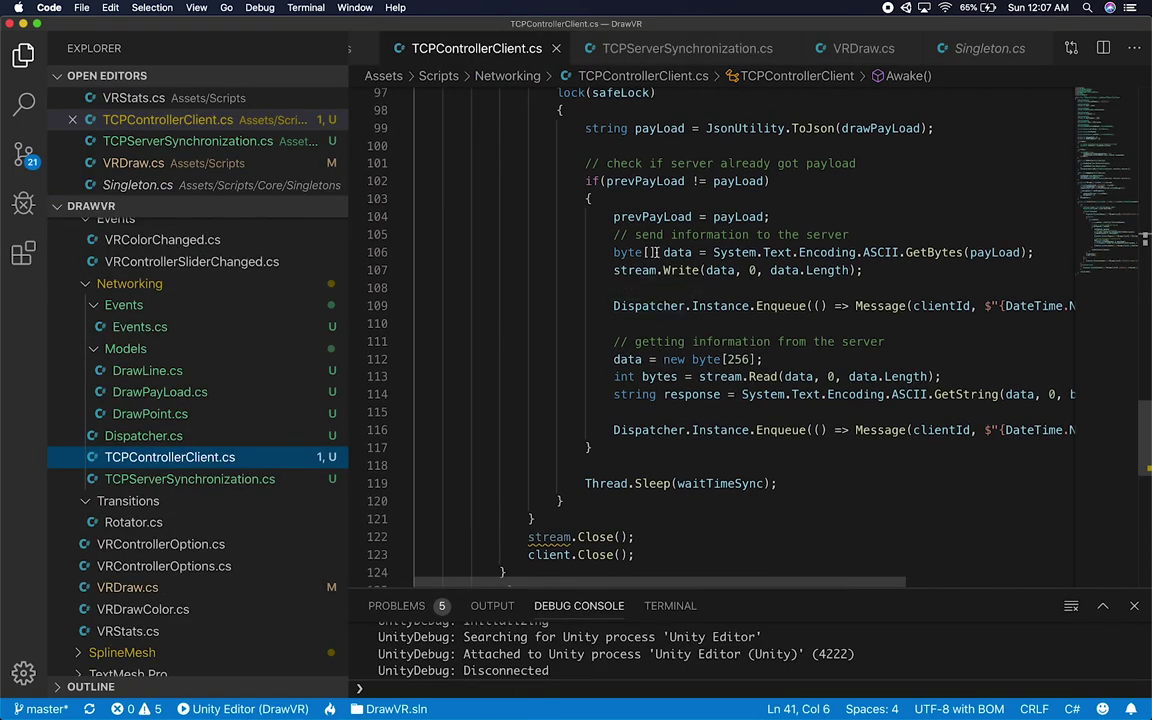
scroll(up, 3)
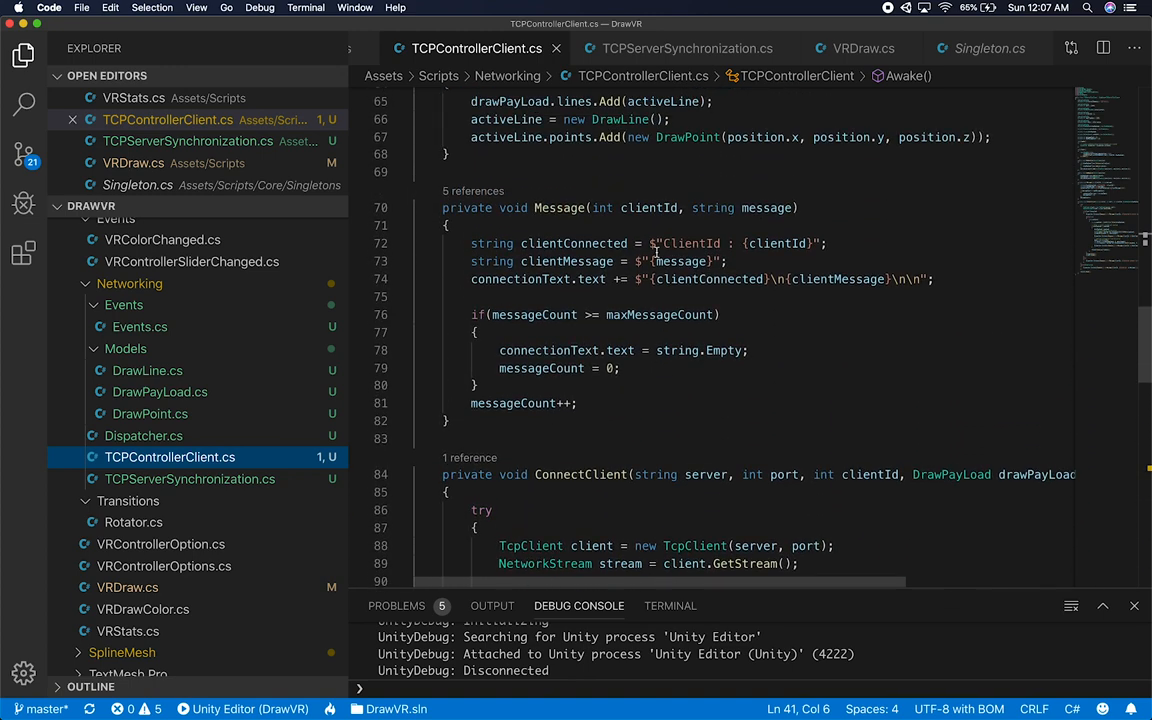
scroll(up, 3)
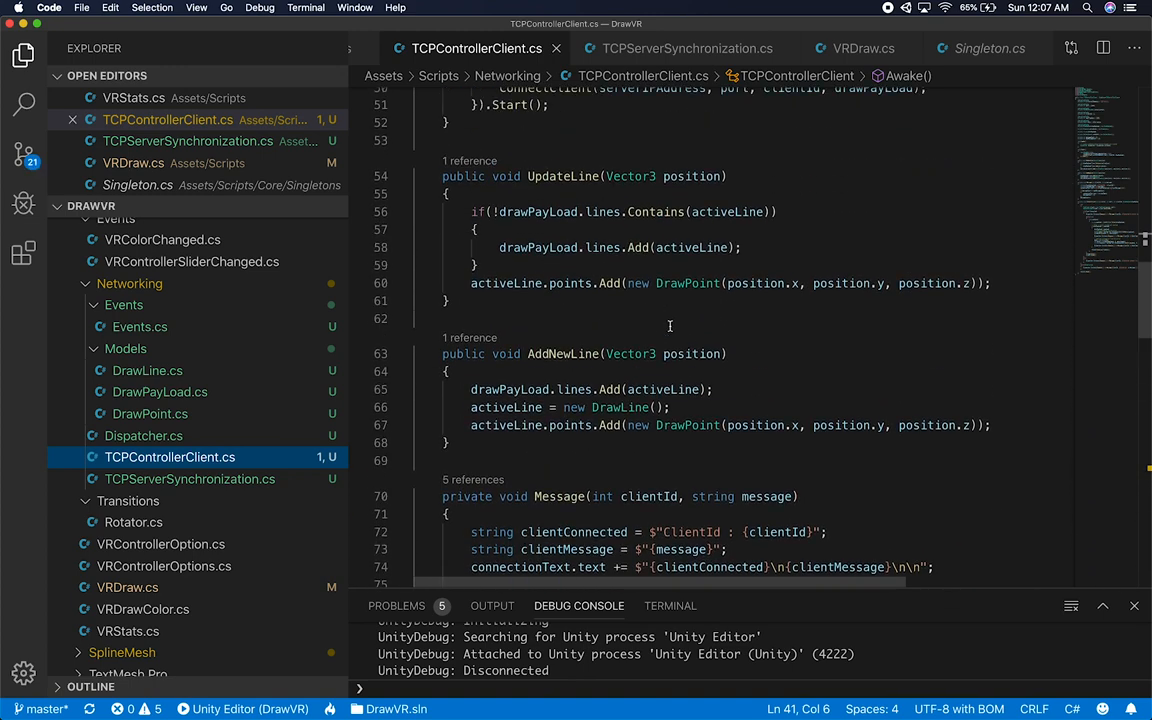
scroll(up, 3)
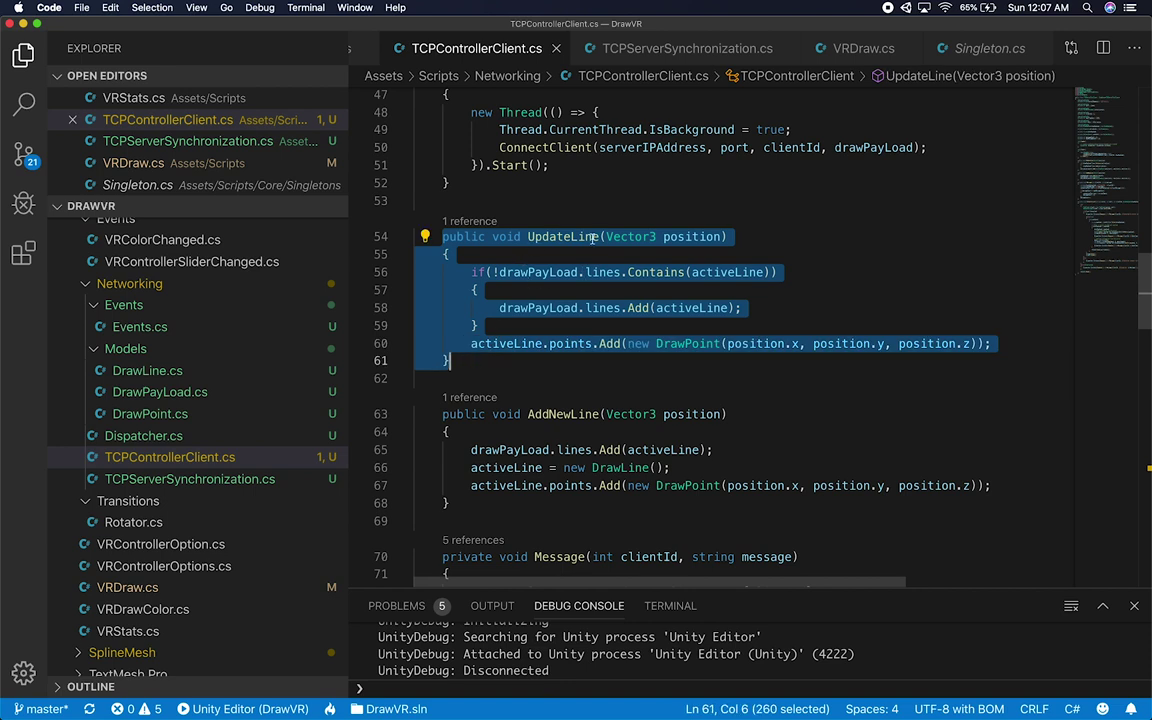
double_click(692, 236)
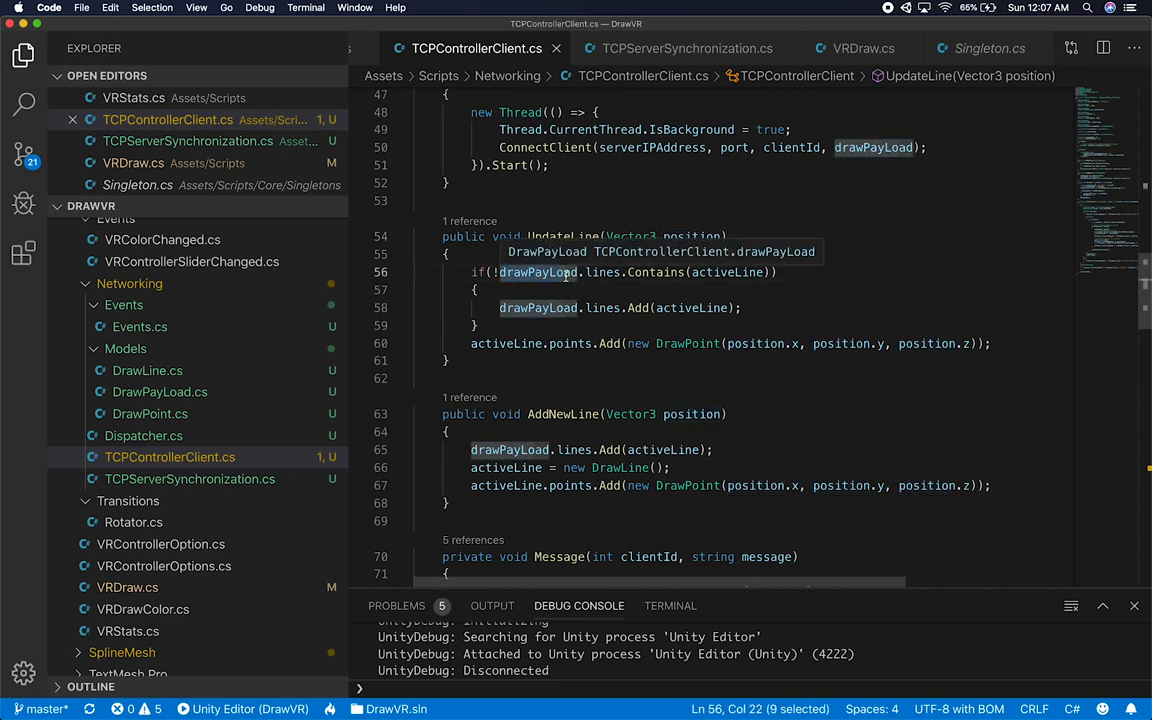
mouse_move(690, 308)
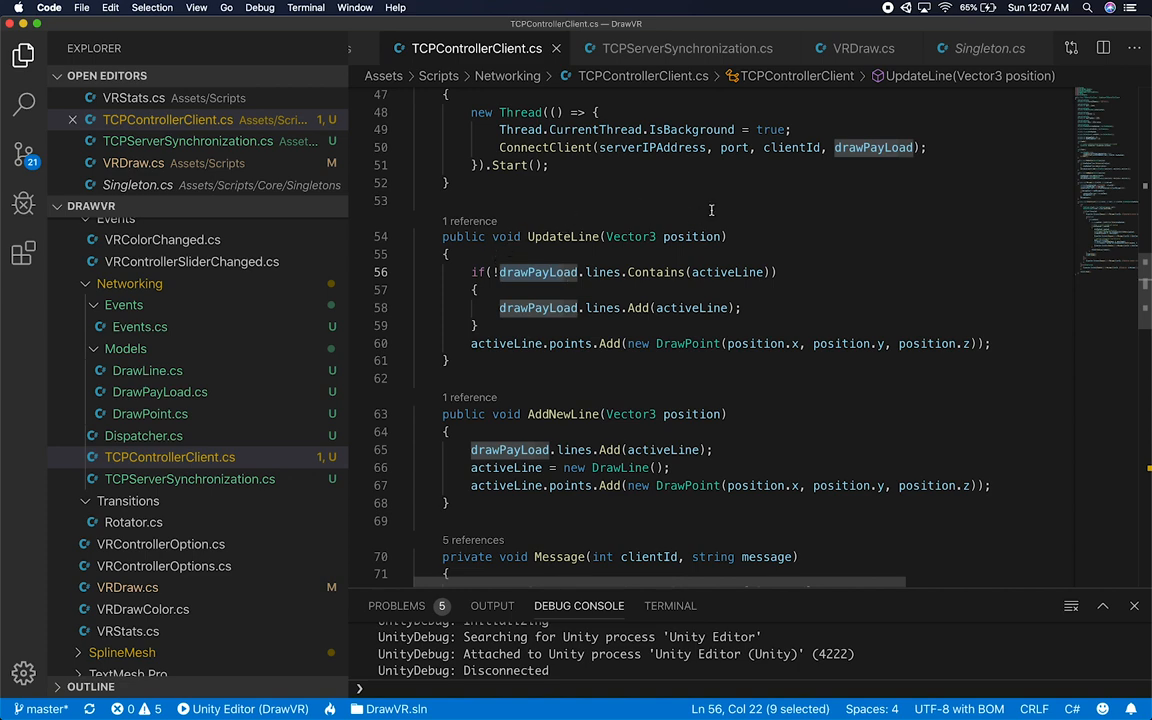
scroll(down, 3)
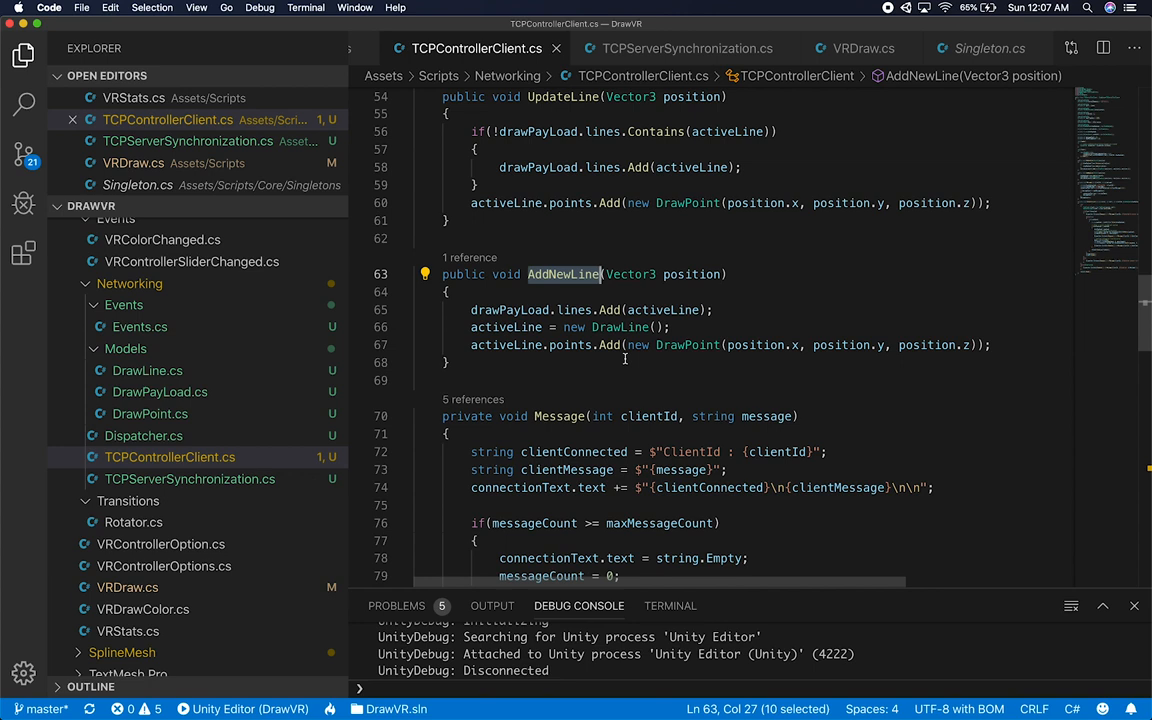
mouse_move(662, 308)
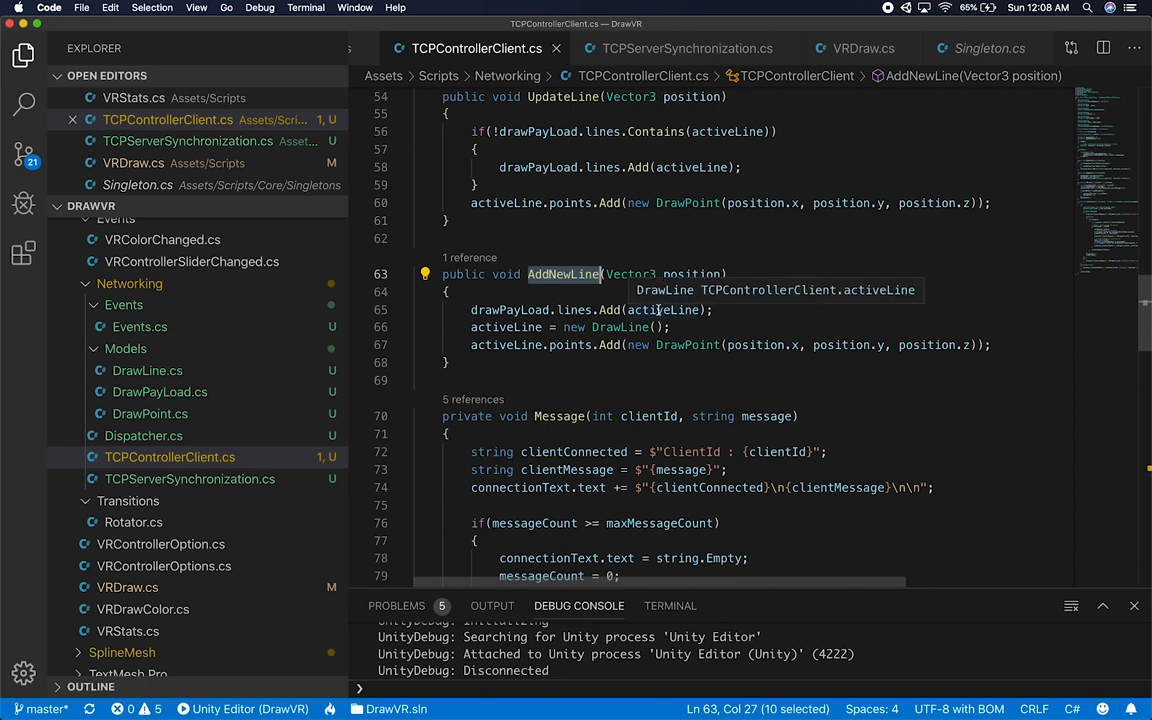
click(476, 204)
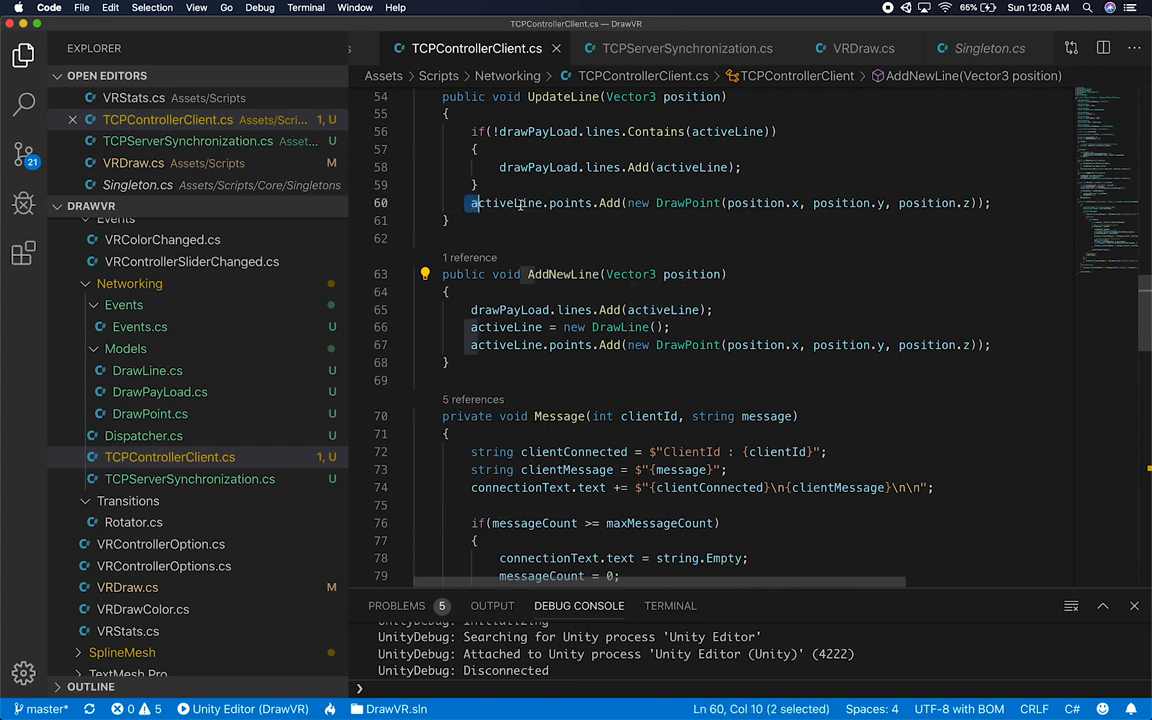
double_click(508, 204)
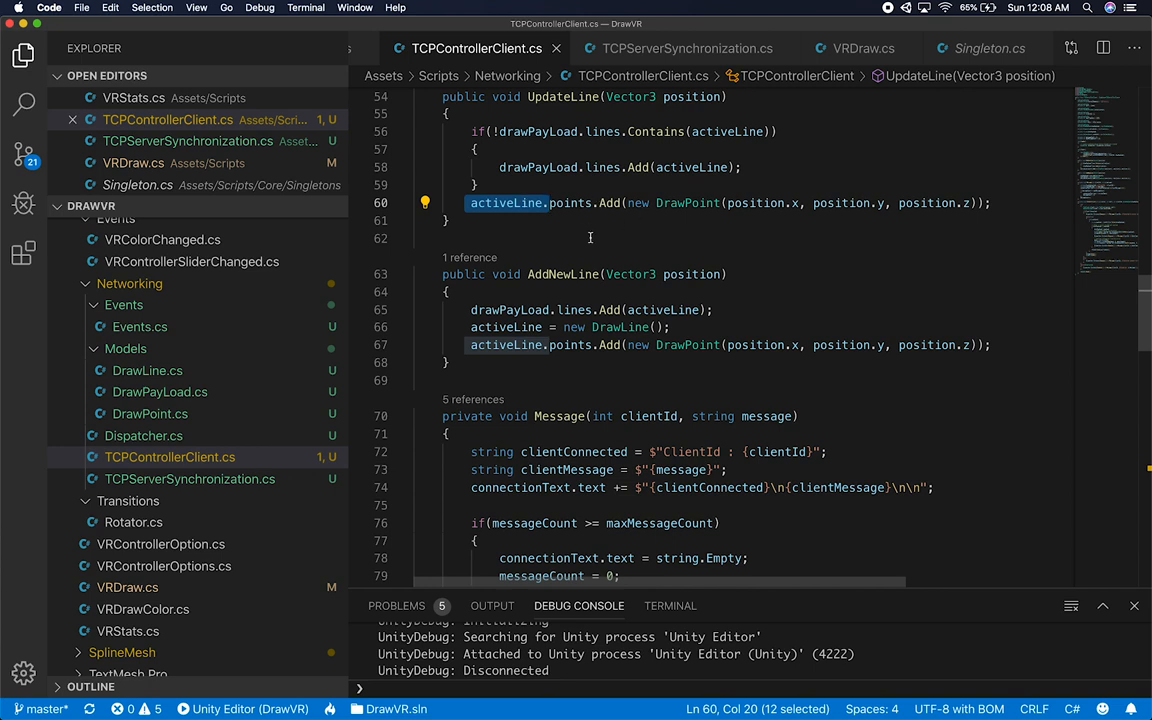
mouse_move(454, 312)
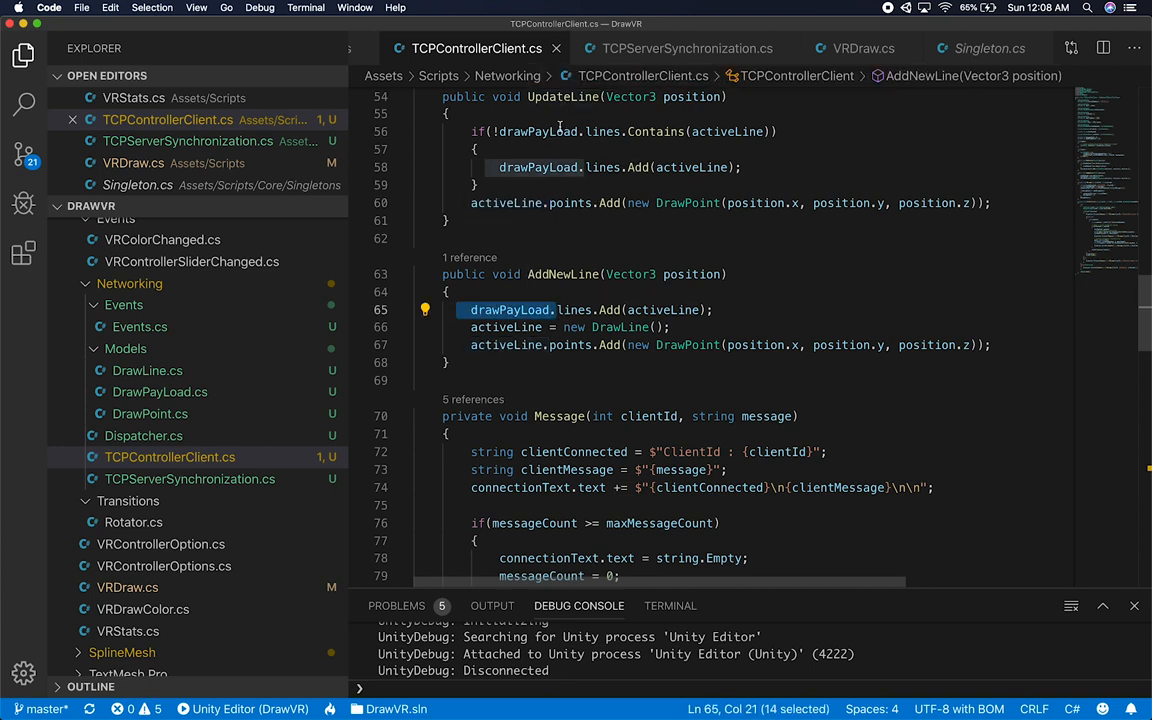
mouse_move(650, 316)
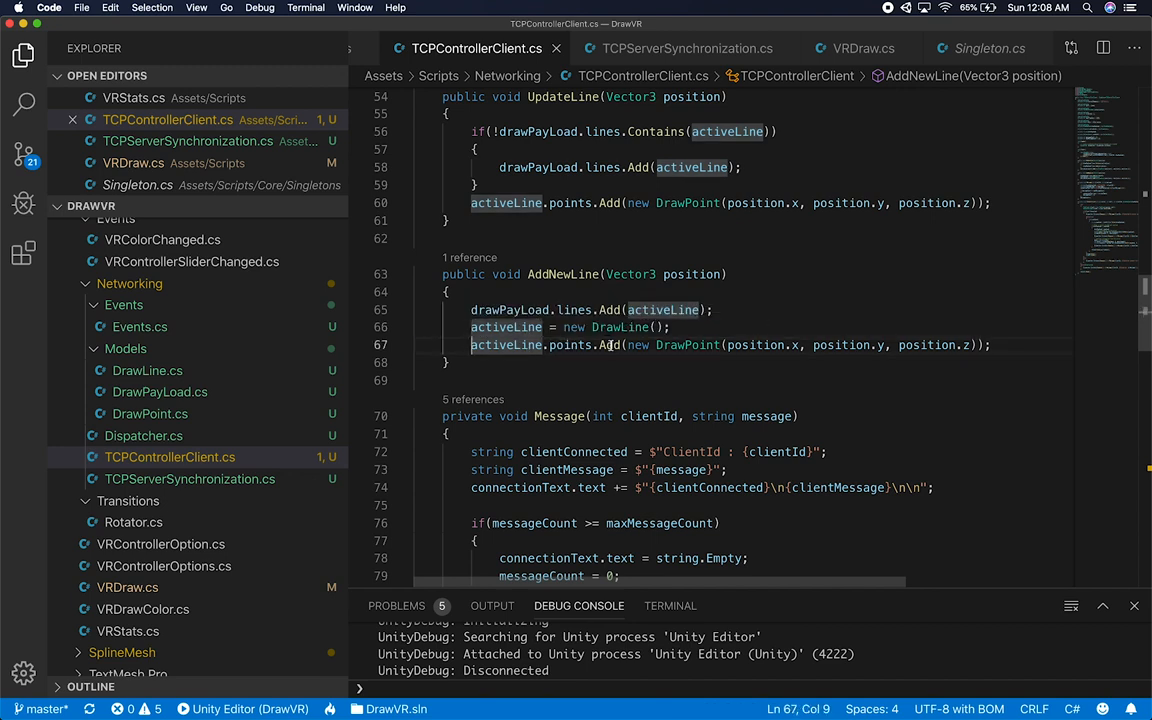
mouse_move(672, 360)
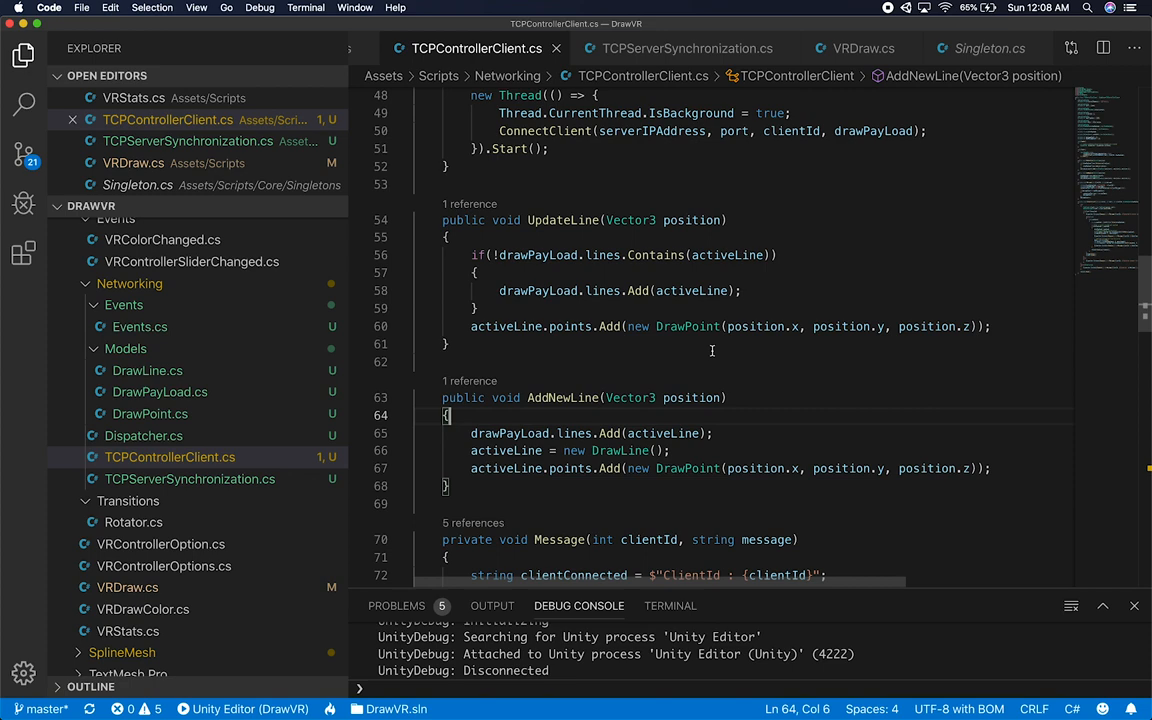
scroll(up, 3)
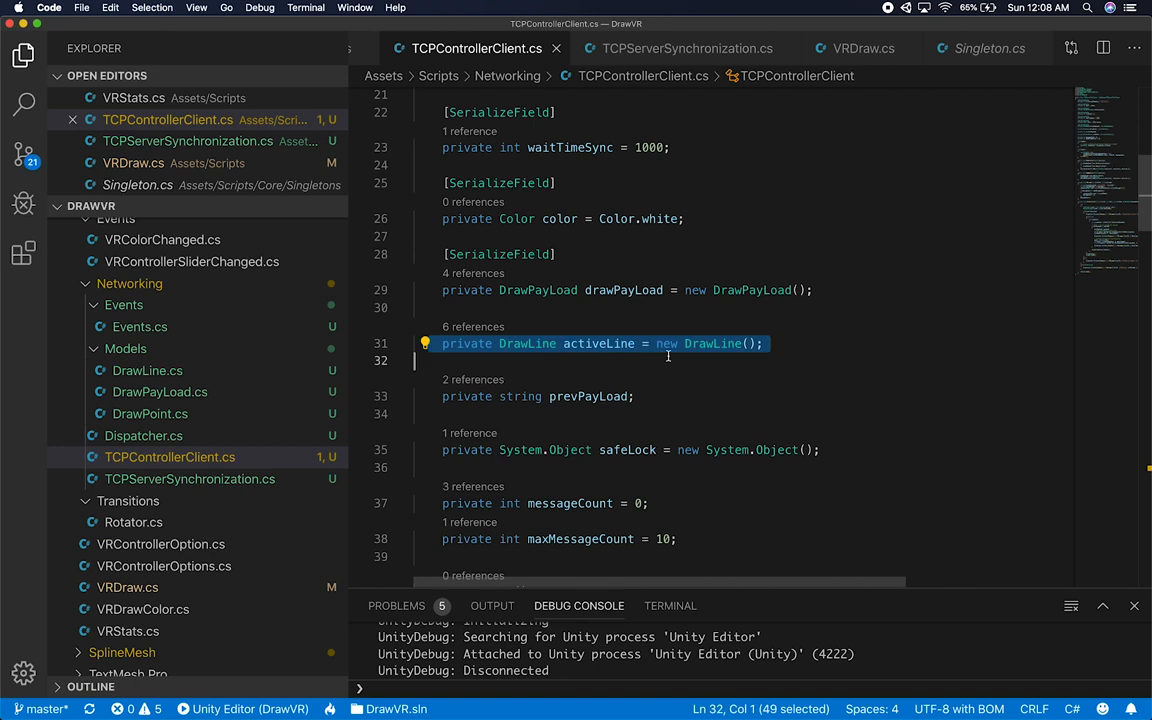
mouse_move(396, 384)
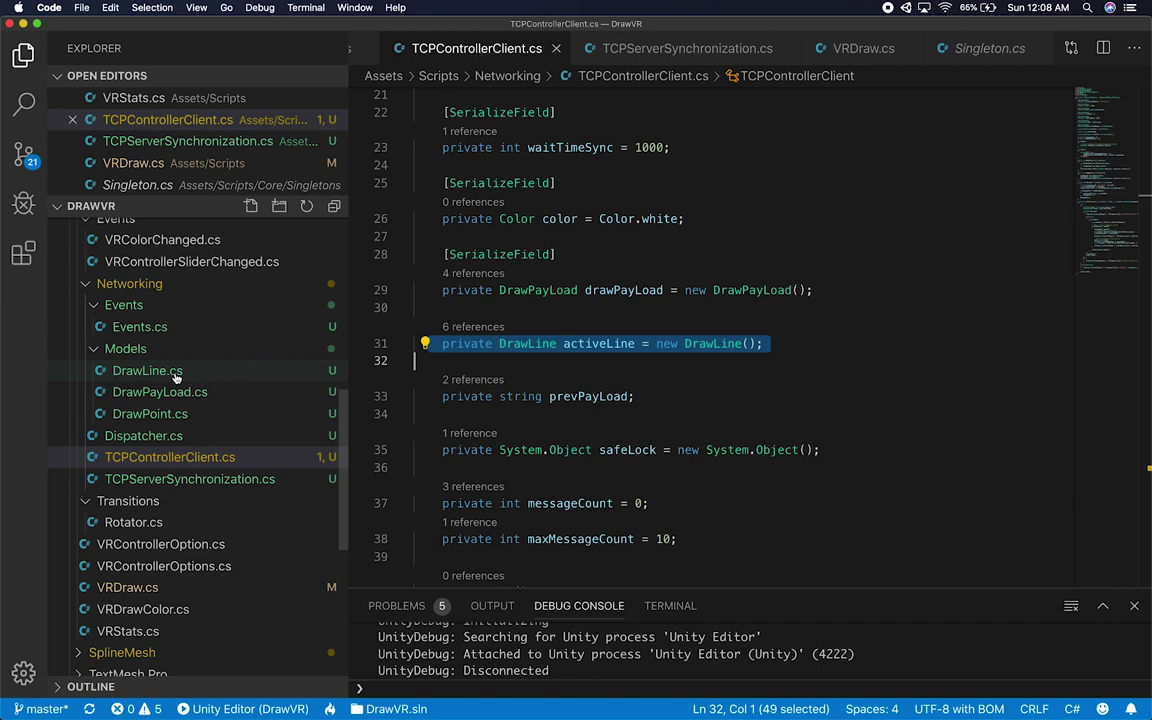
click(160, 390)
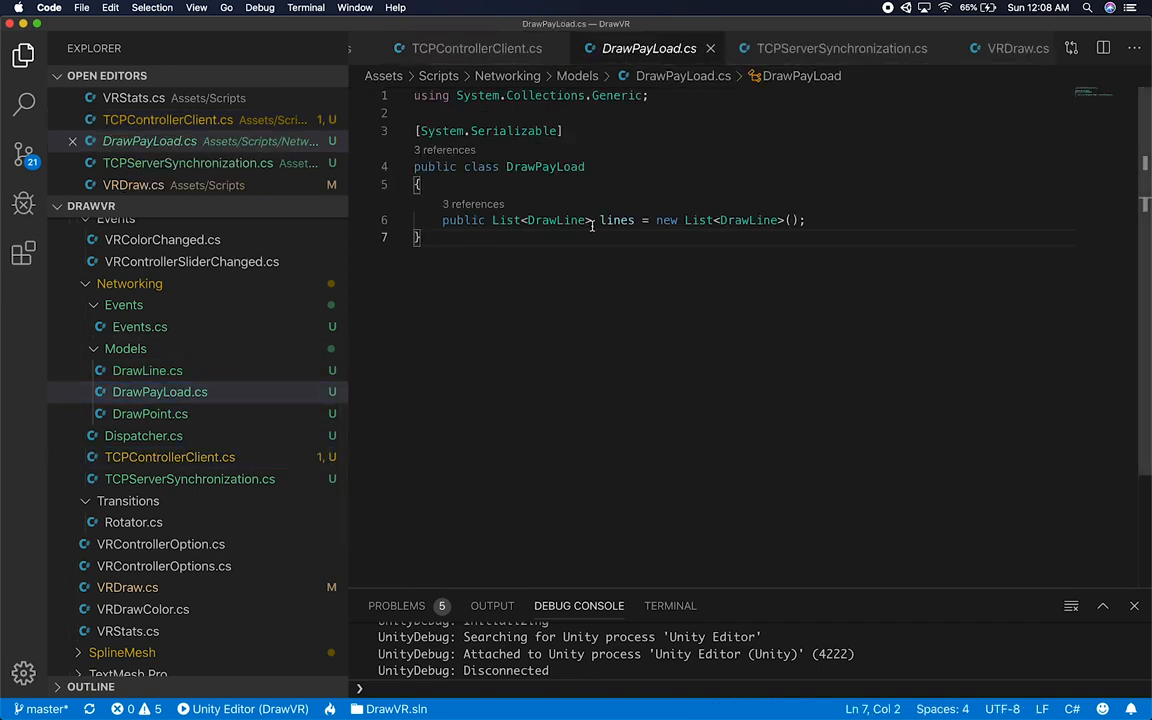
mouse_move(480, 216)
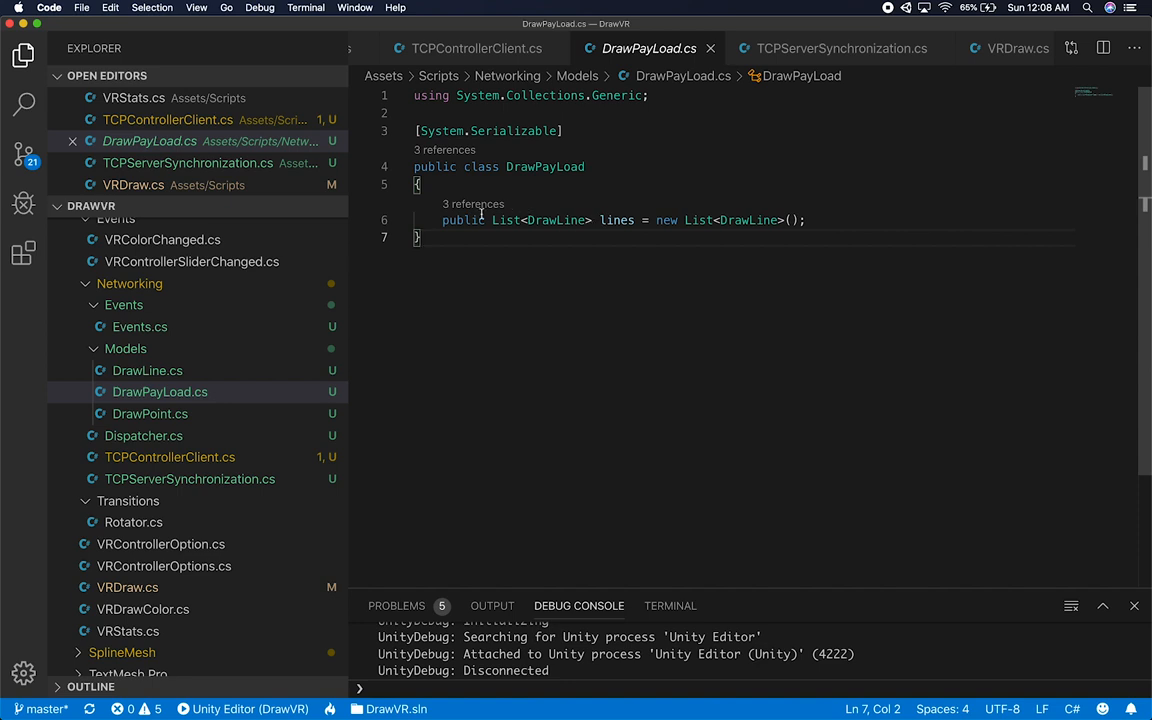
mouse_move(190, 364)
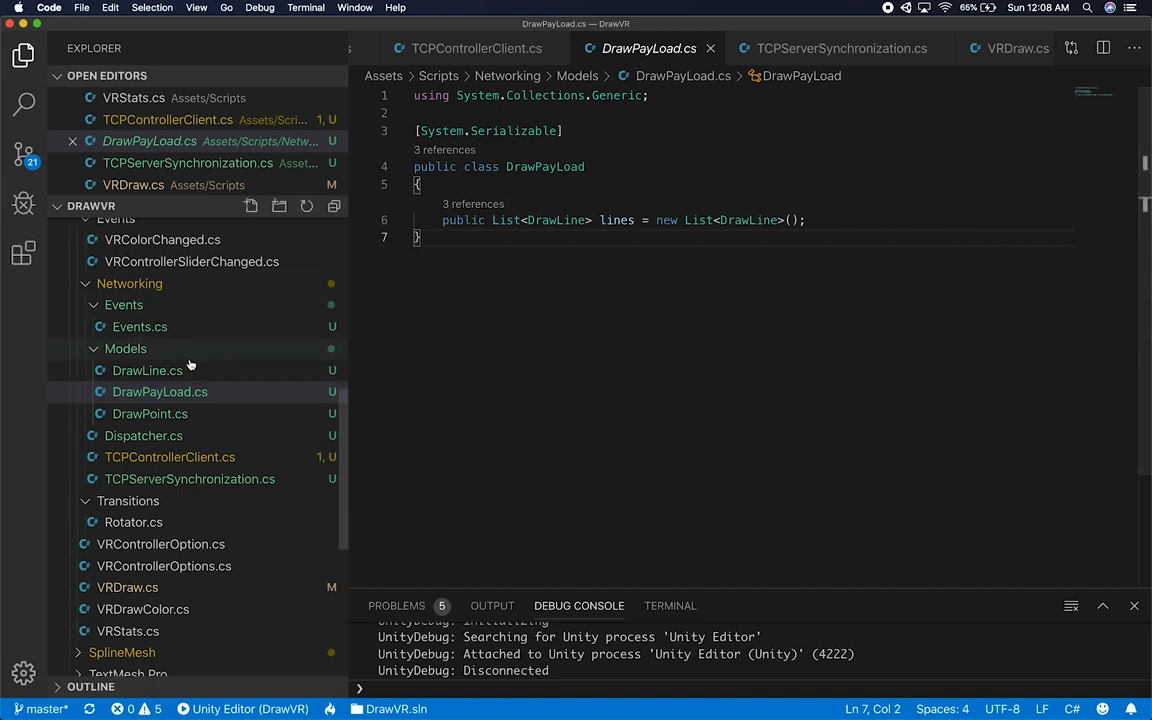
click(148, 370)
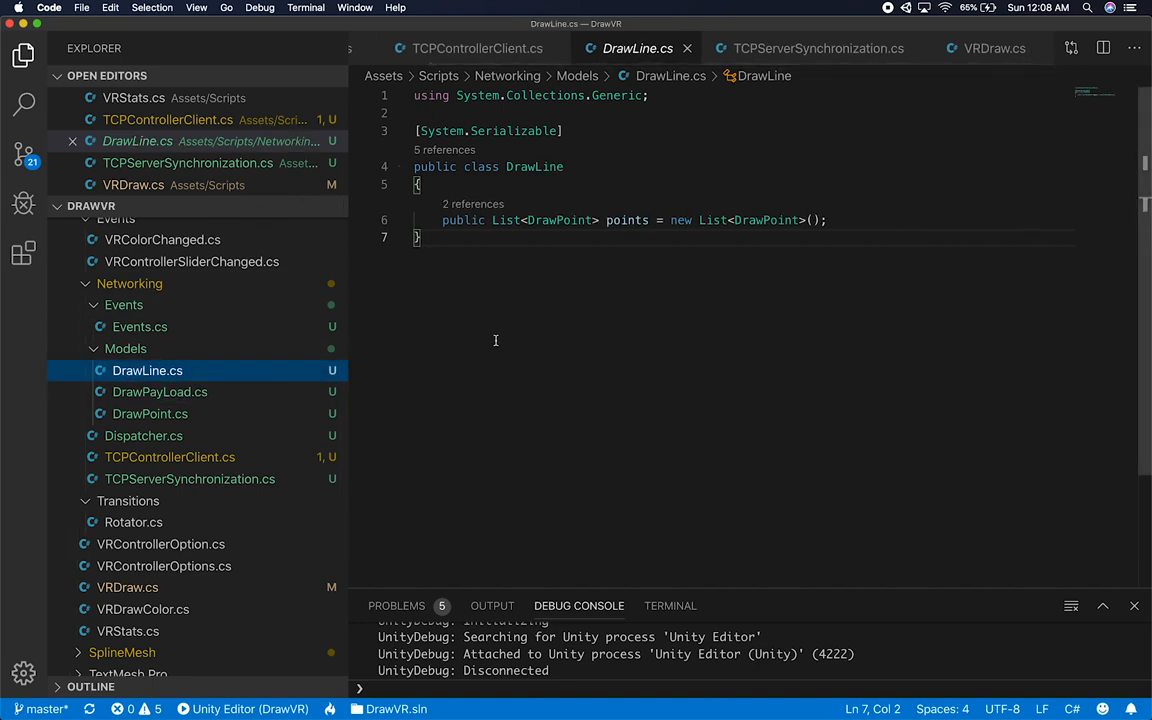
mouse_move(544, 292)
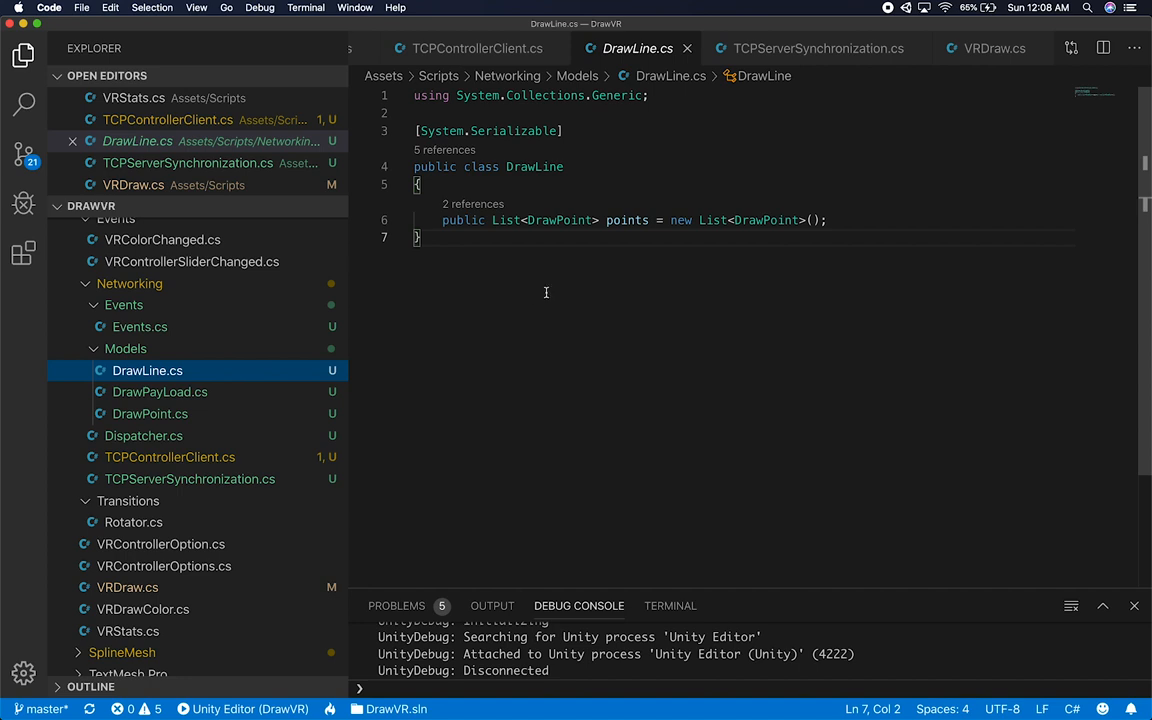
mouse_move(556, 218)
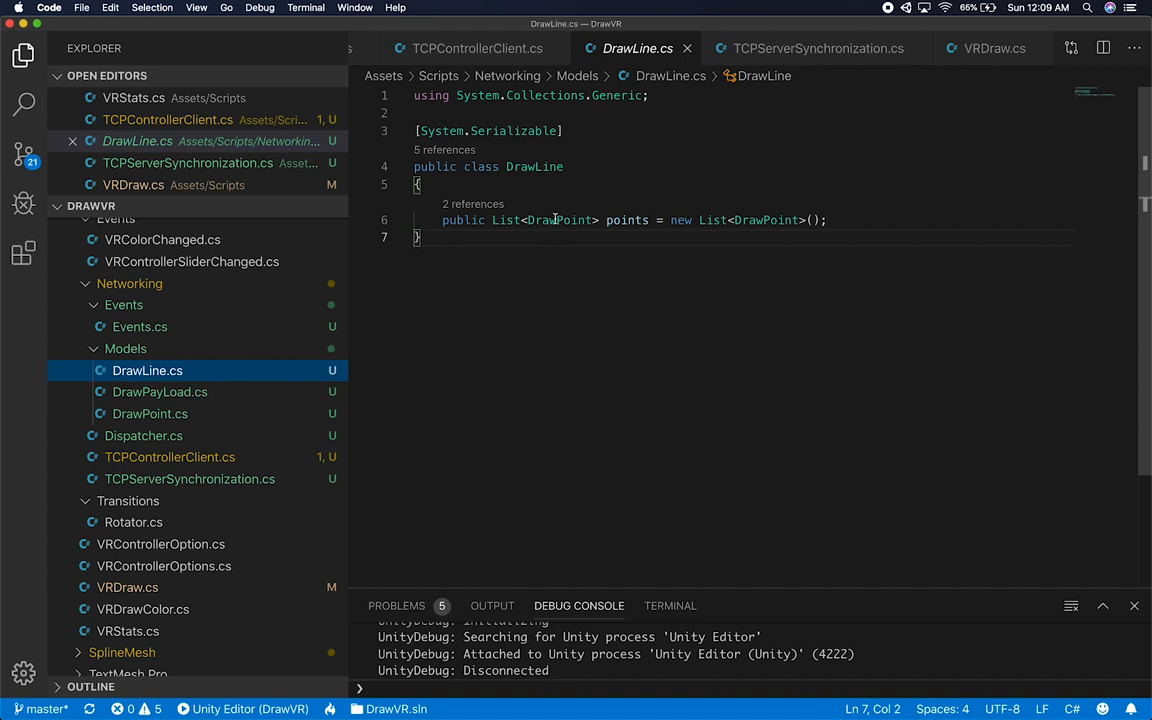
mouse_move(568, 204)
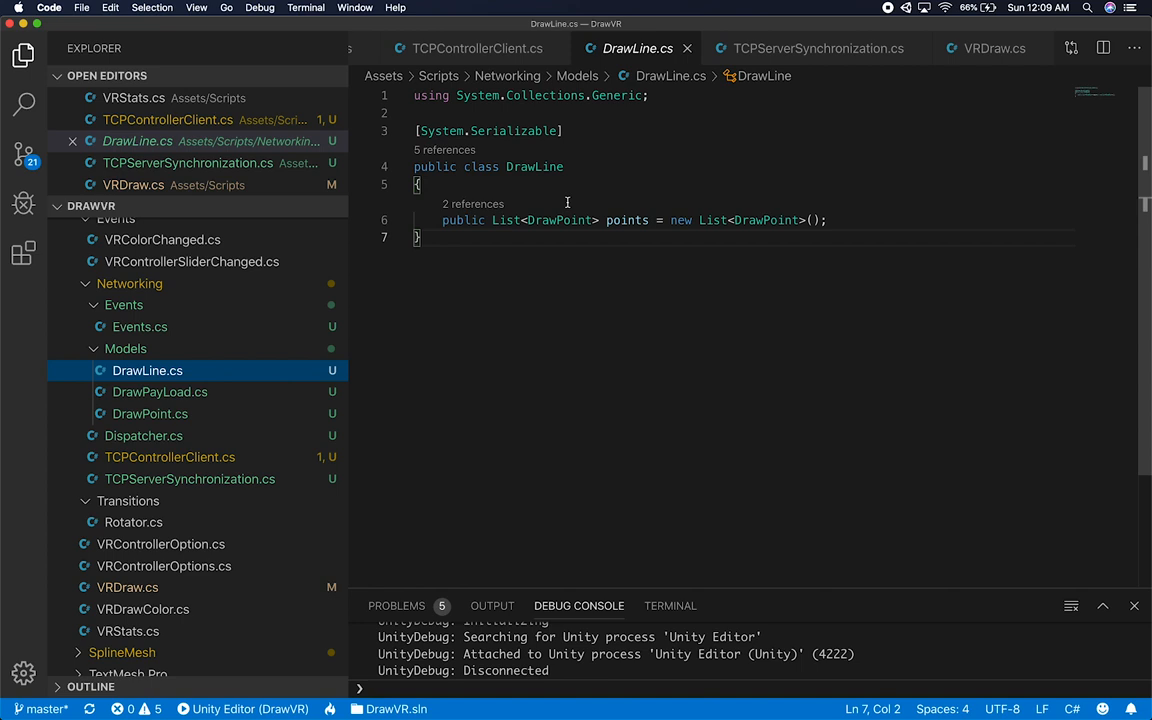
mouse_move(328, 410)
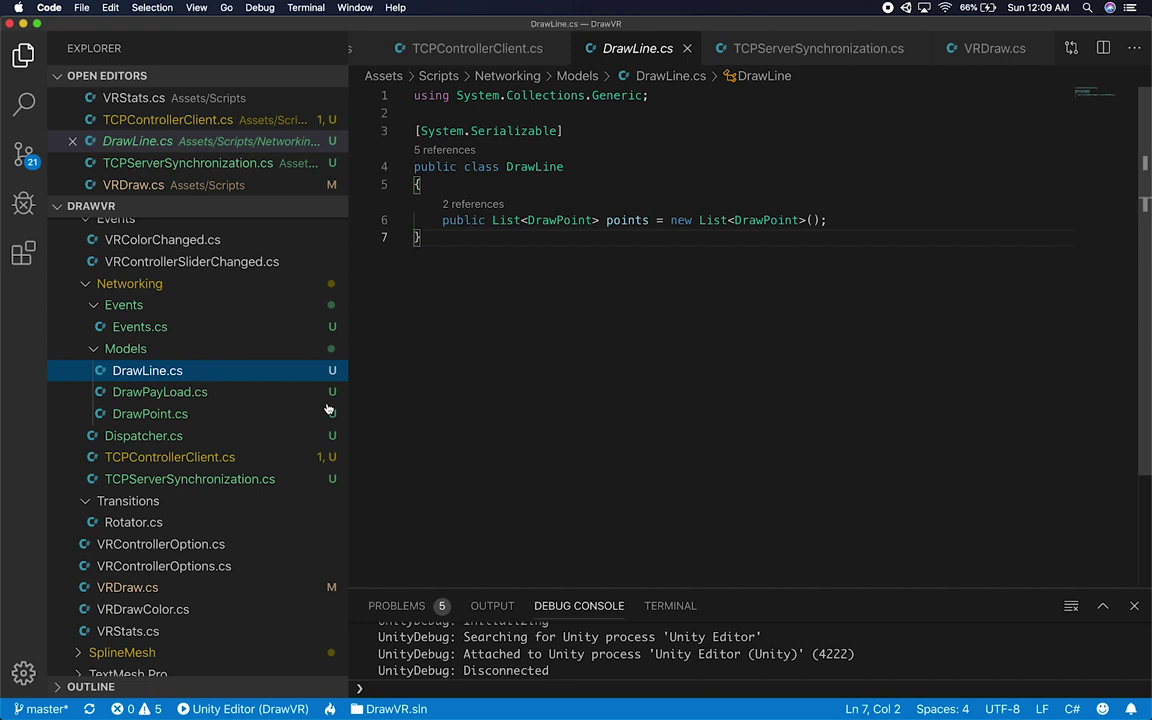
click(160, 390)
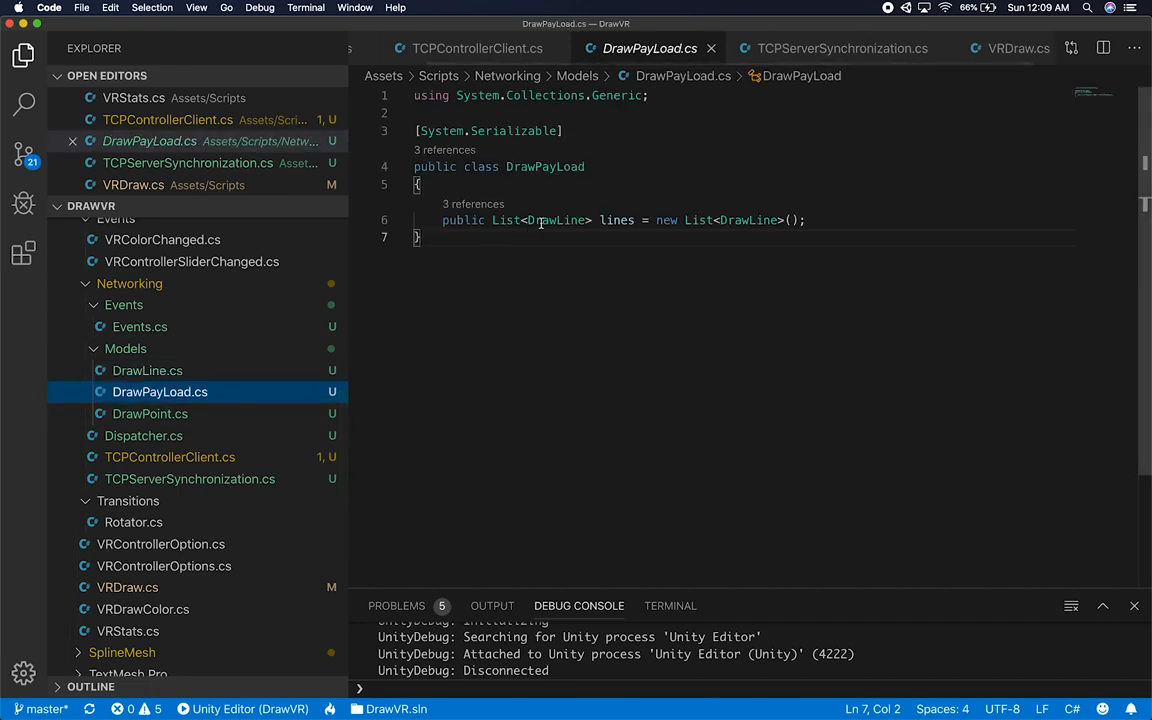
click(556, 220)
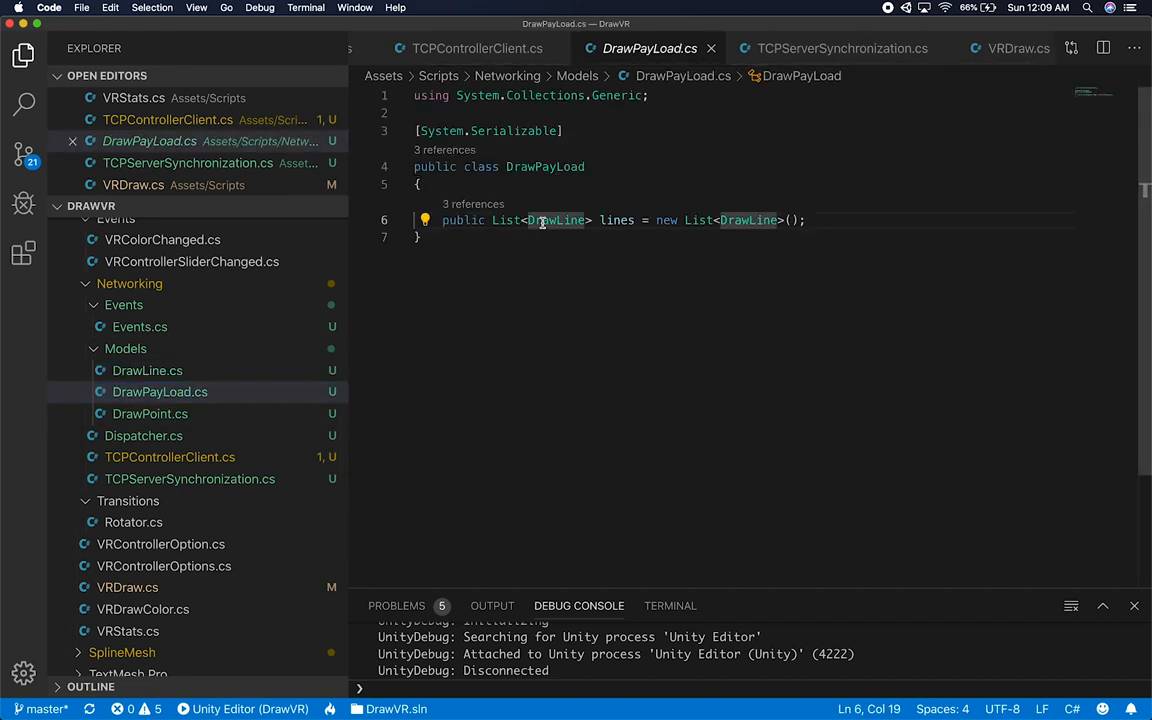
right_click(556, 220)
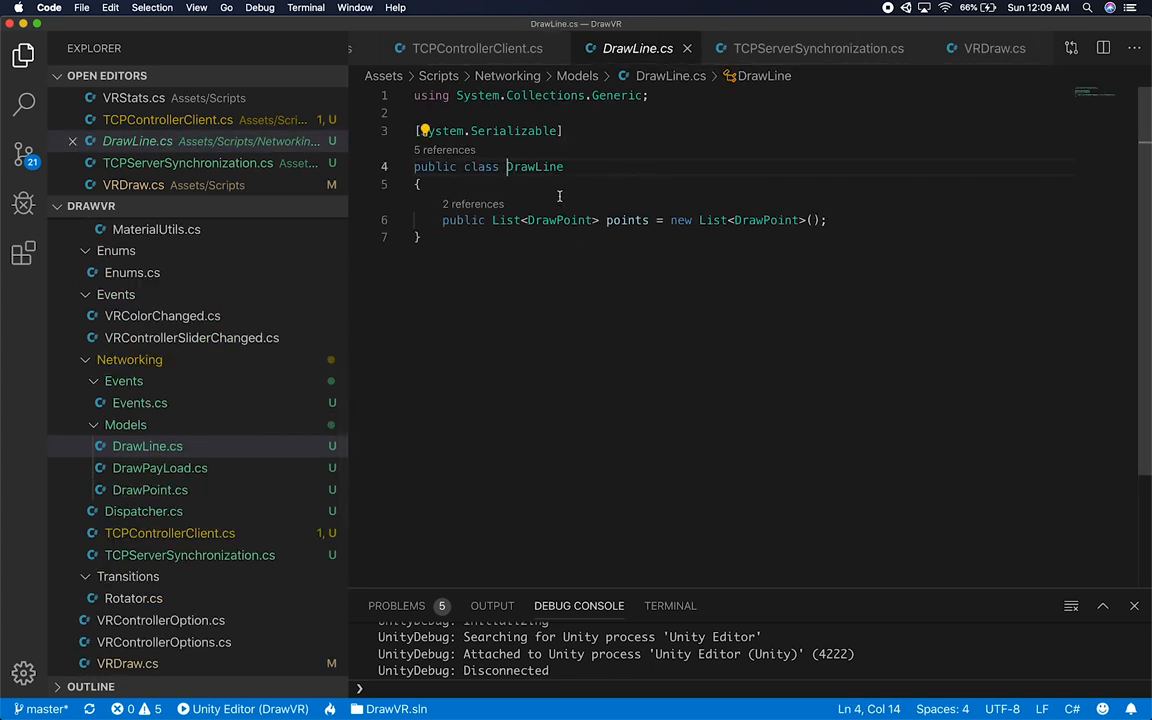
Go to the DrawPoint definition, highlight its x, y, z float coordinates, and return to TCPControllerClient.cs
right_click(550, 220)
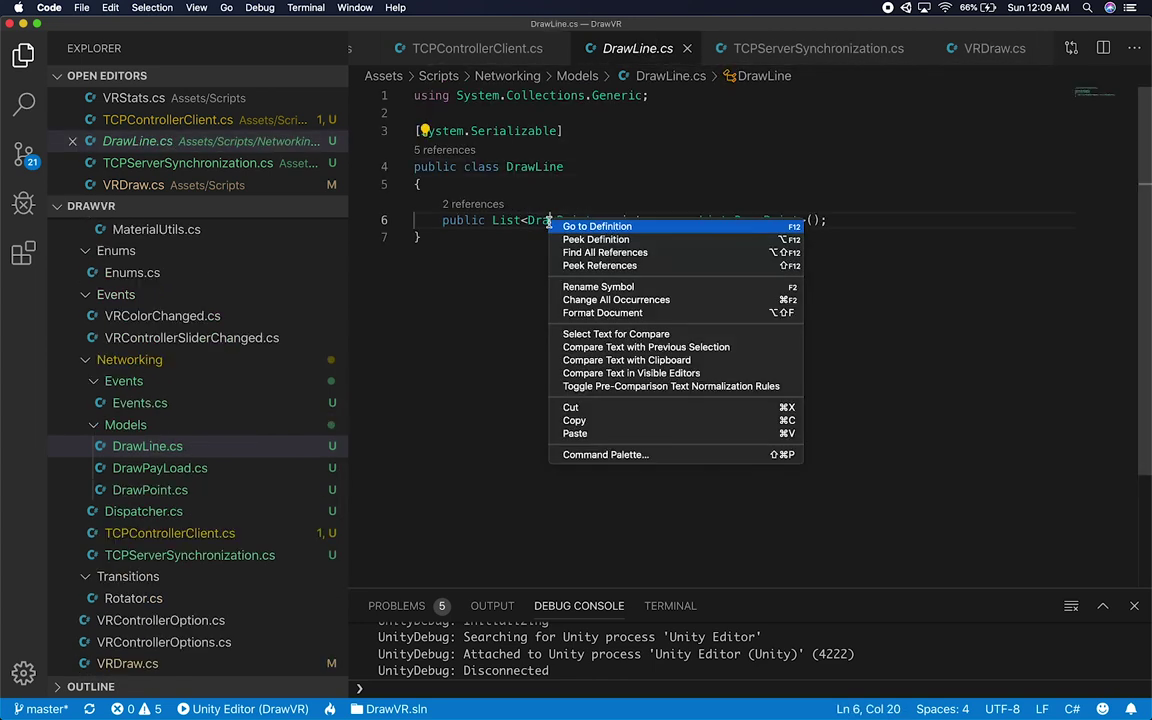
click(596, 224)
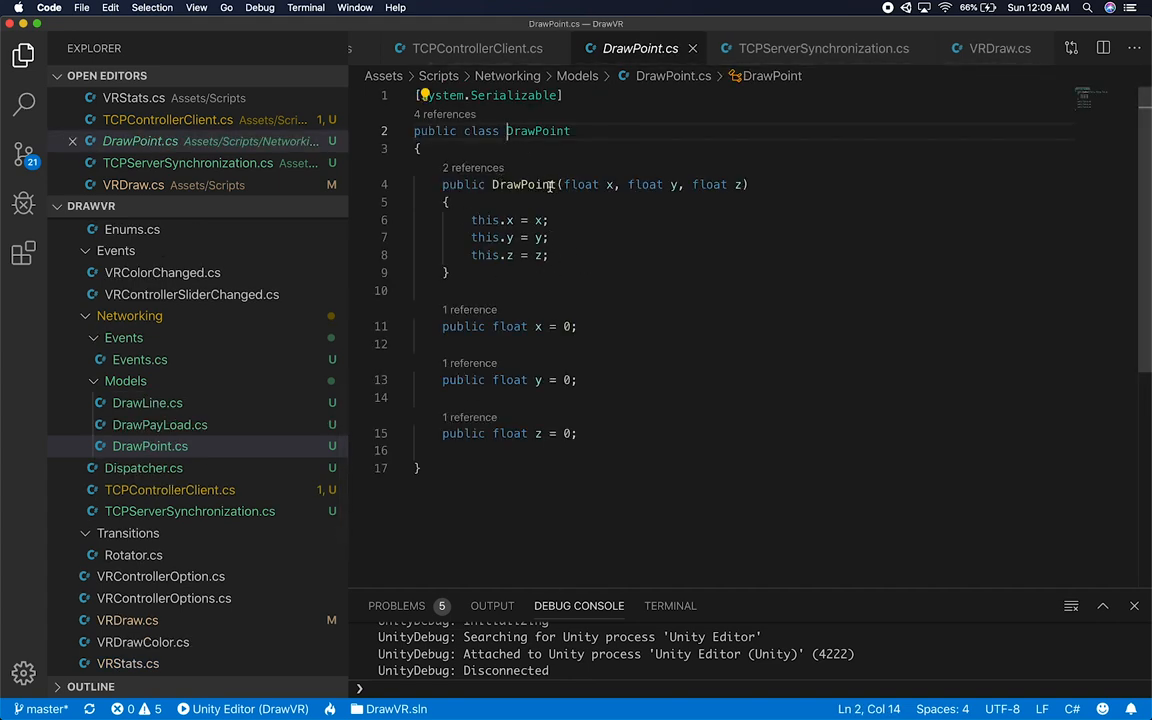
mouse_move(672, 304)
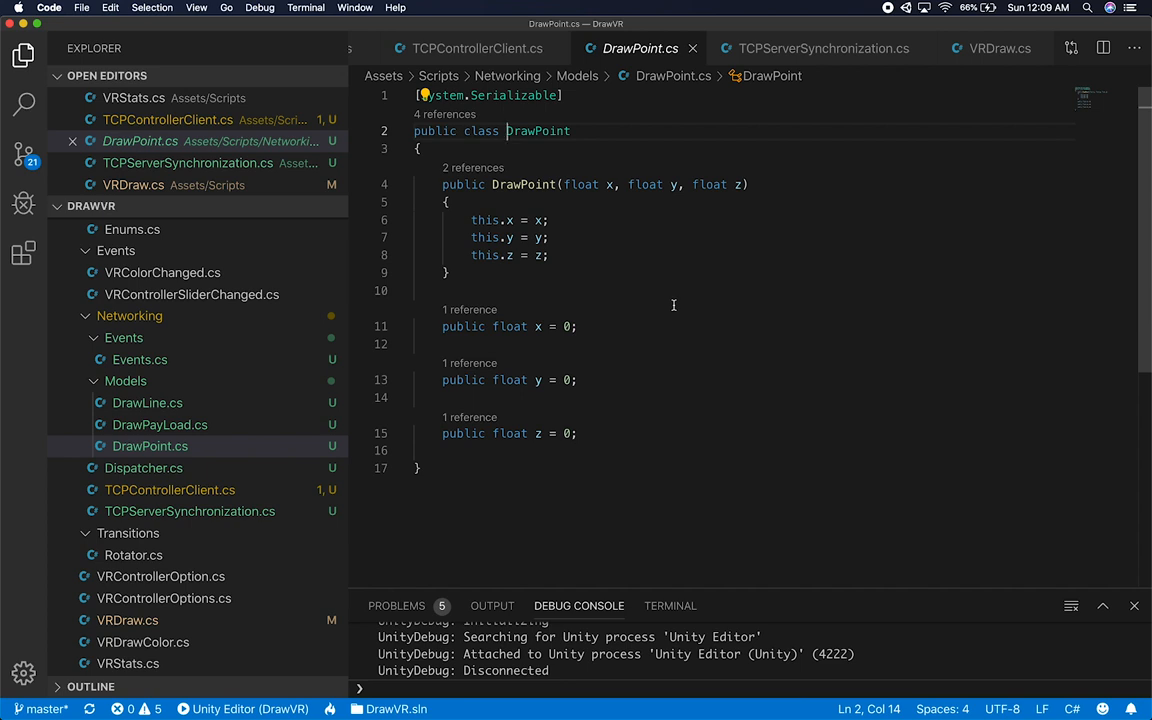
click(576, 184)
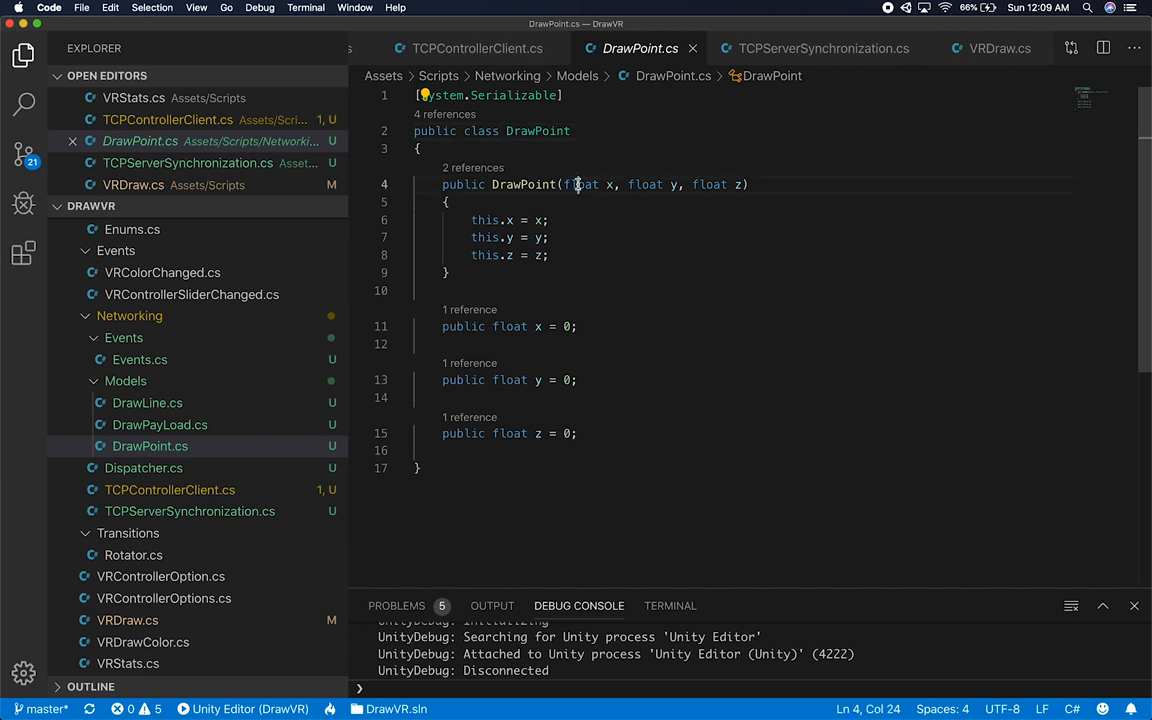
double_click(580, 184)
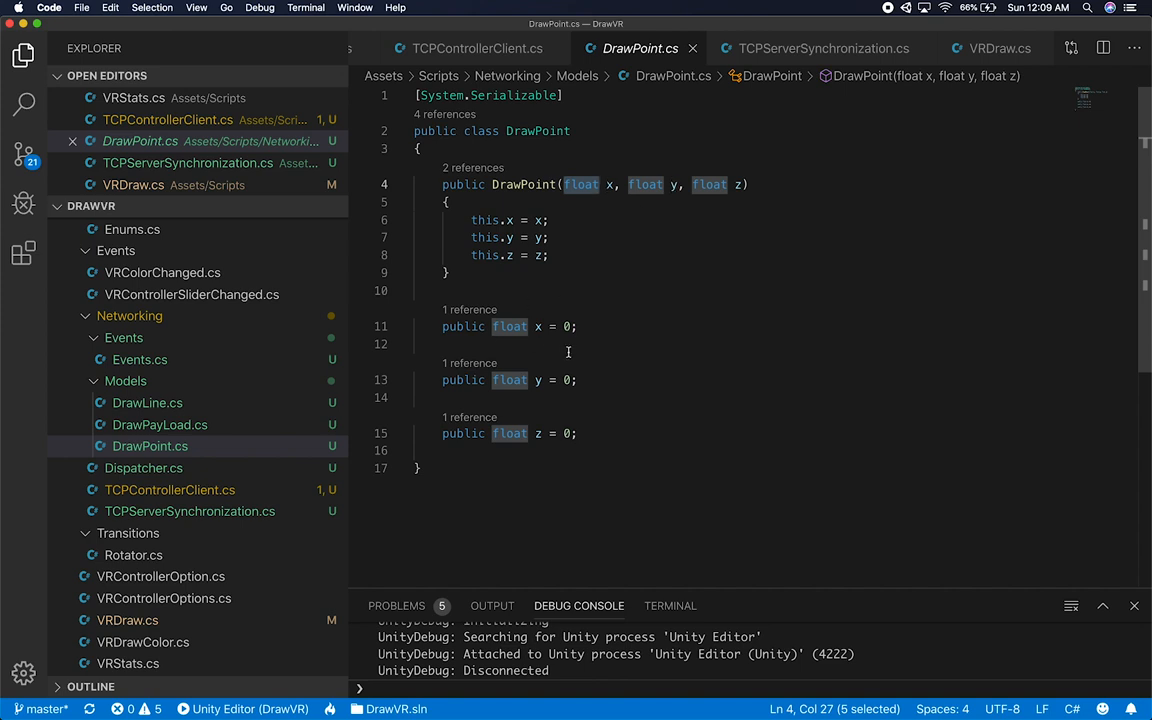
mouse_move(588, 56)
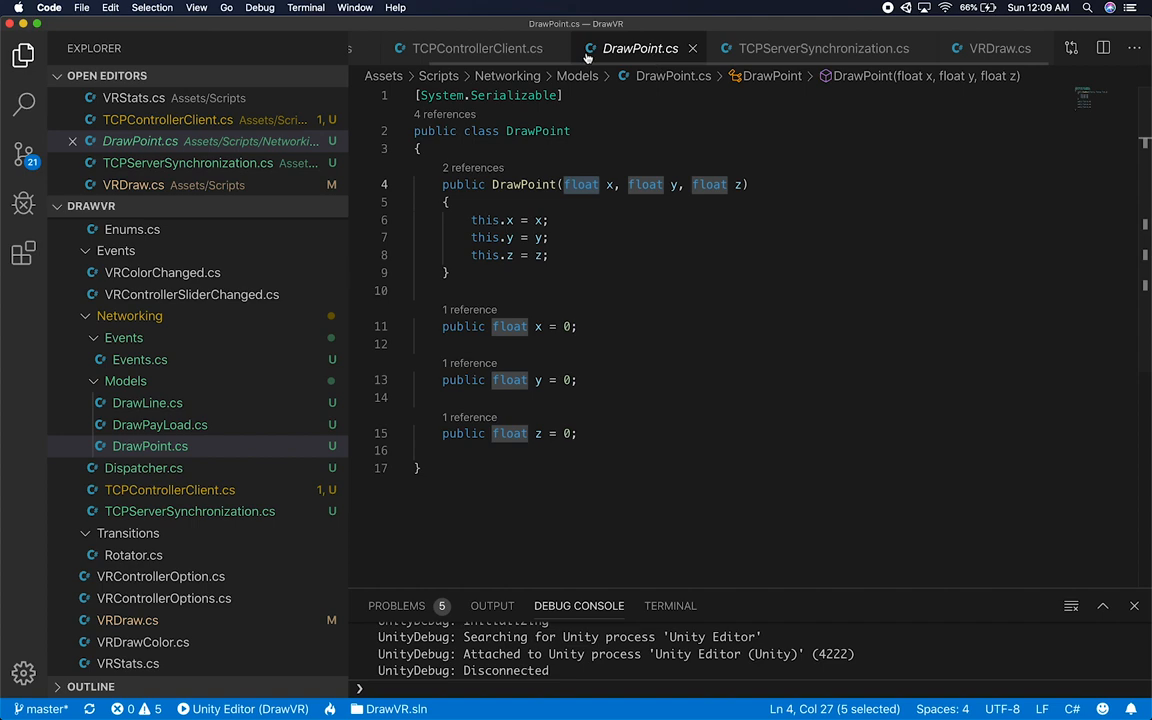
click(478, 48)
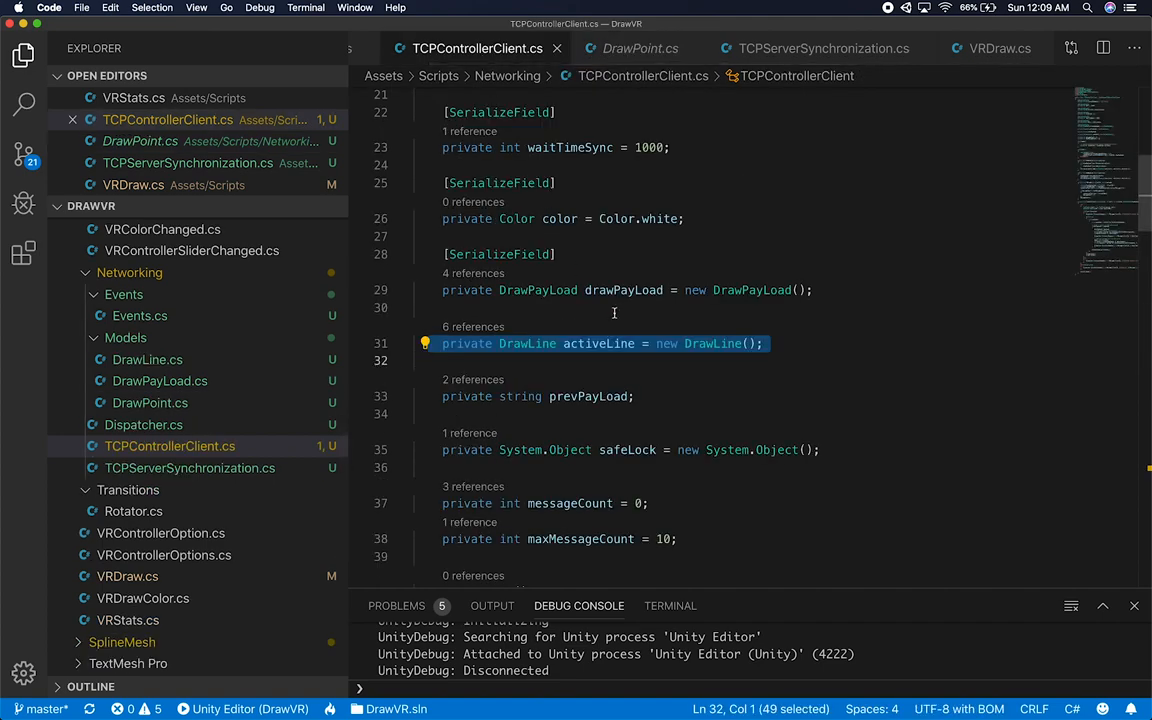
scroll(down, 3)
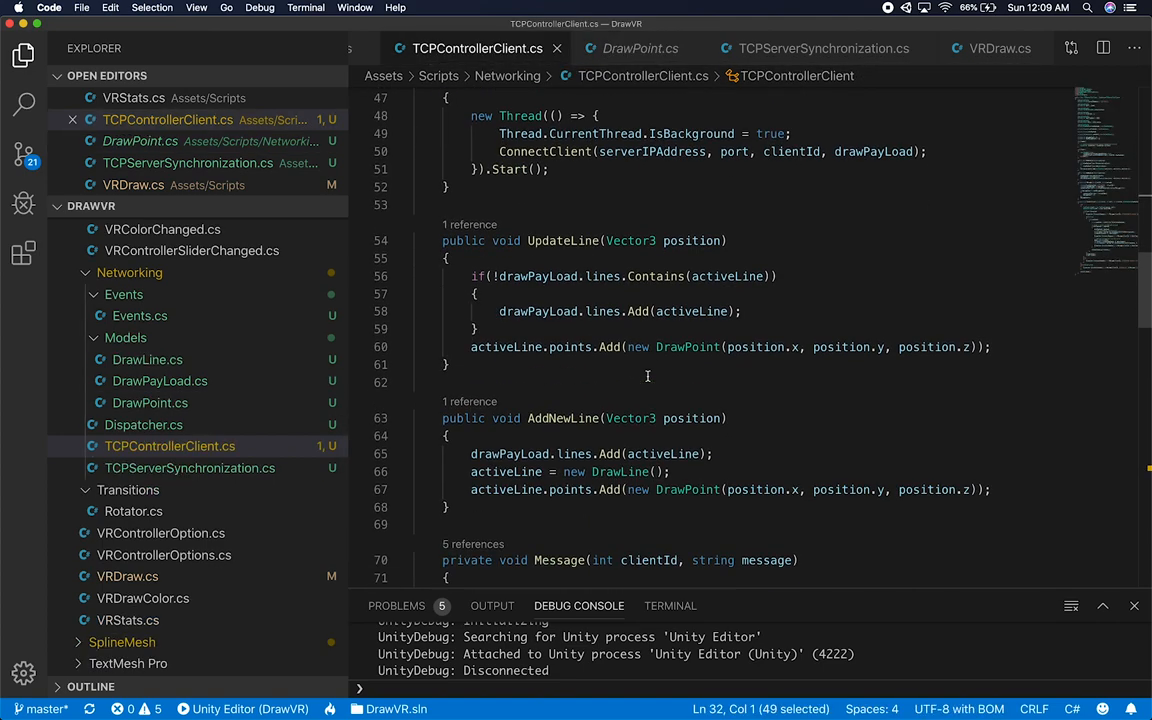
scroll(down, 3)
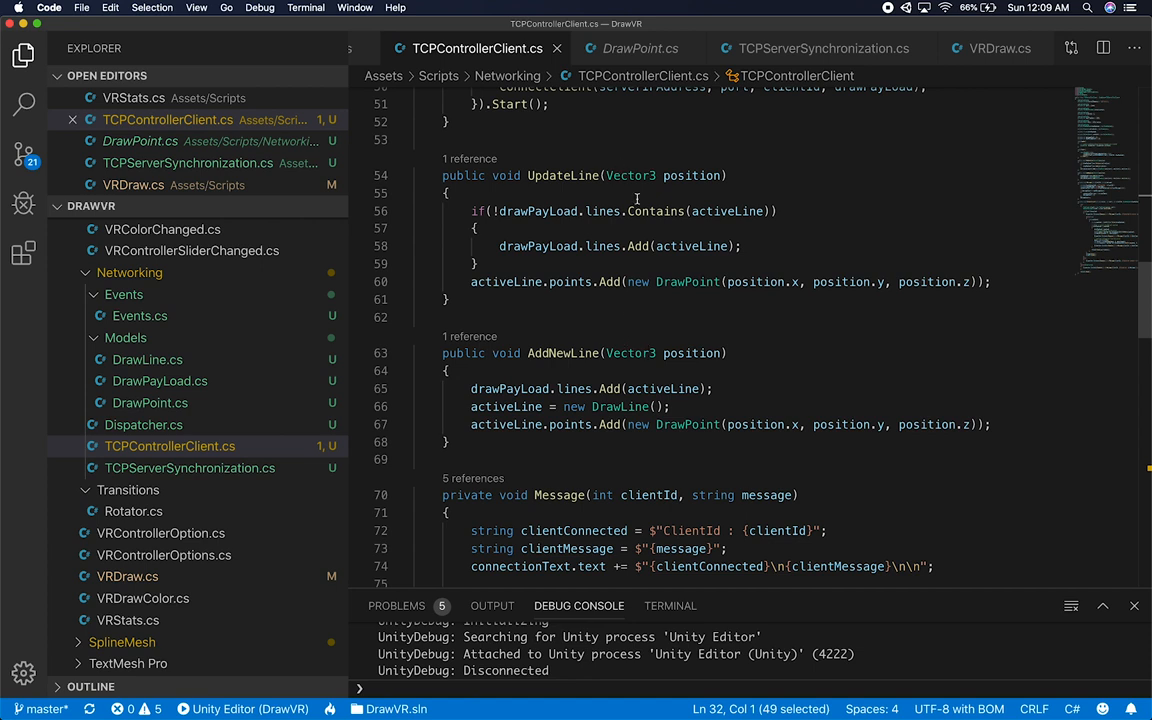
mouse_move(742, 288)
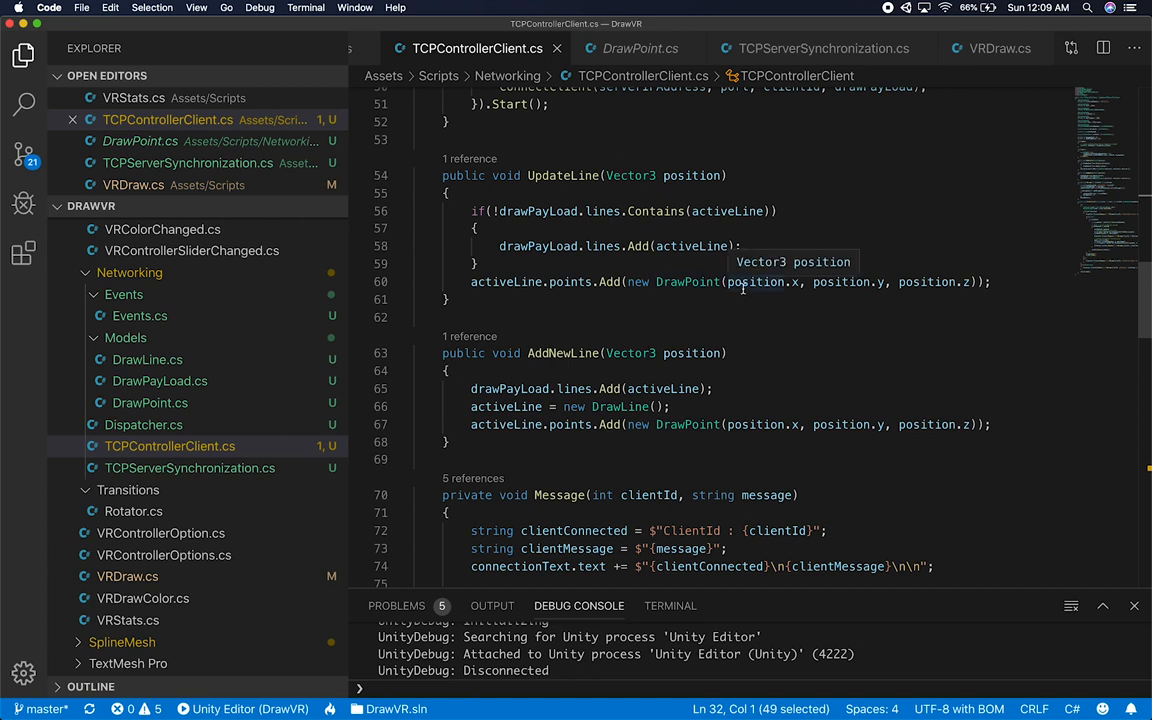
mouse_move(796, 280)
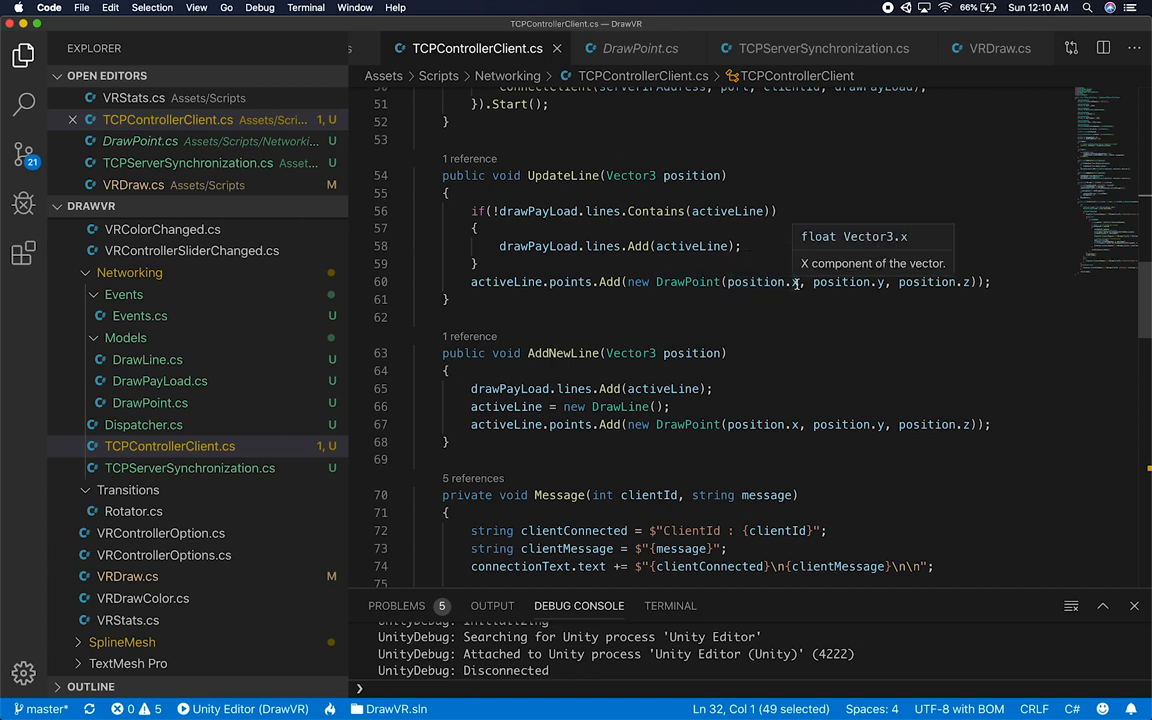
mouse_move(876, 280)
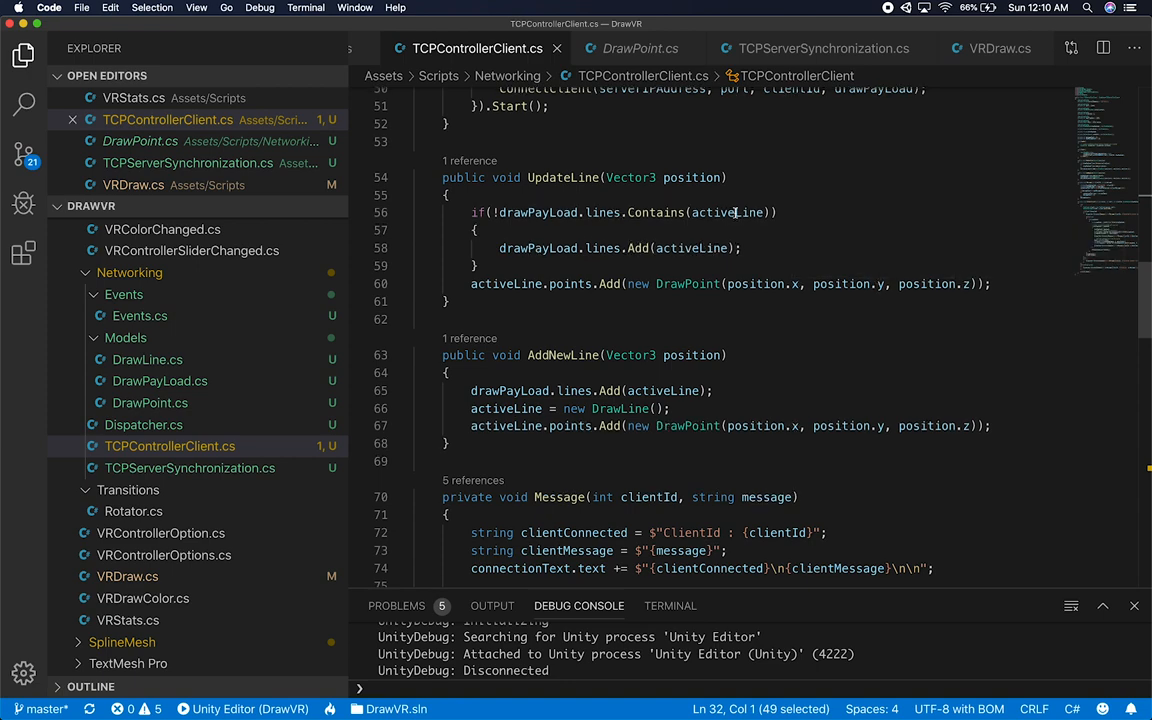
scroll(up, 3)
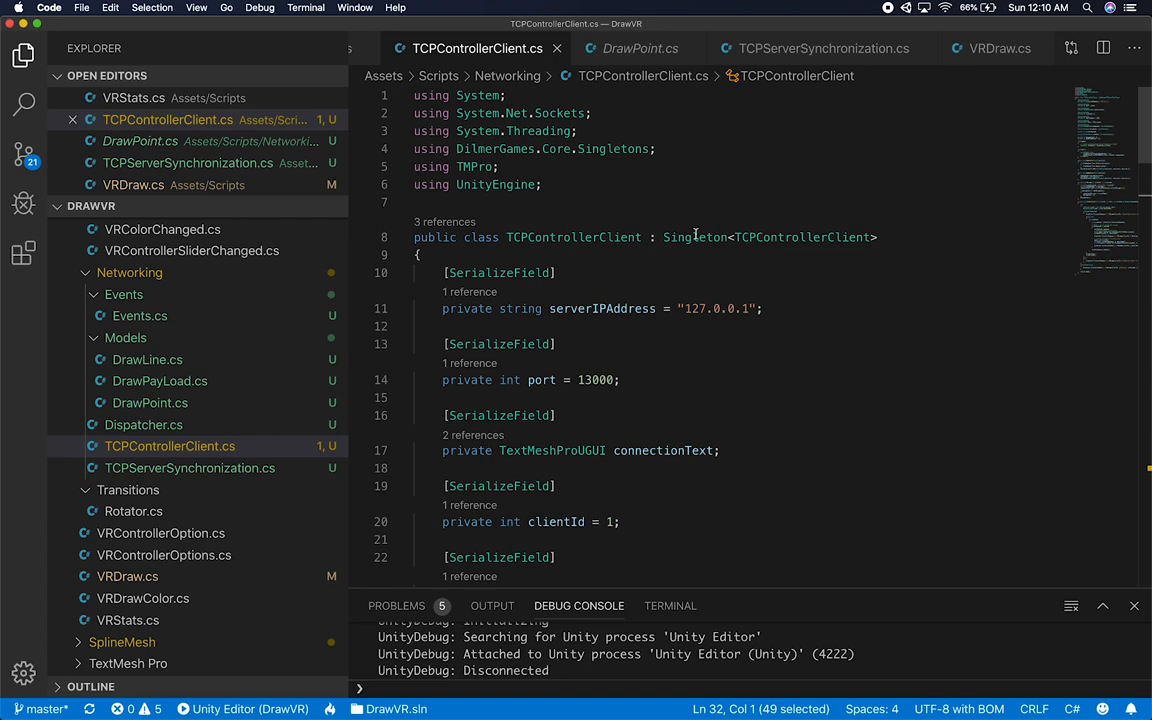
double_click(694, 236)
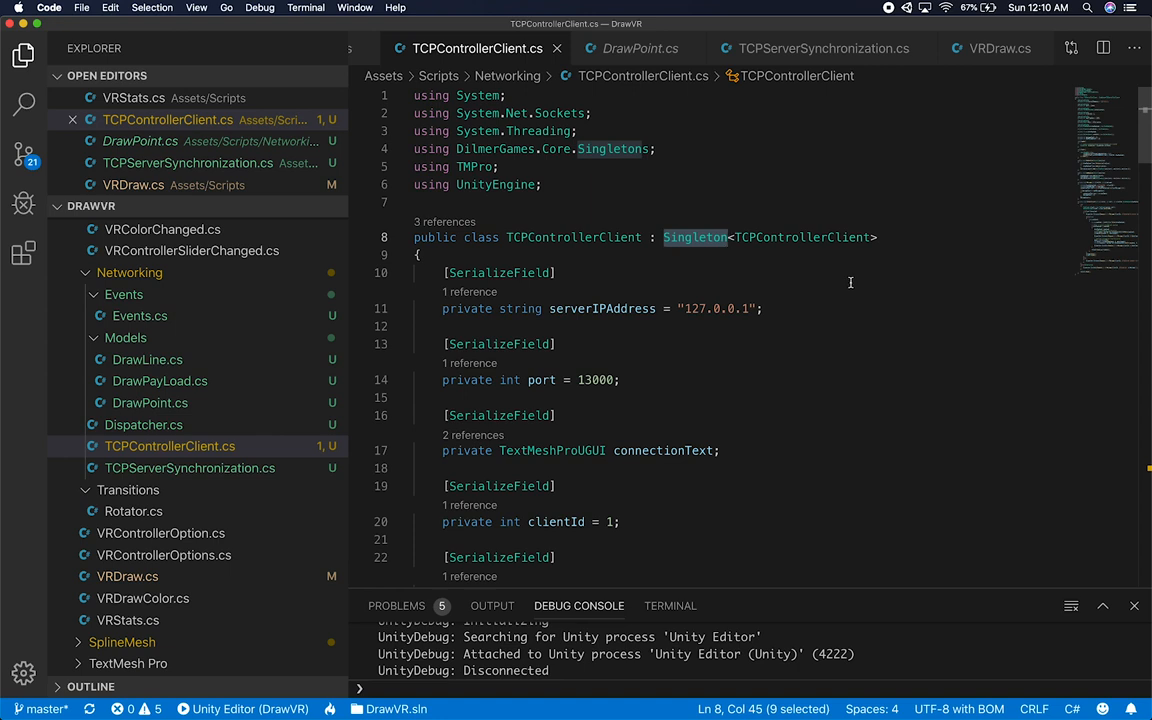
mouse_move(556, 192)
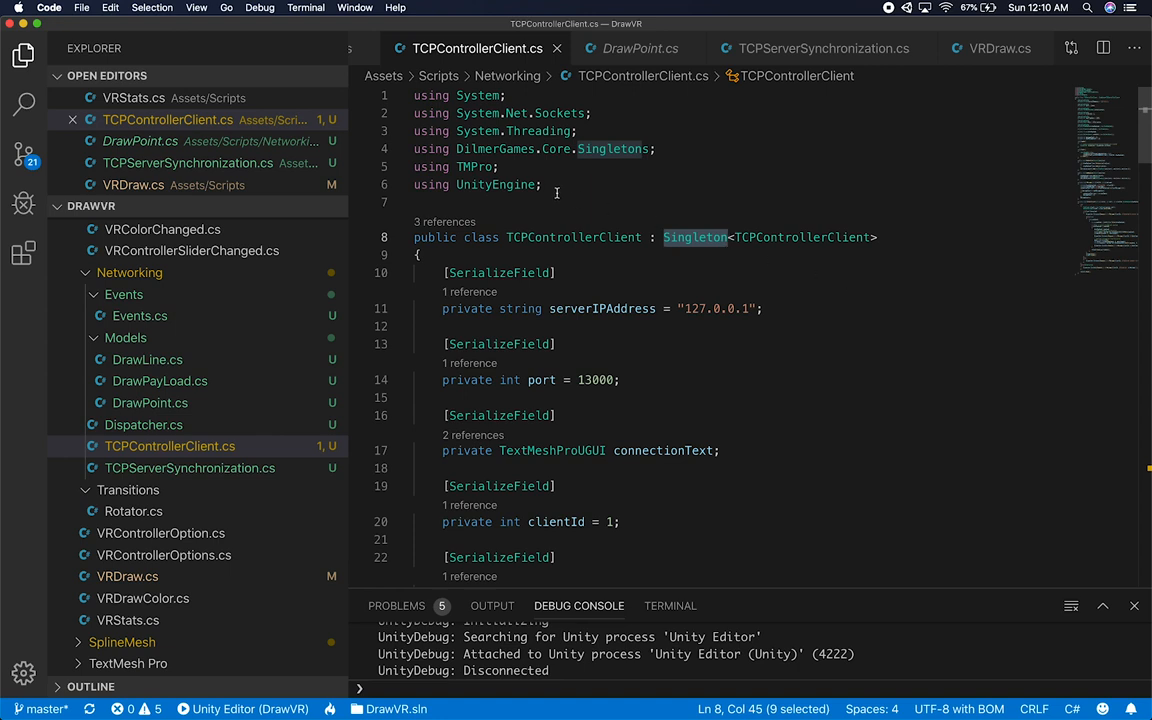
double_click(572, 236)
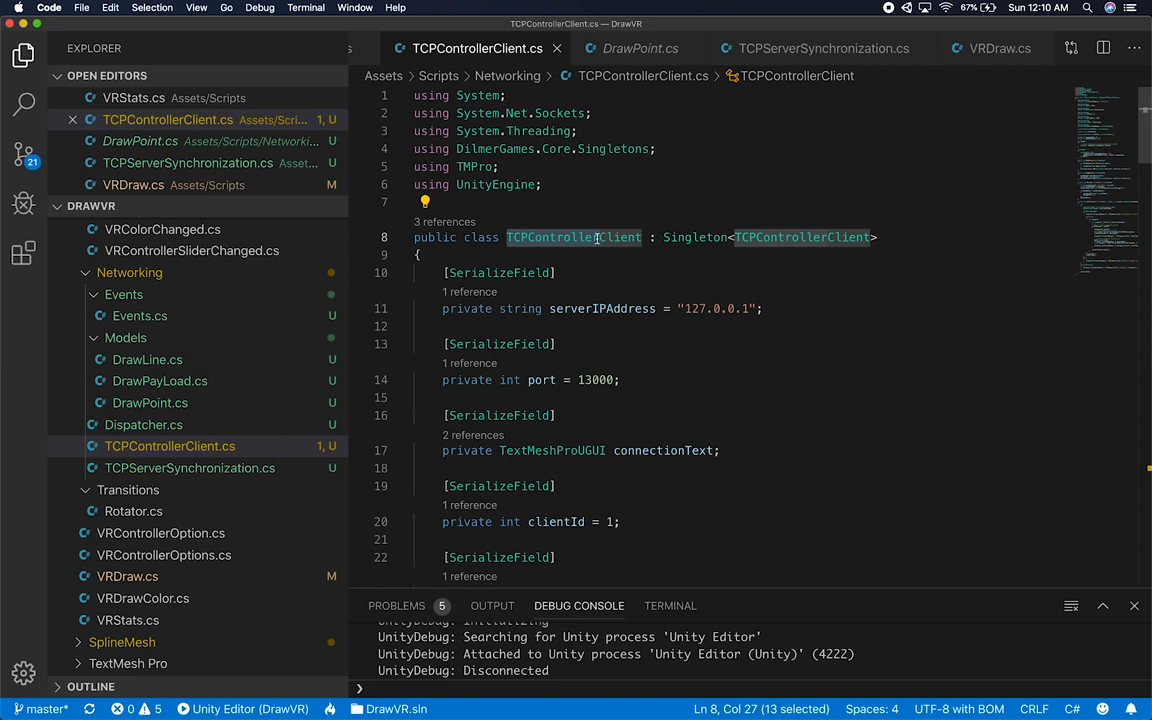
click(584, 236)
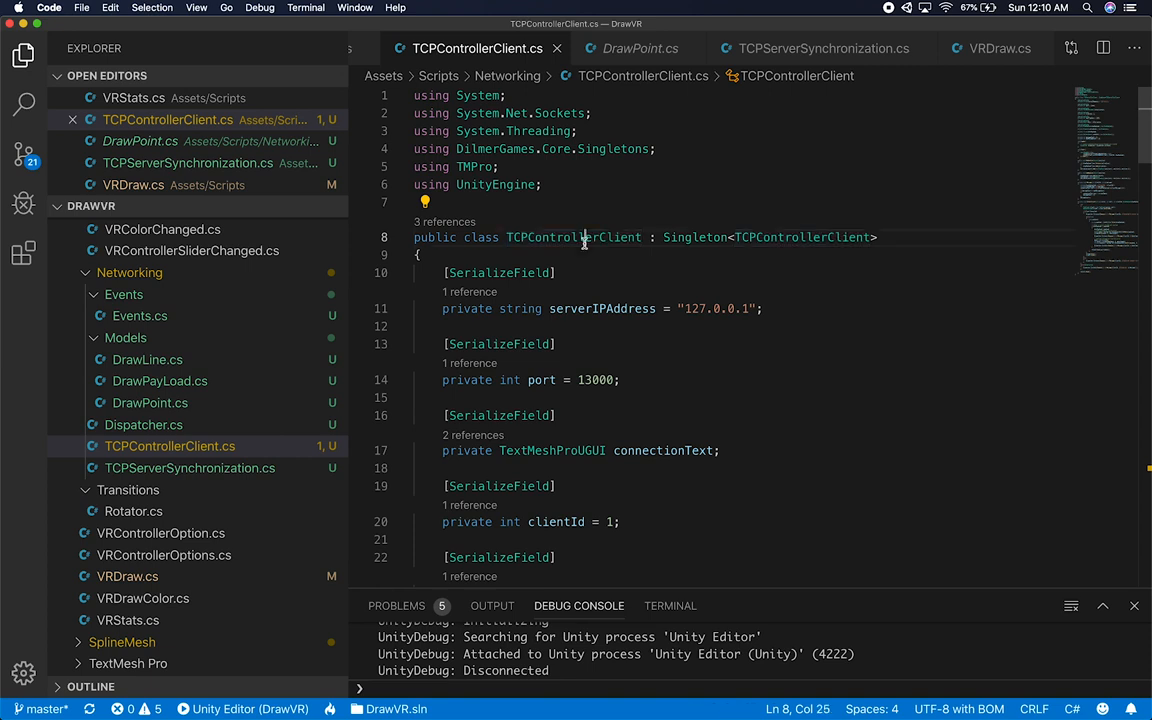
double_click(572, 236)
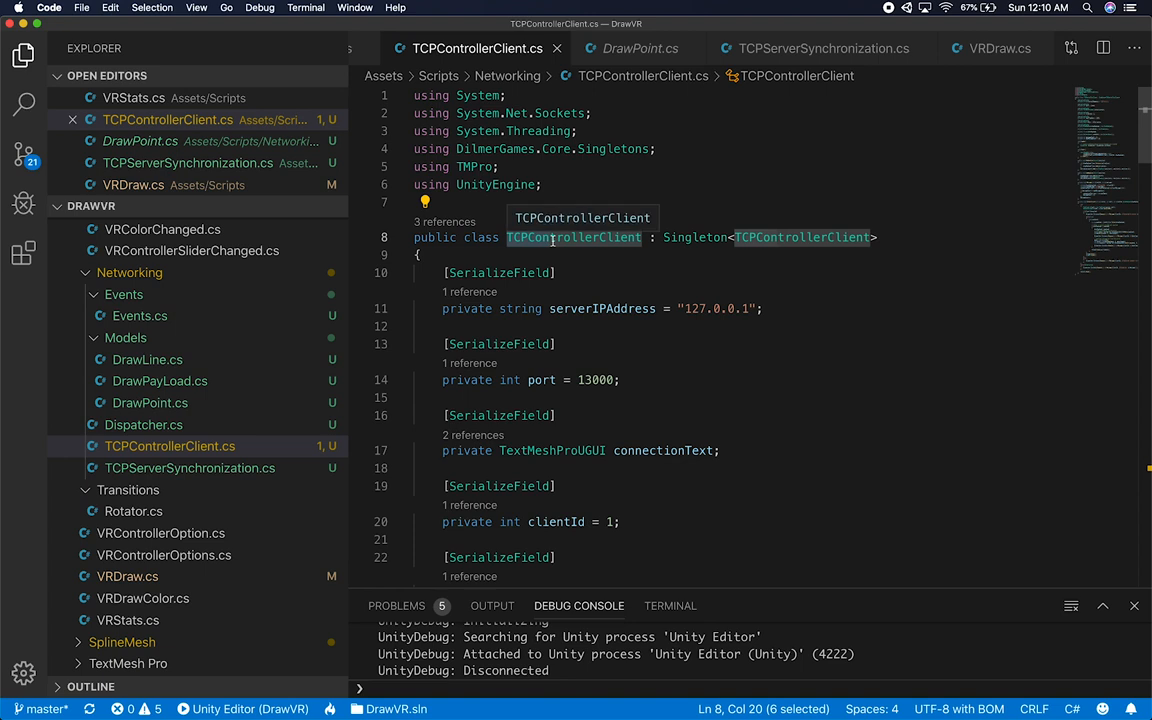
click(510, 236)
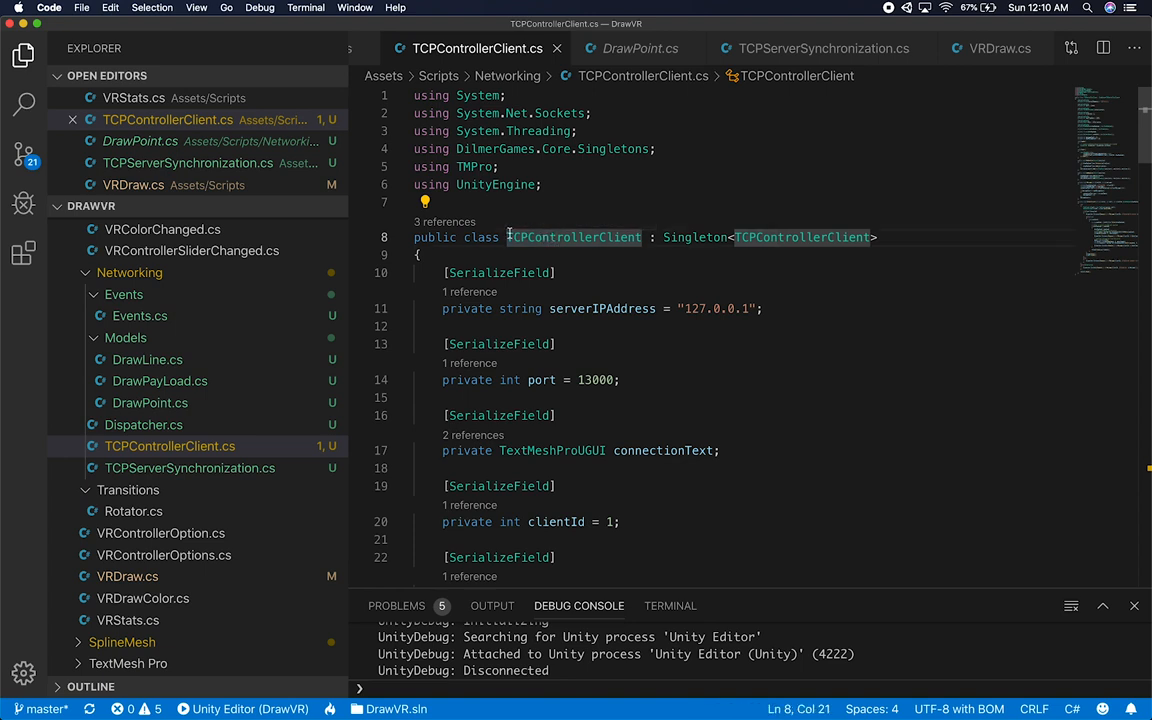
mouse_move(572, 236)
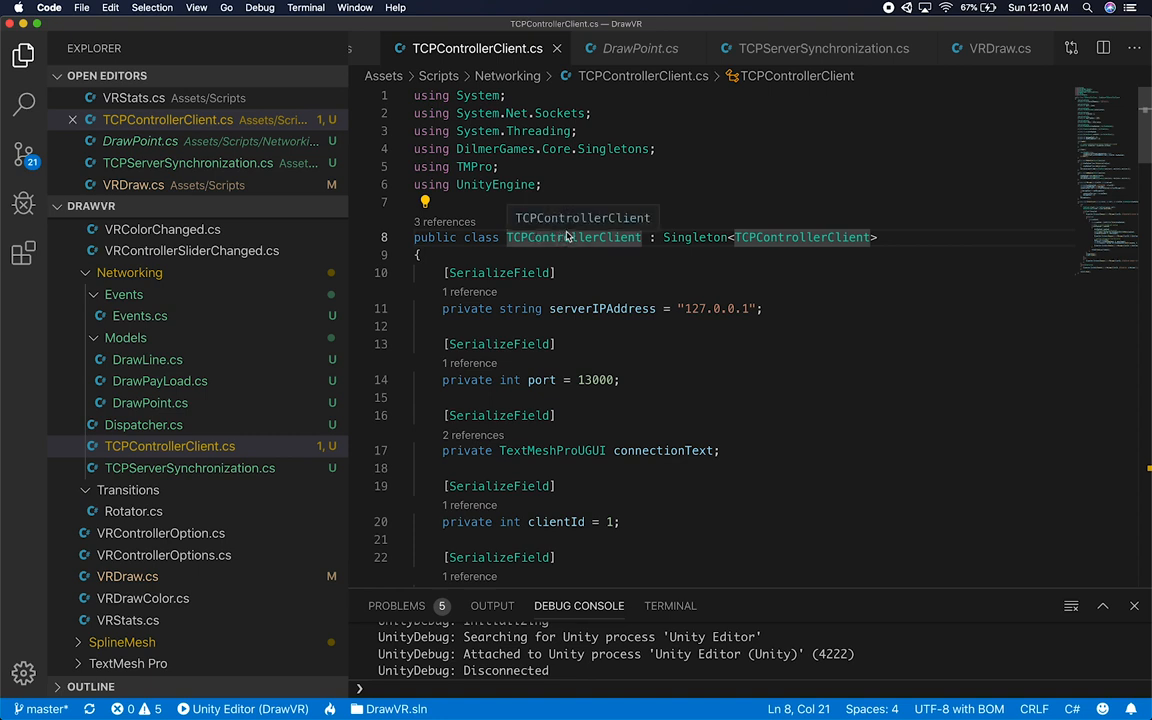
mouse_move(718, 392)
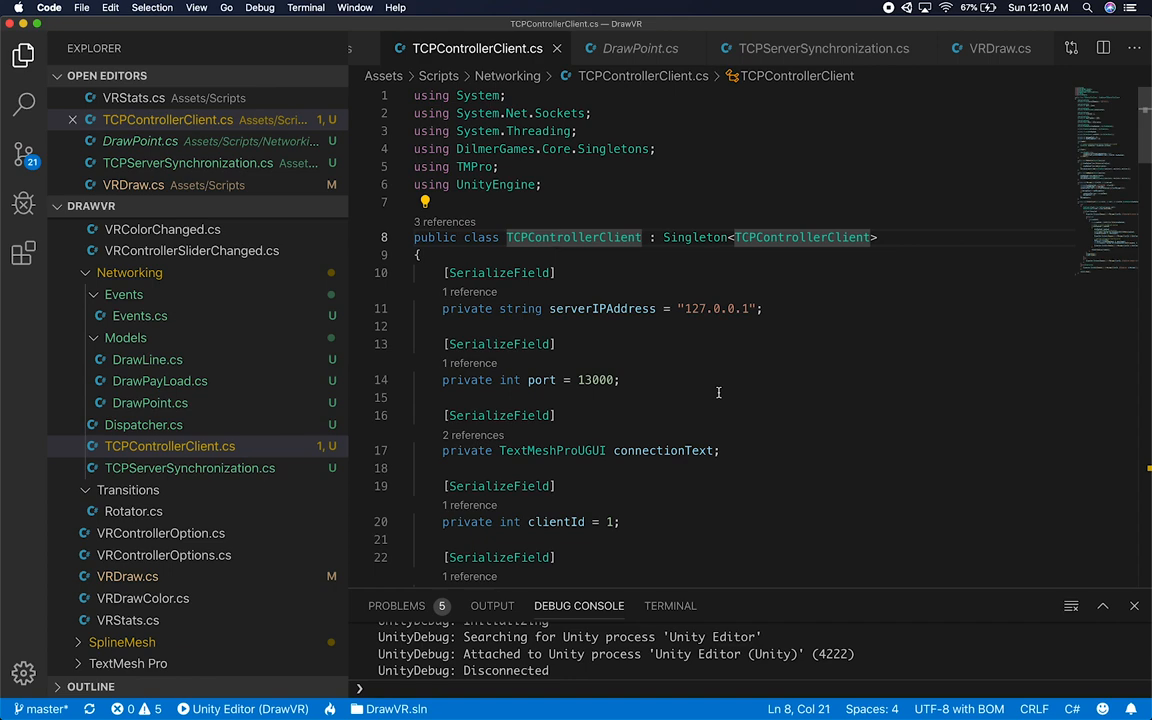
scroll(down, 3)
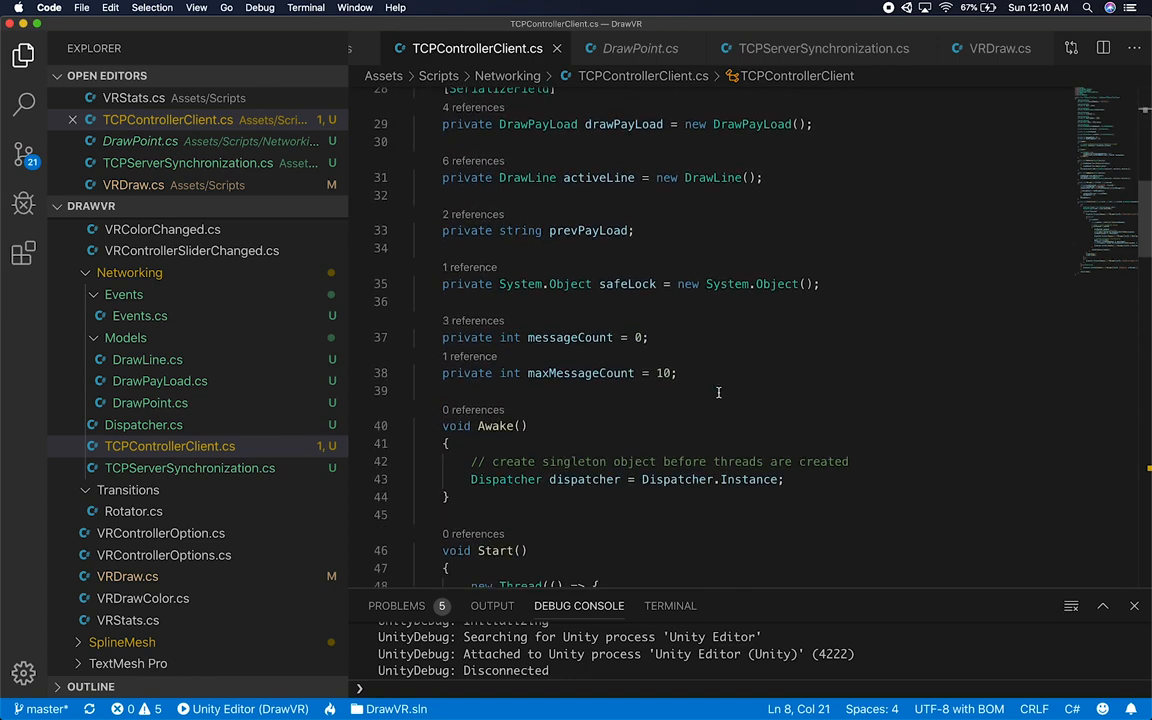
scroll(down, 3)
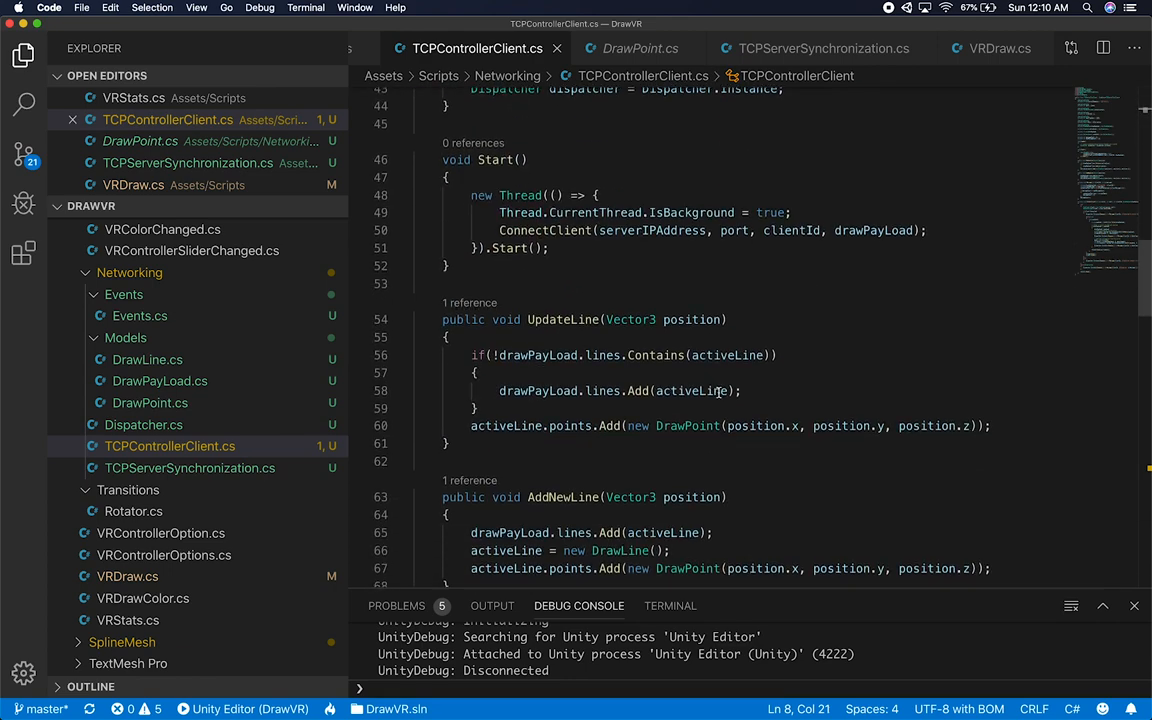
scroll(down, 3)
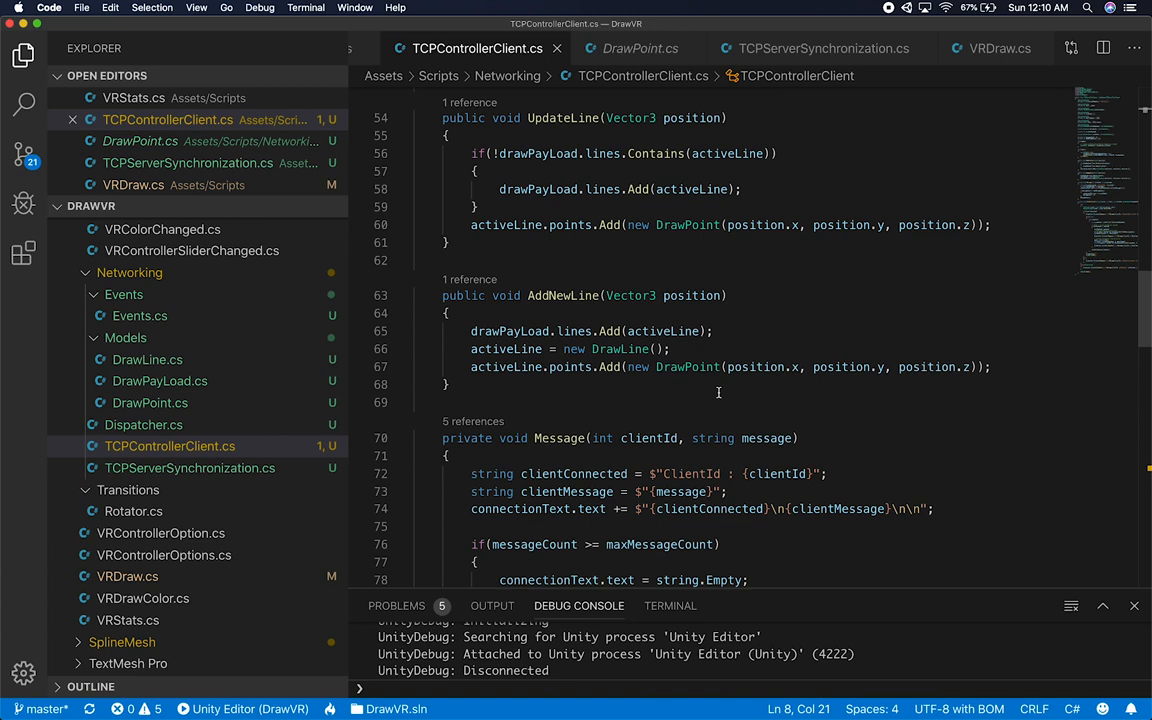